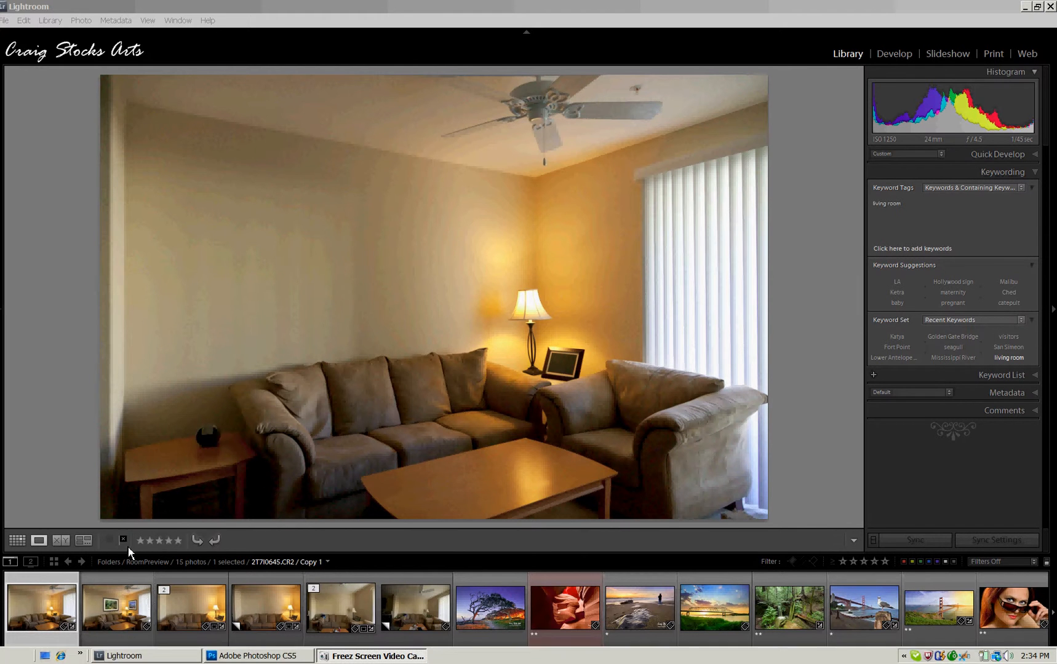
Show the 2T7I0644-Edit.psd room mockup with two framed photos in Loupe view
left_click(115, 611)
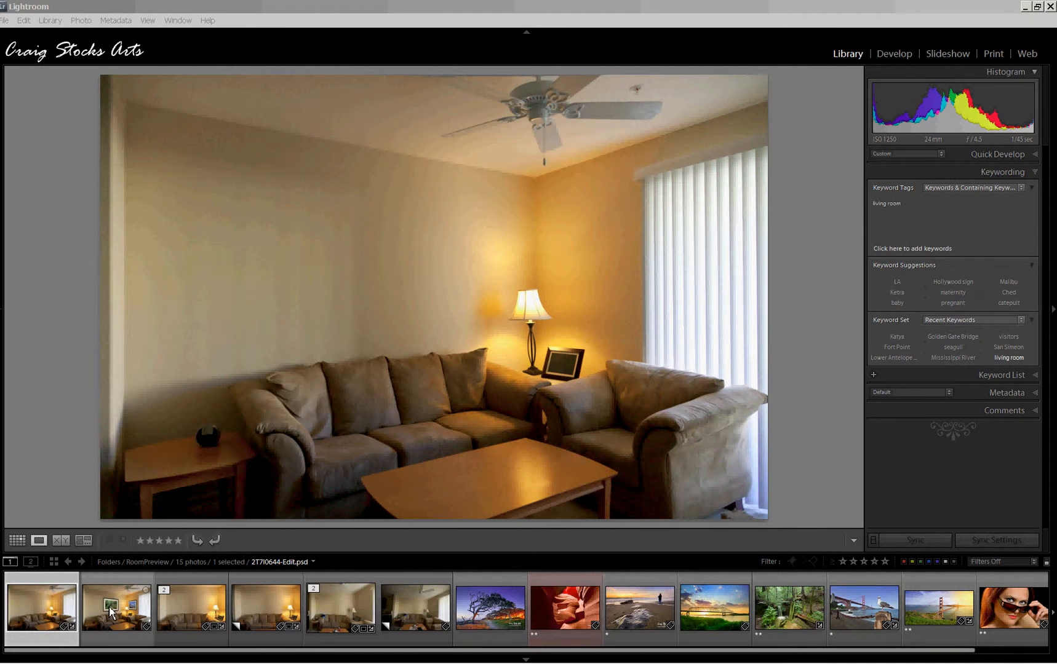
left_click(116, 609)
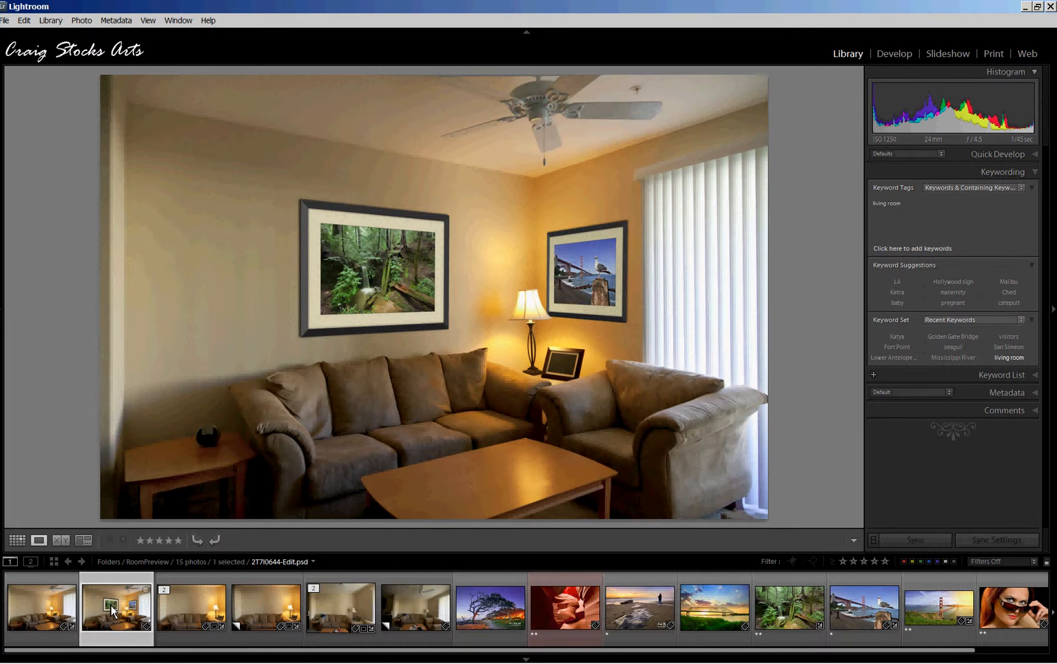
mouse_move(337, 305)
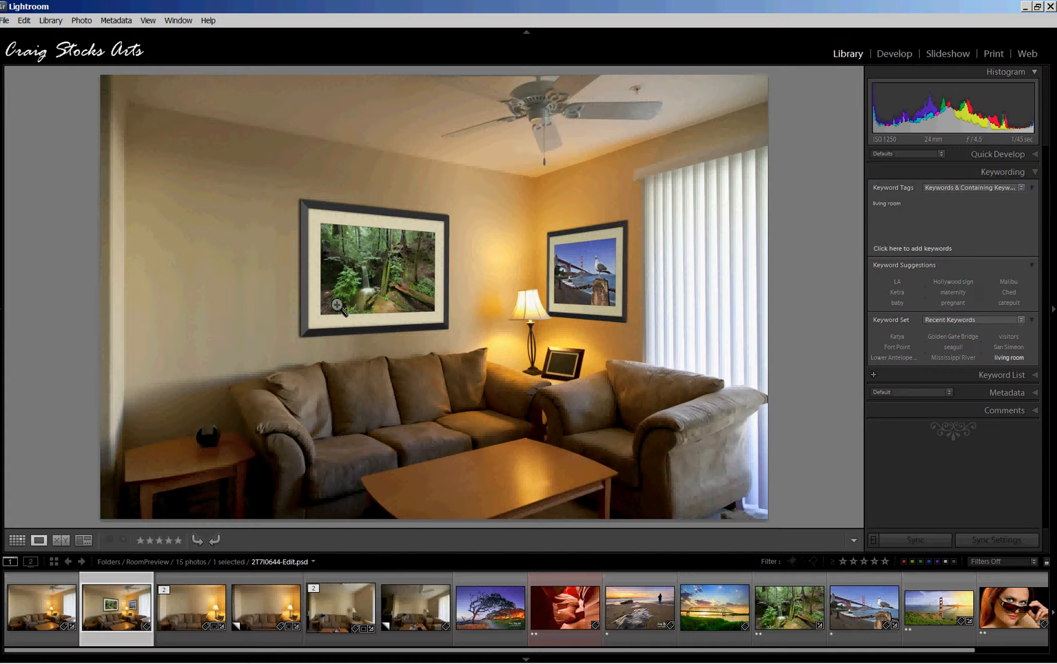
mouse_move(407, 228)
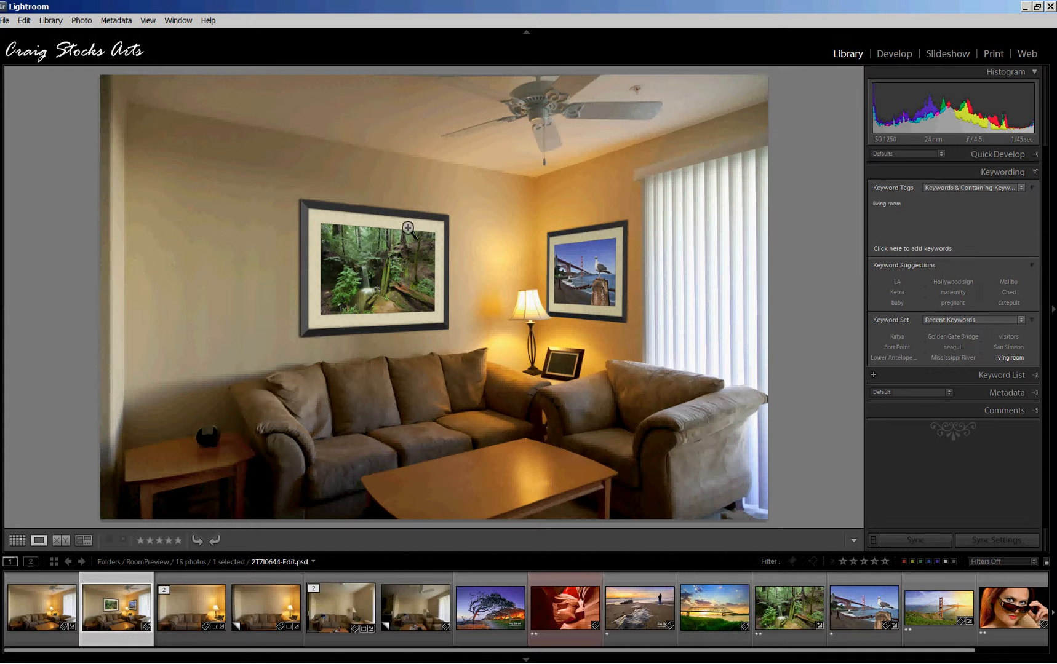
mouse_move(440, 330)
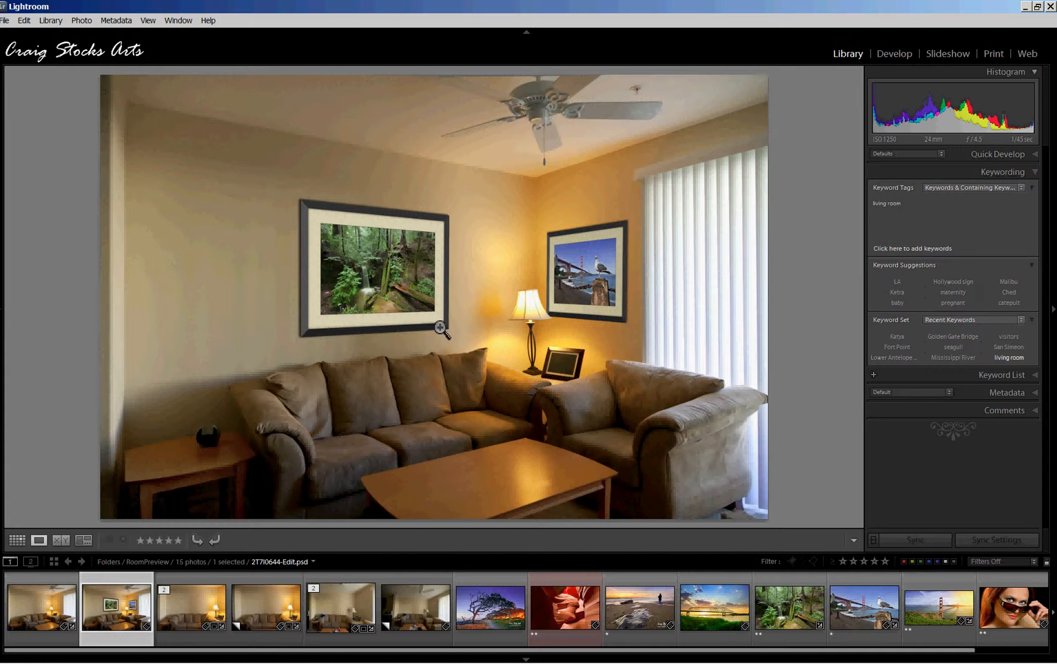
mouse_move(445, 251)
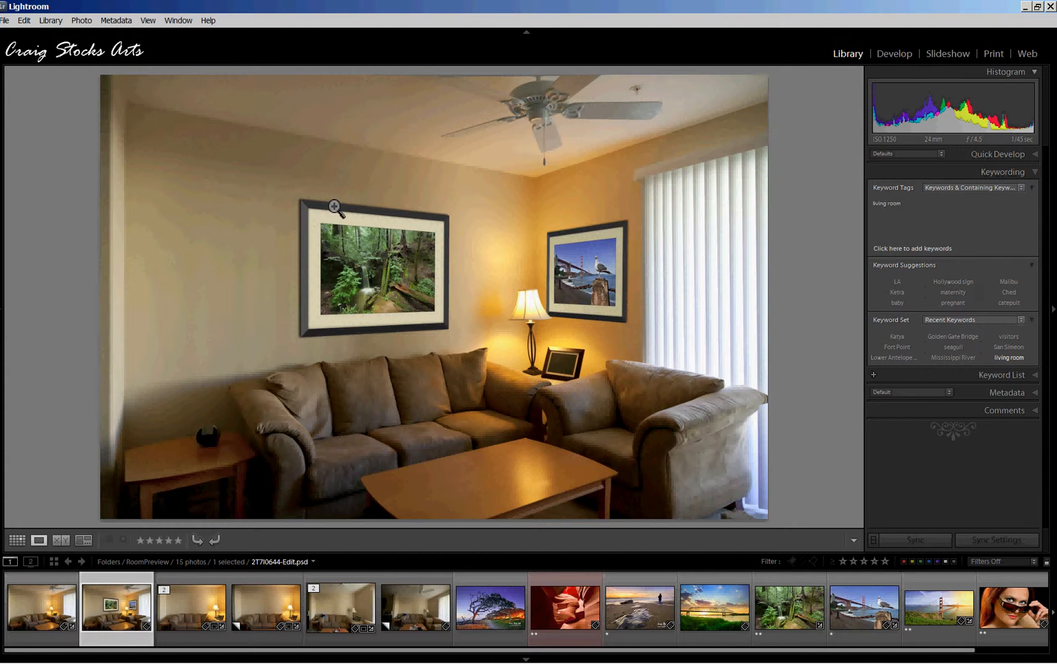
mouse_move(551, 188)
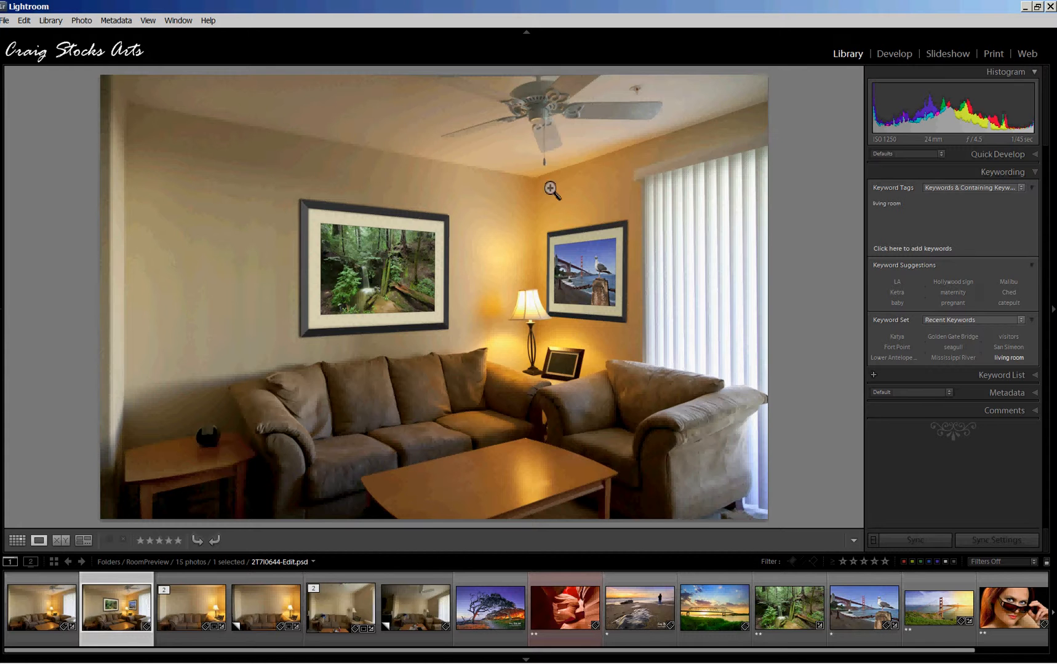
mouse_move(624, 362)
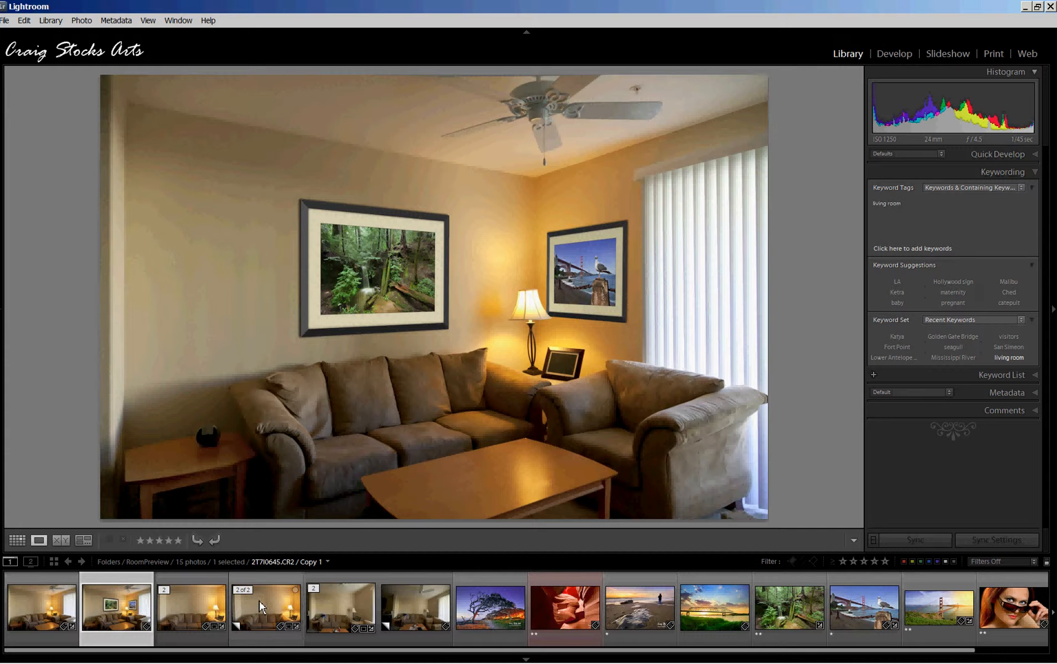
Show the 2T7I0645.CR2 Copy 1 bare-wall sofa photo in Loupe view
left_click(266, 609)
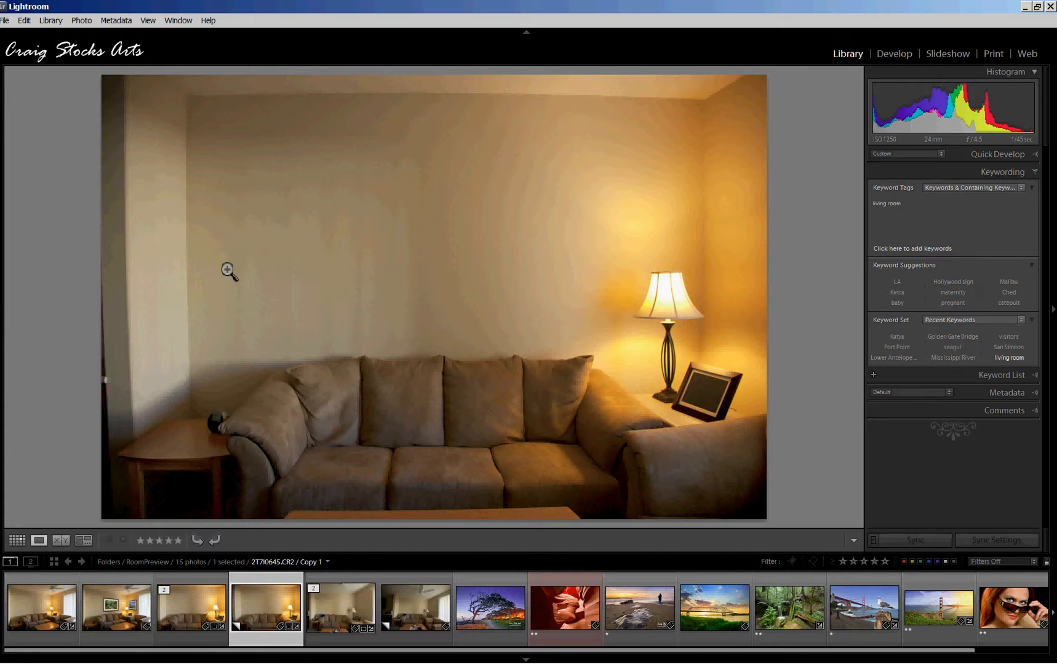
mouse_move(214, 118)
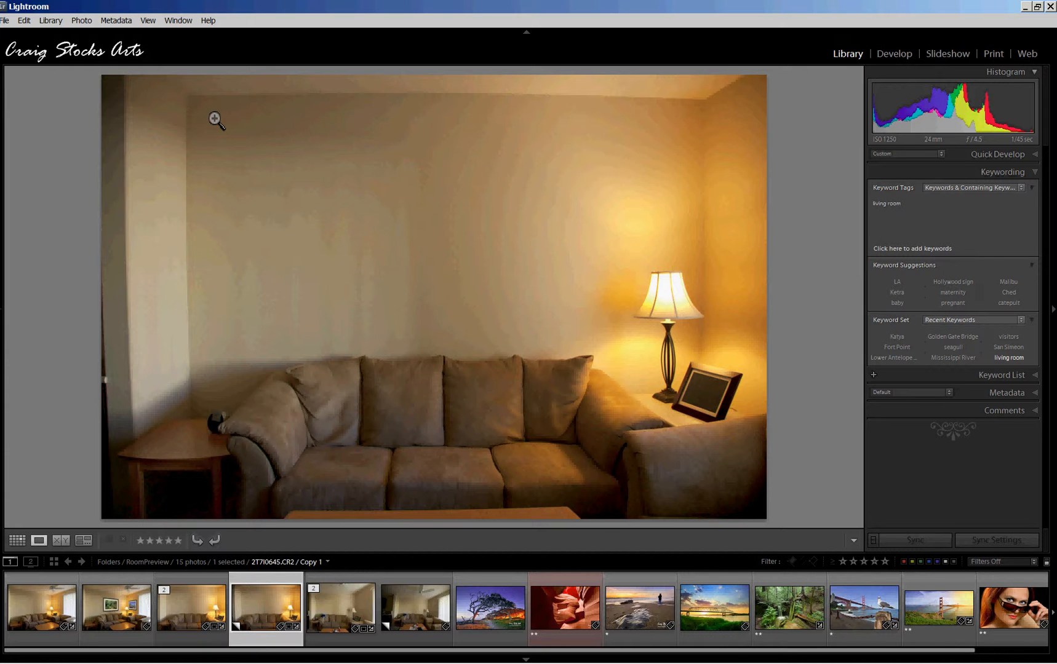
mouse_move(225, 151)
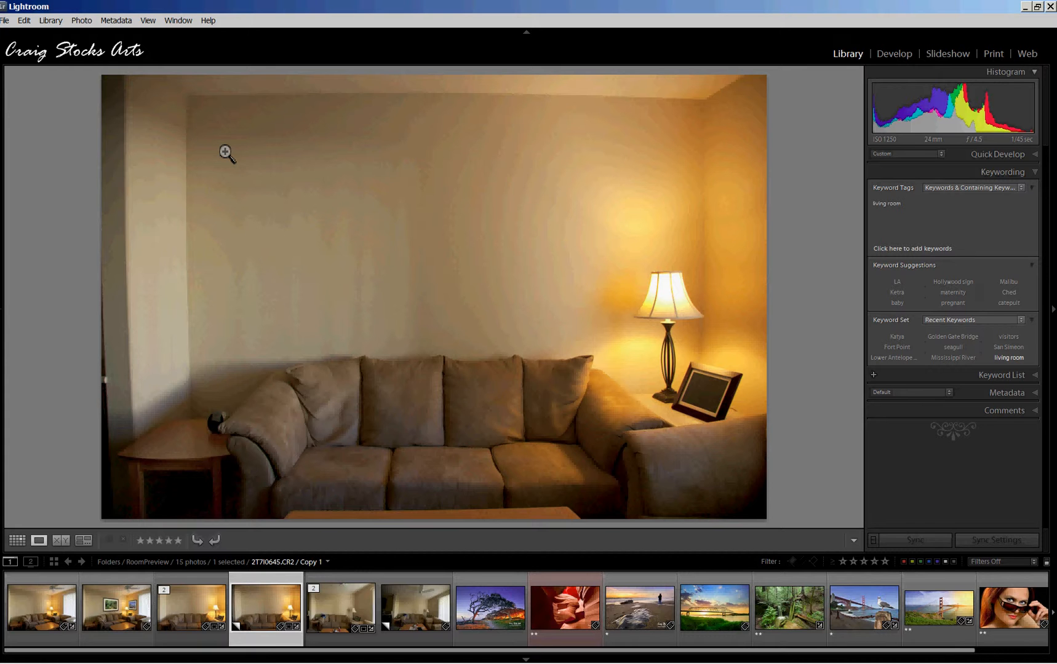
mouse_move(243, 168)
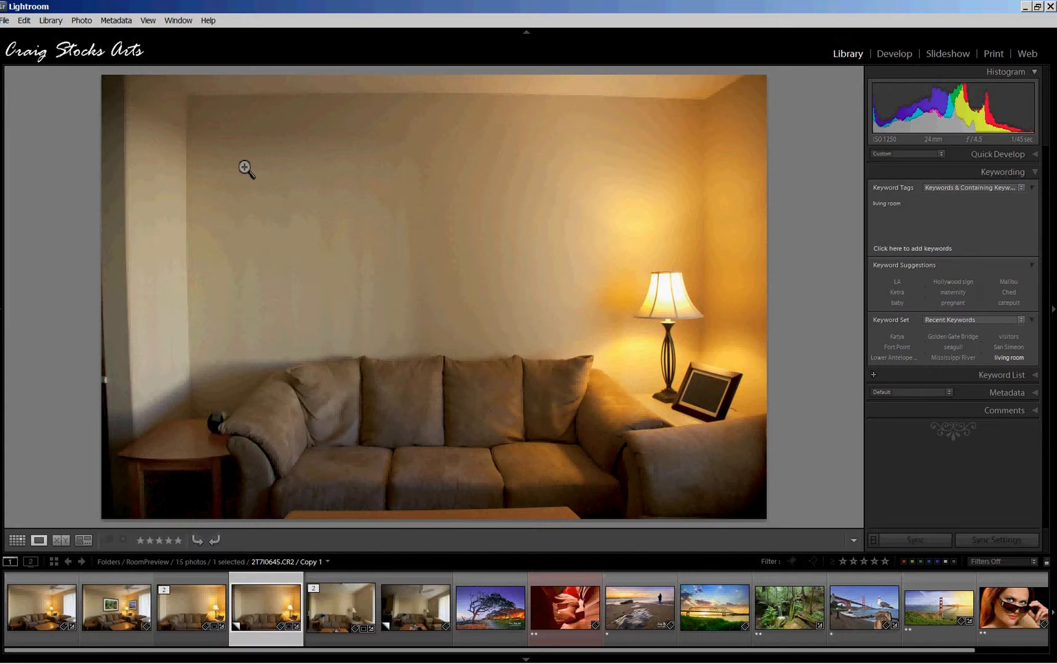
mouse_move(217, 120)
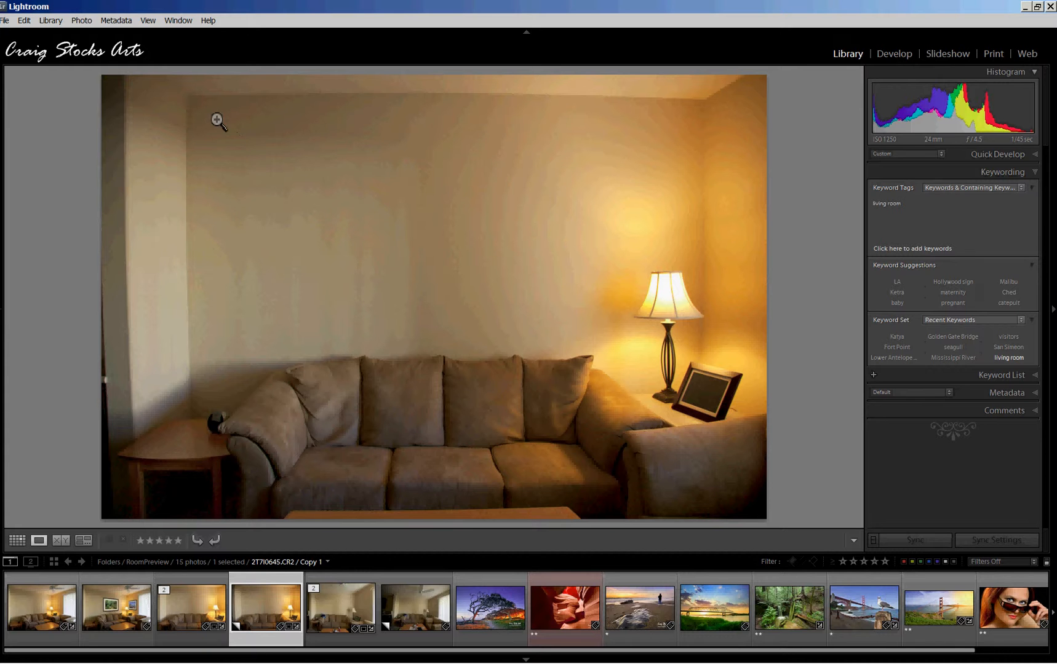
mouse_move(186, 287)
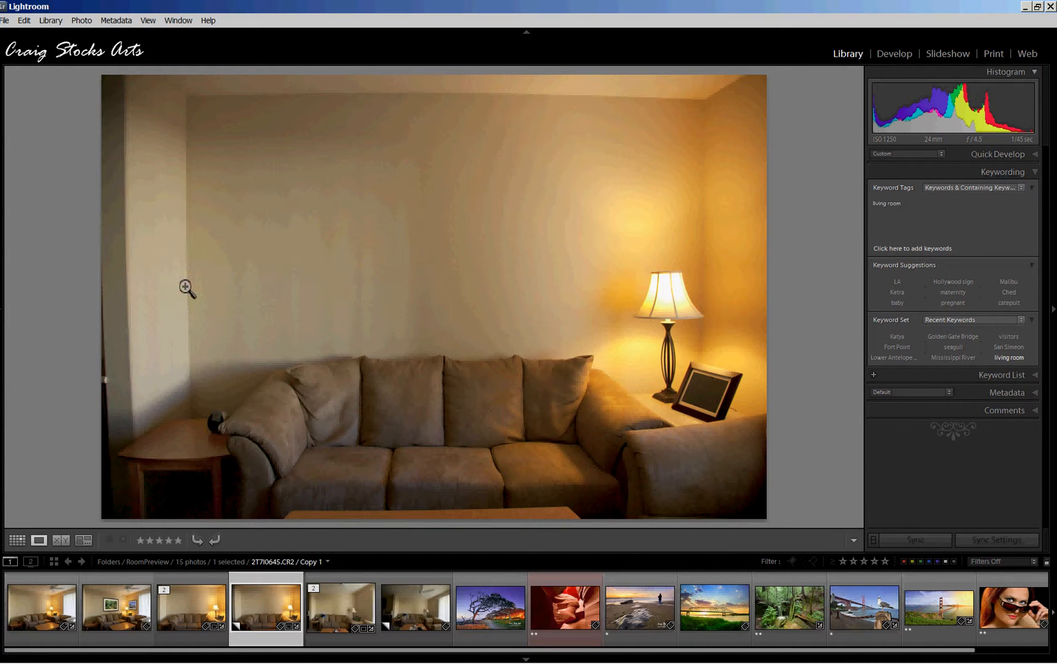
mouse_move(195, 128)
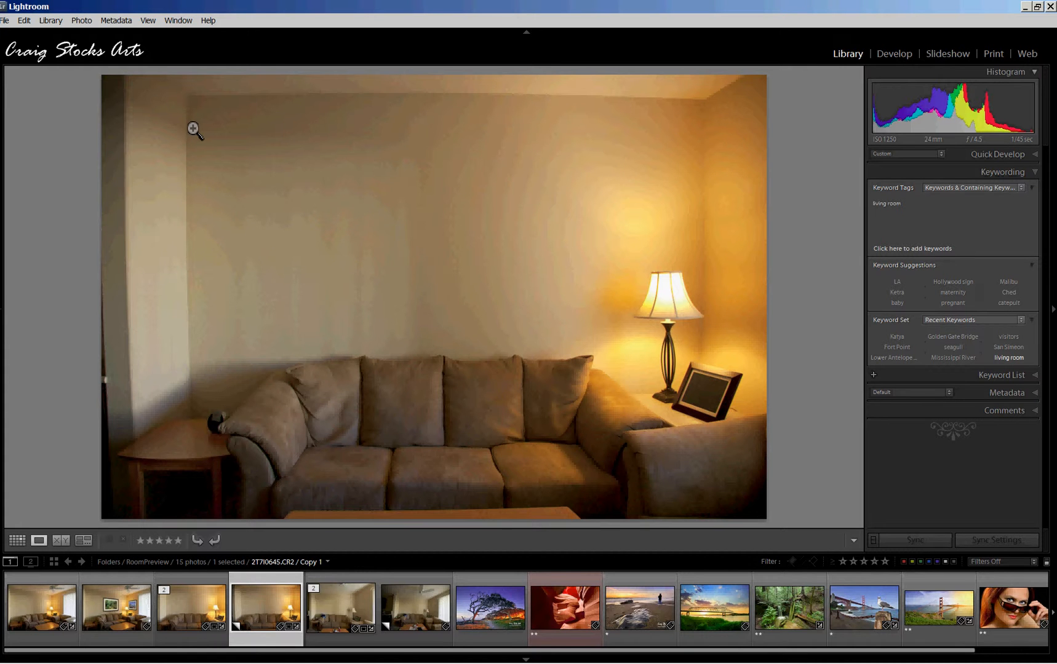
mouse_move(235, 219)
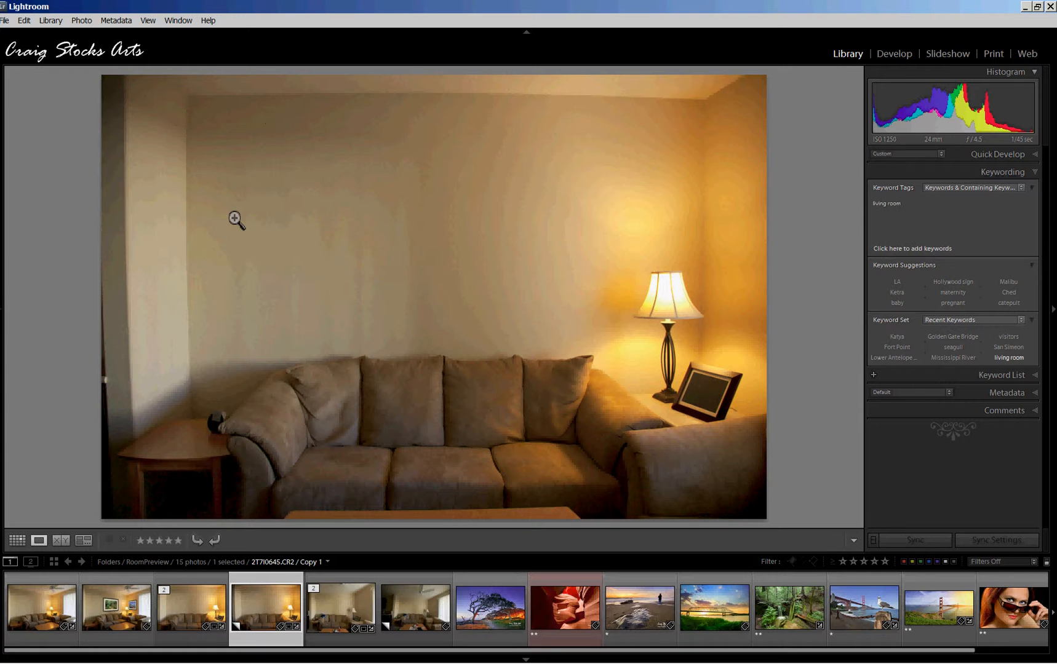
mouse_move(335, 371)
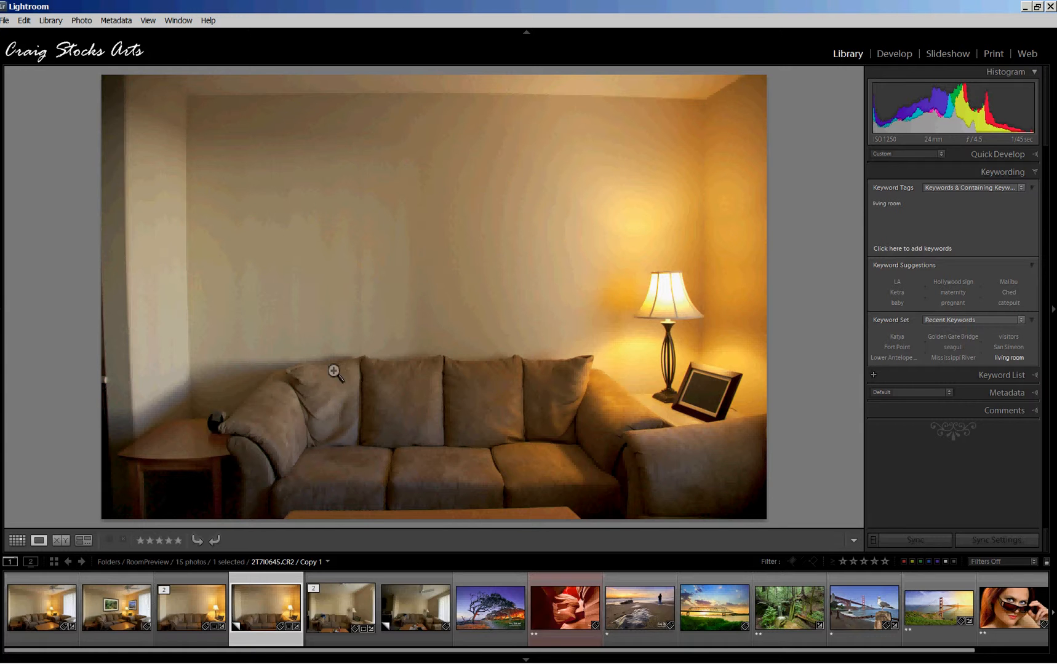
mouse_move(341, 383)
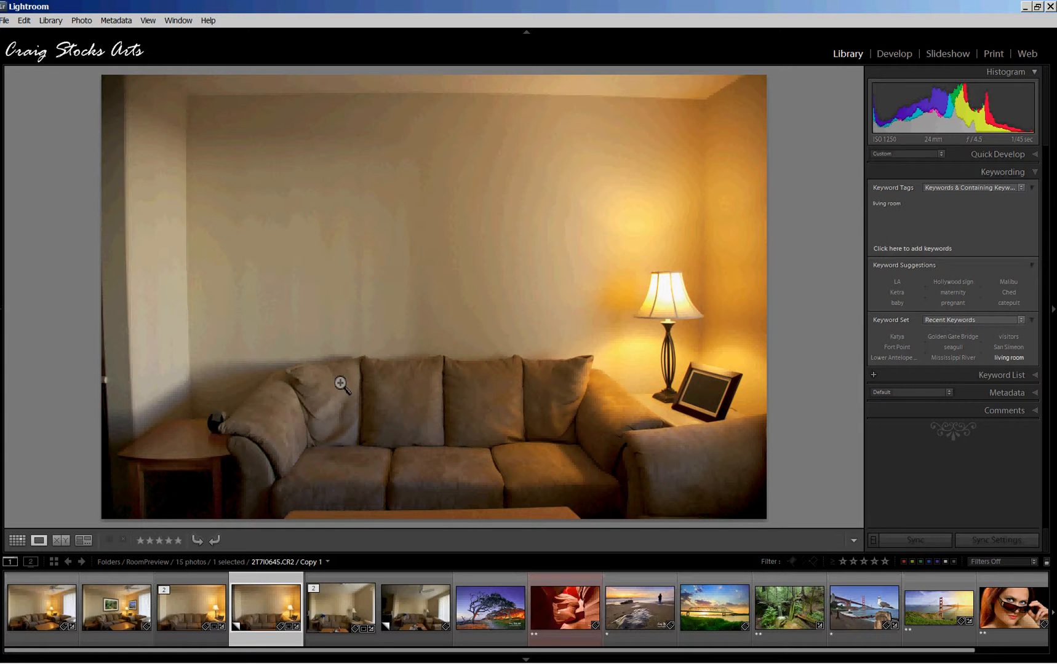
Show the master 2T7I0645.CR2 sofa-and-lamp photo instead of its virtual copy
left_click(192, 609)
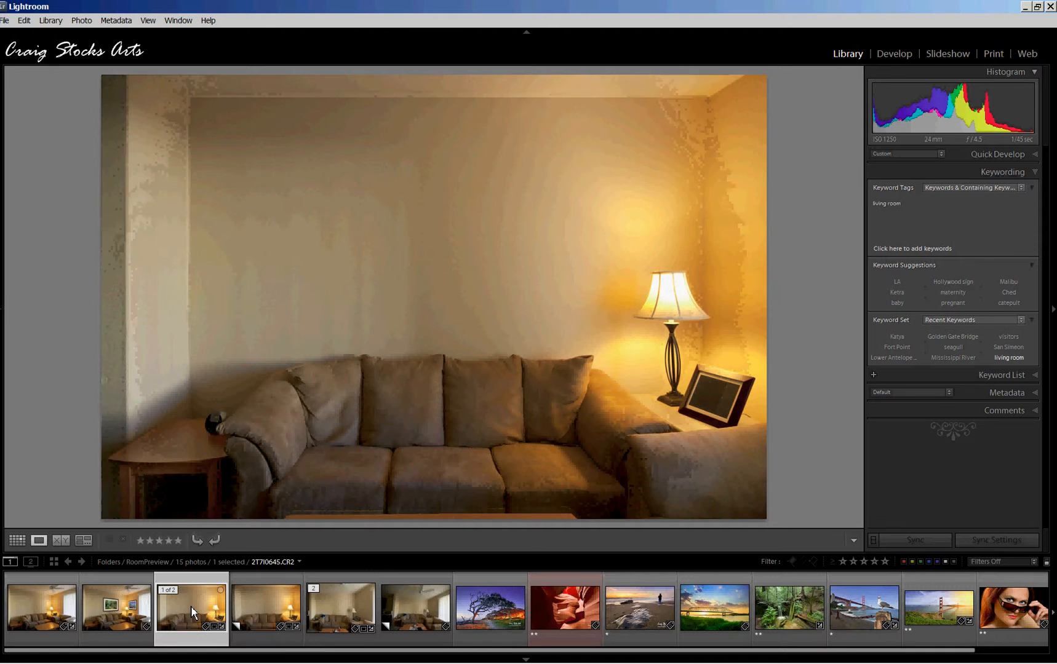
left_click(192, 610)
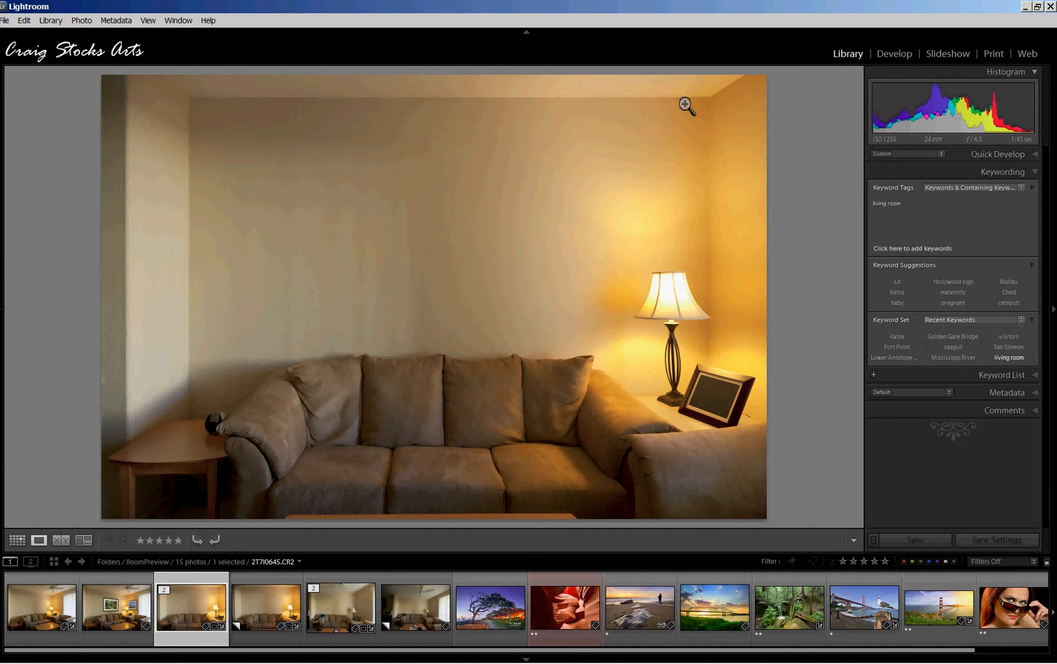
mouse_move(747, 378)
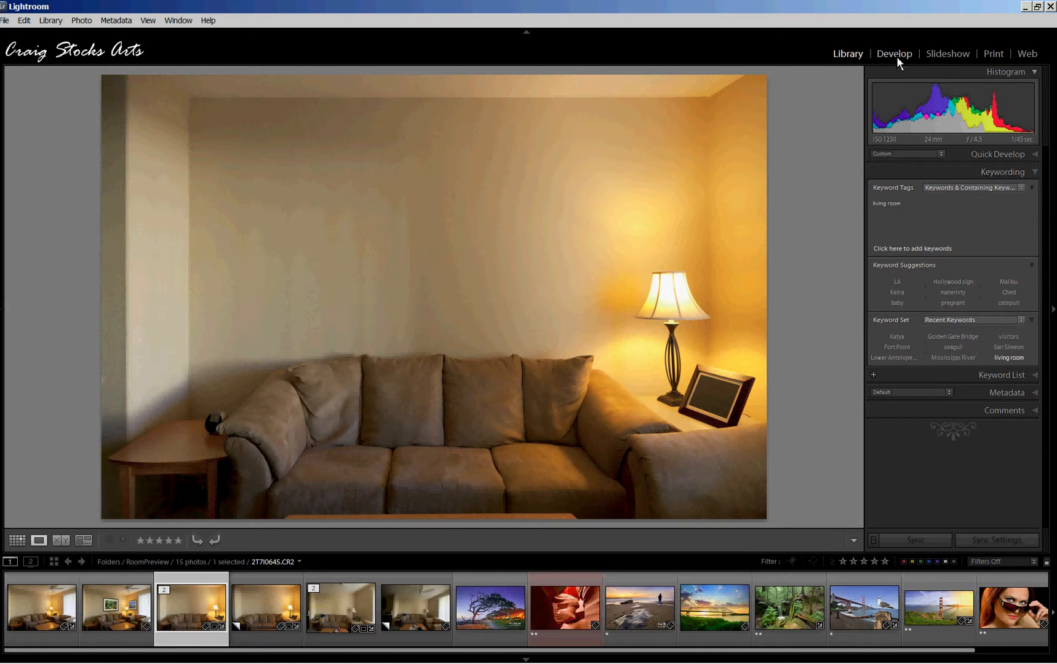
mouse_move(923, 158)
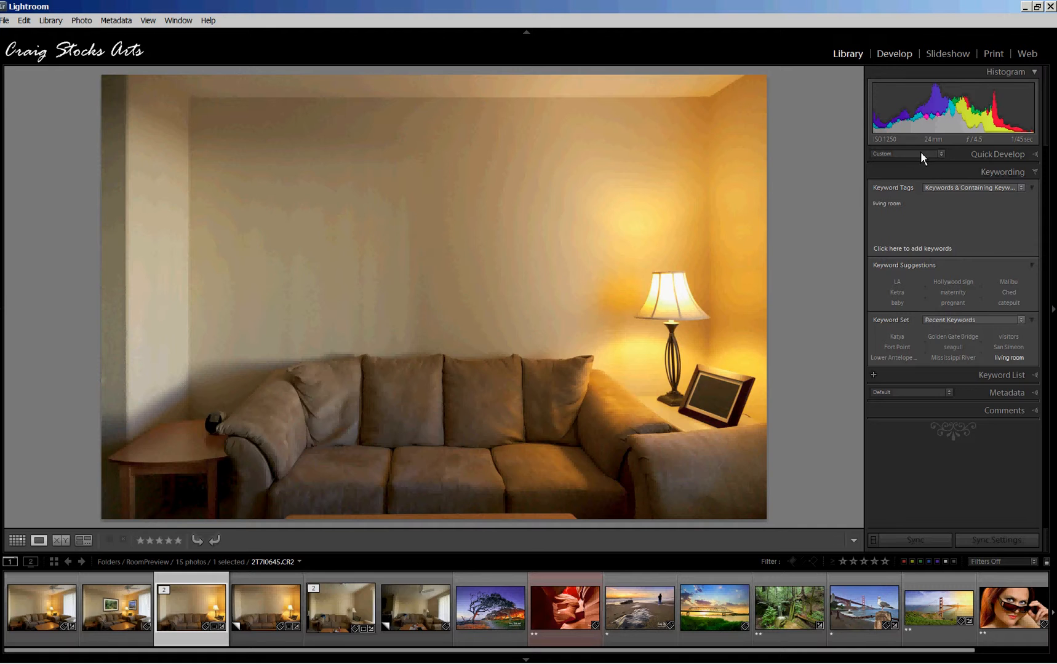
Review the photo's manual lens corrections in Develop: Vertical +6, Horizontal +5, Rotate +0.1
left_click(893, 53)
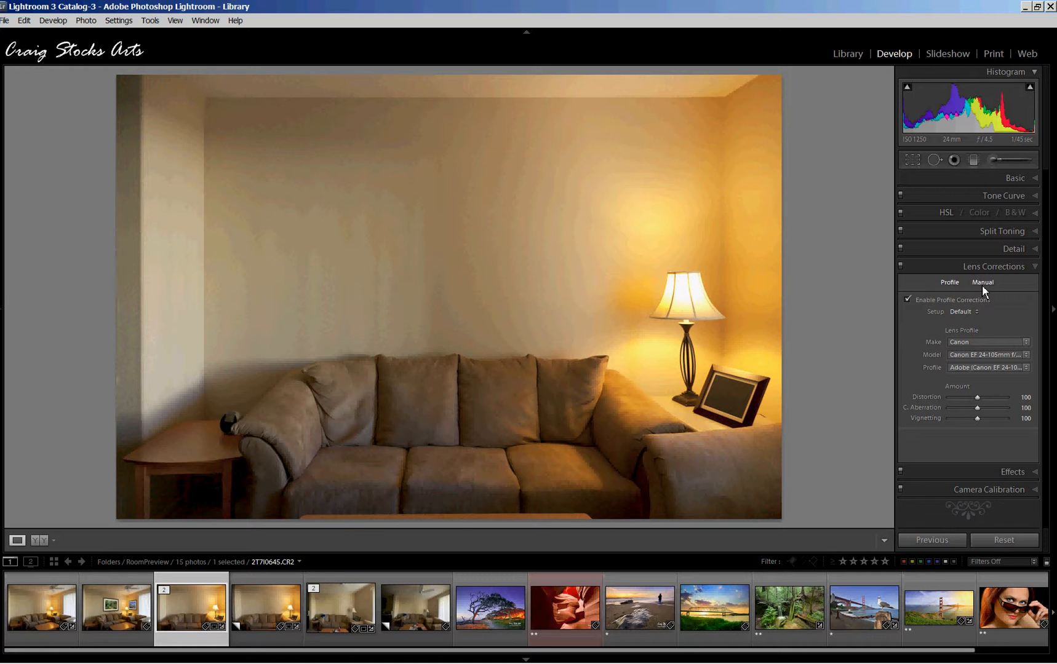
left_click(982, 282)
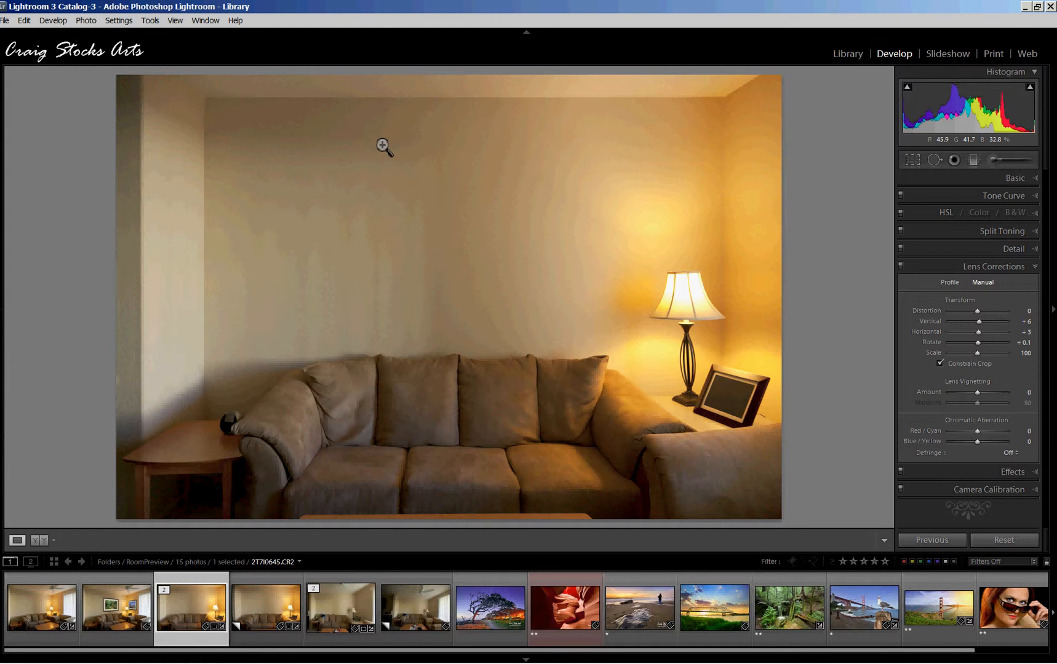
mouse_move(384, 128)
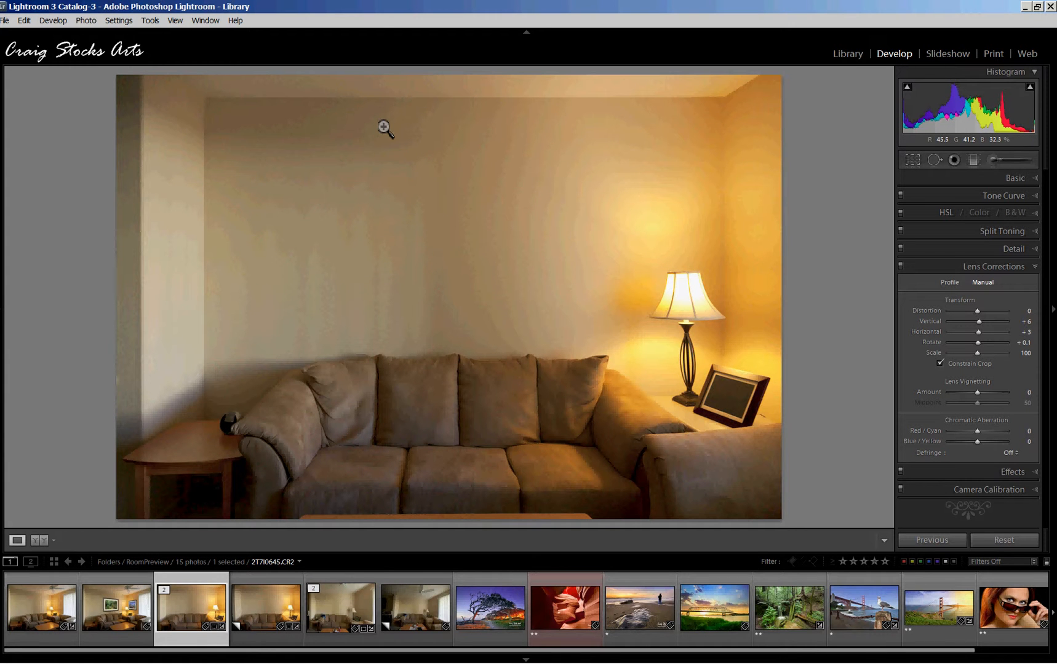
mouse_move(440, 499)
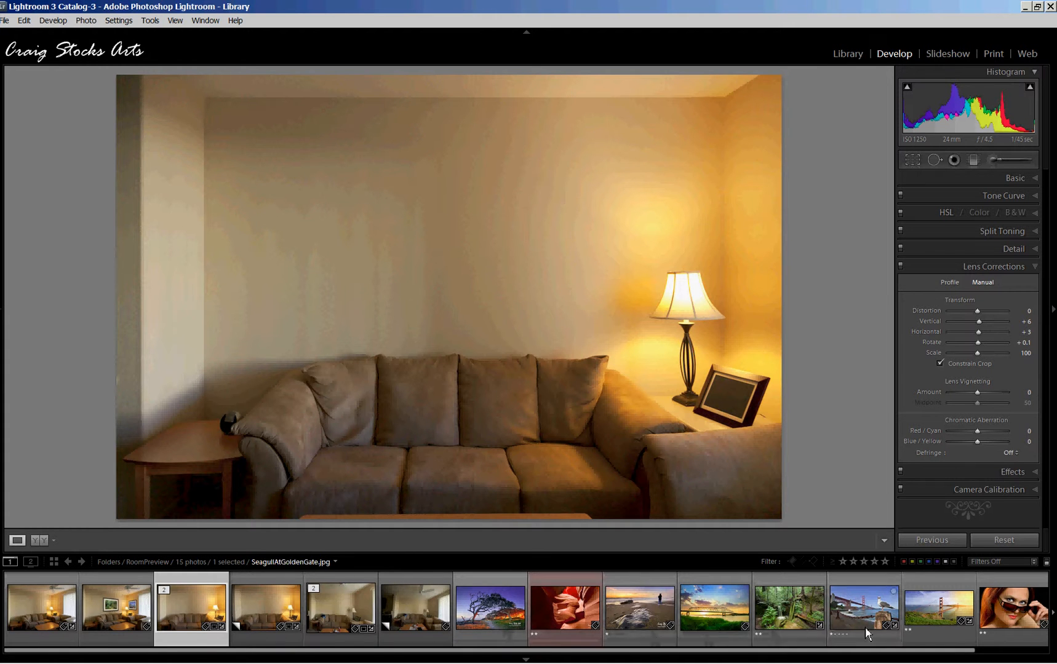
left_click(491, 609)
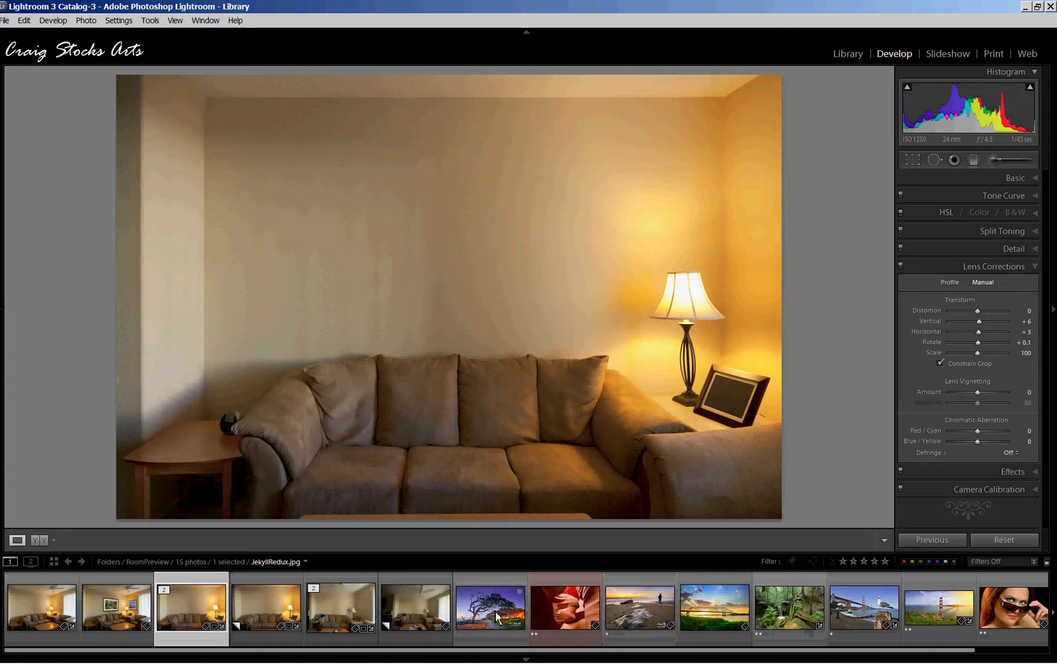
mouse_move(549, 350)
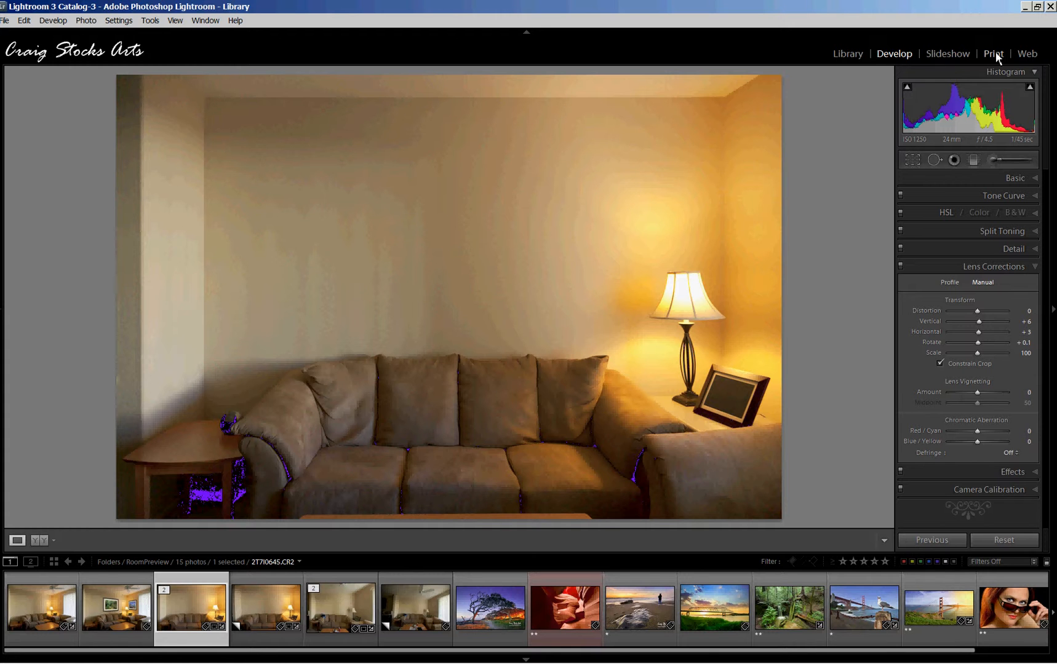
left_click(993, 53)
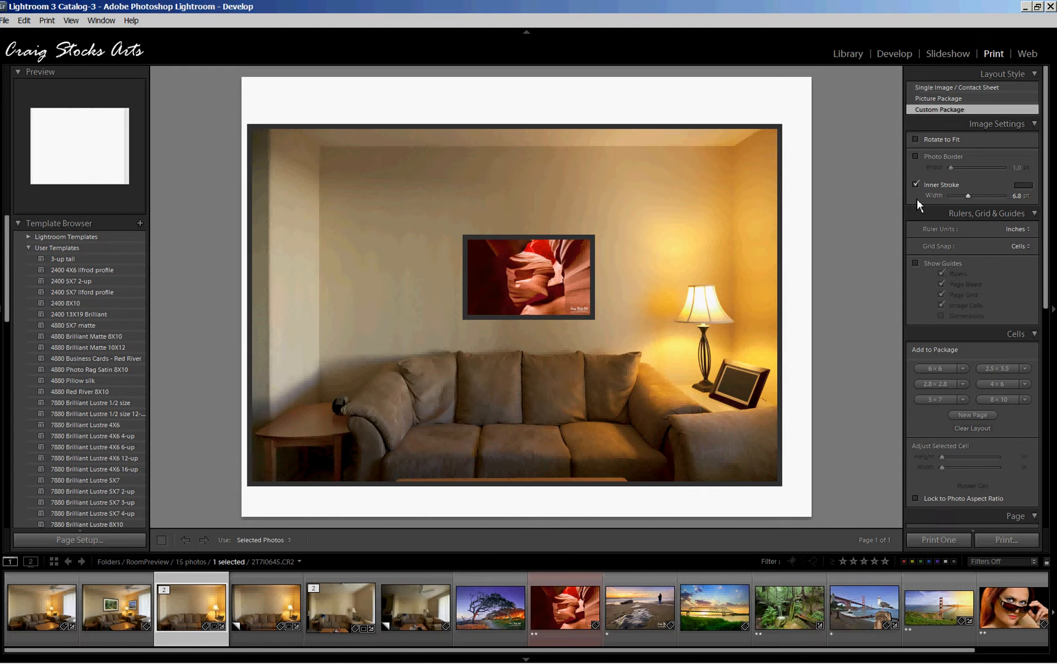
mouse_move(813, 259)
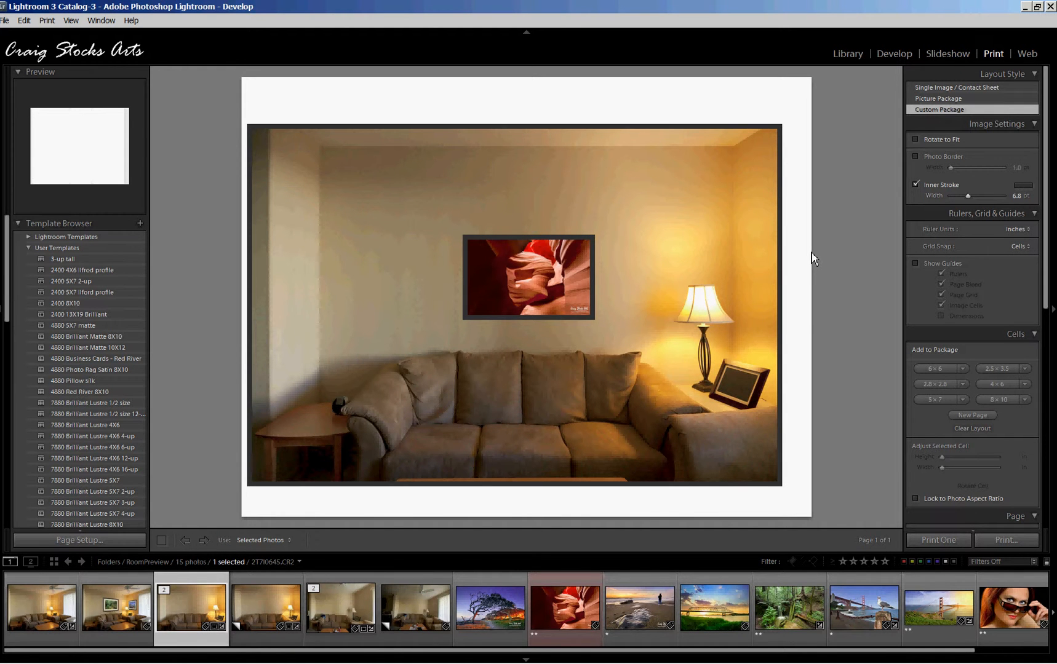
mouse_move(830, 237)
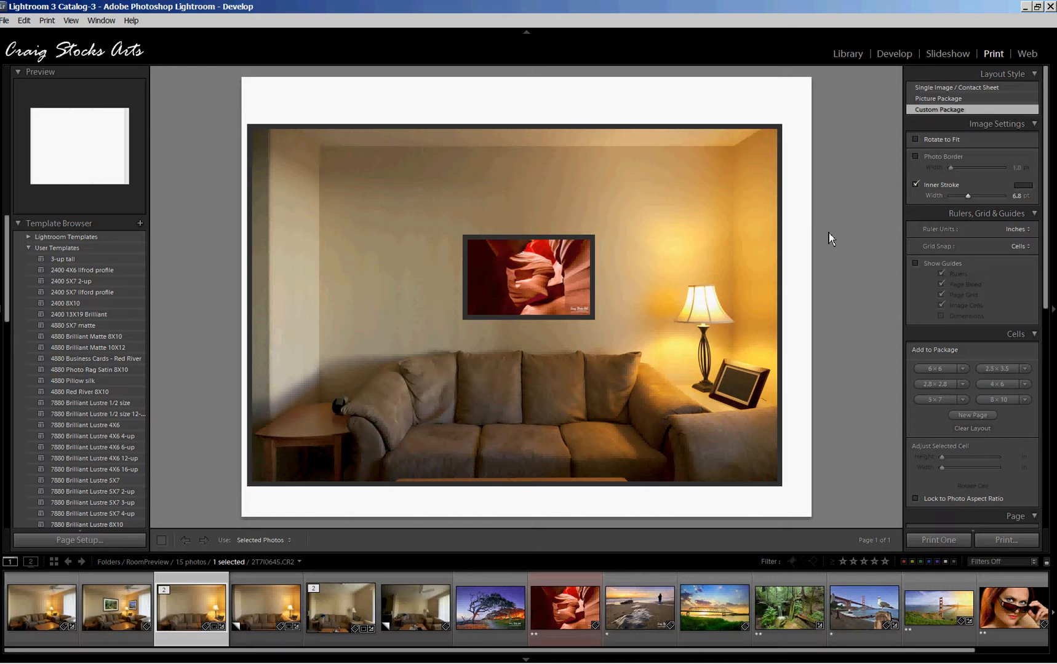
mouse_move(835, 260)
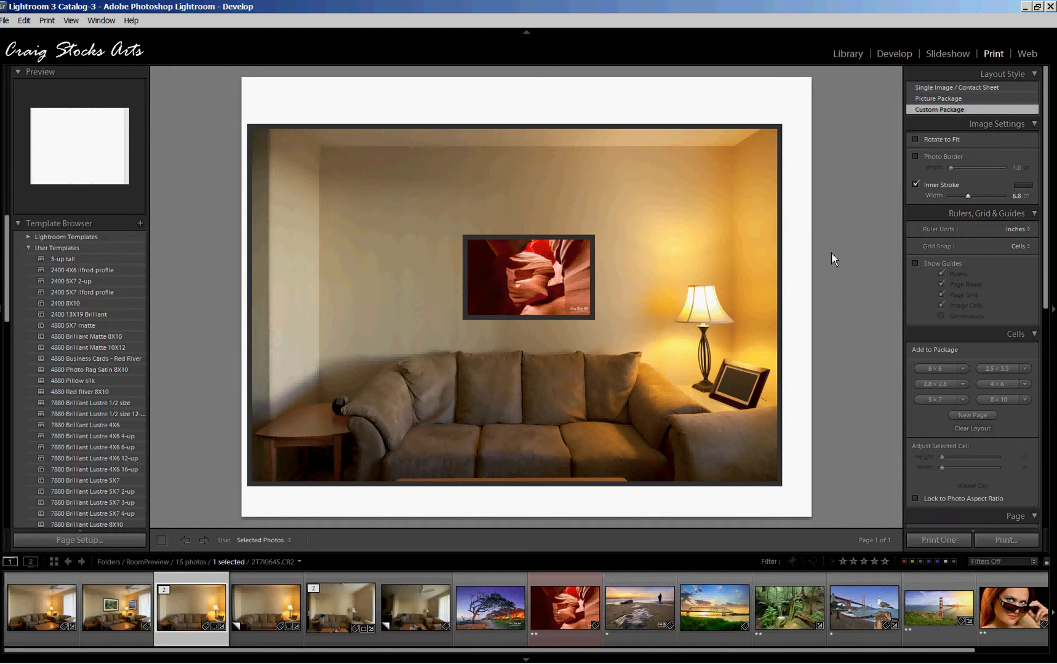
mouse_move(985, 128)
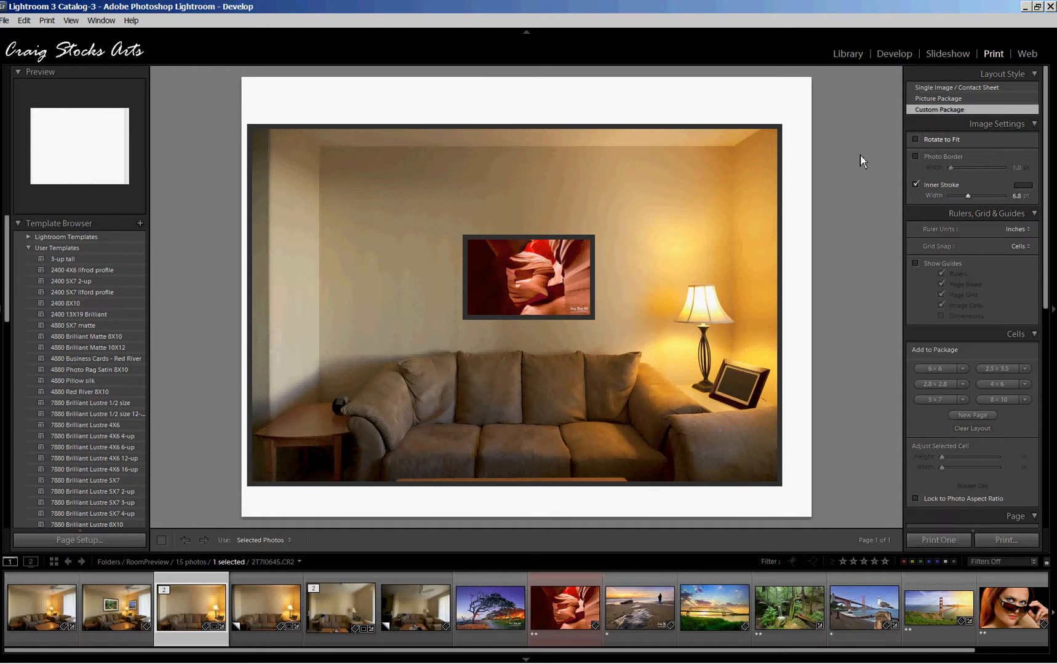
mouse_move(8, 278)
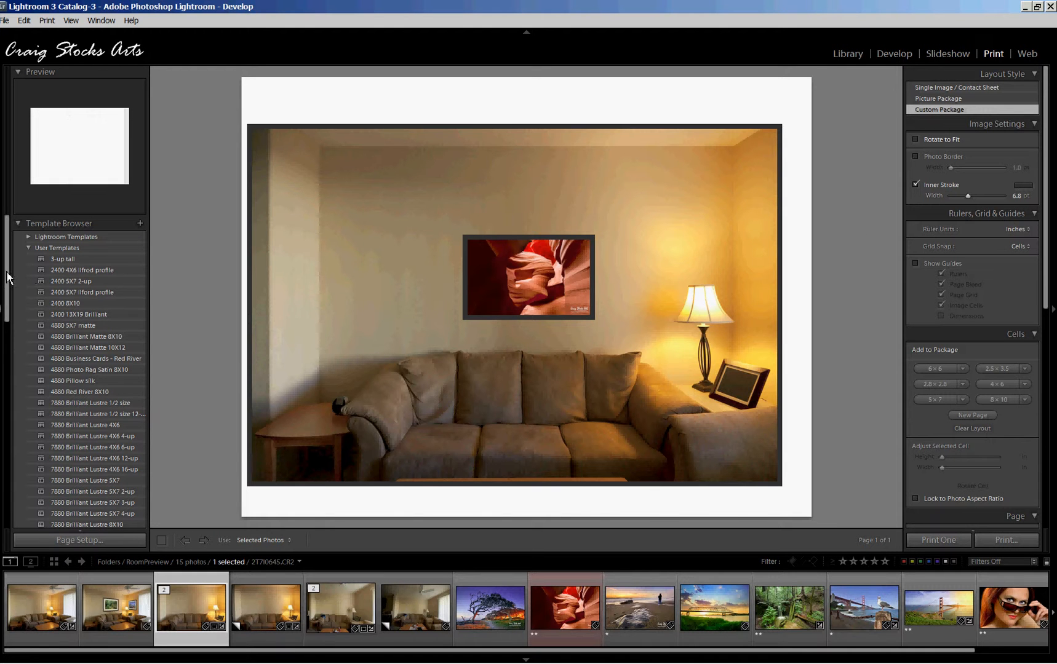
Apply the 7800 Brilliant Lustre 8X10 sheet user template to the print layout
scroll("down", 3)
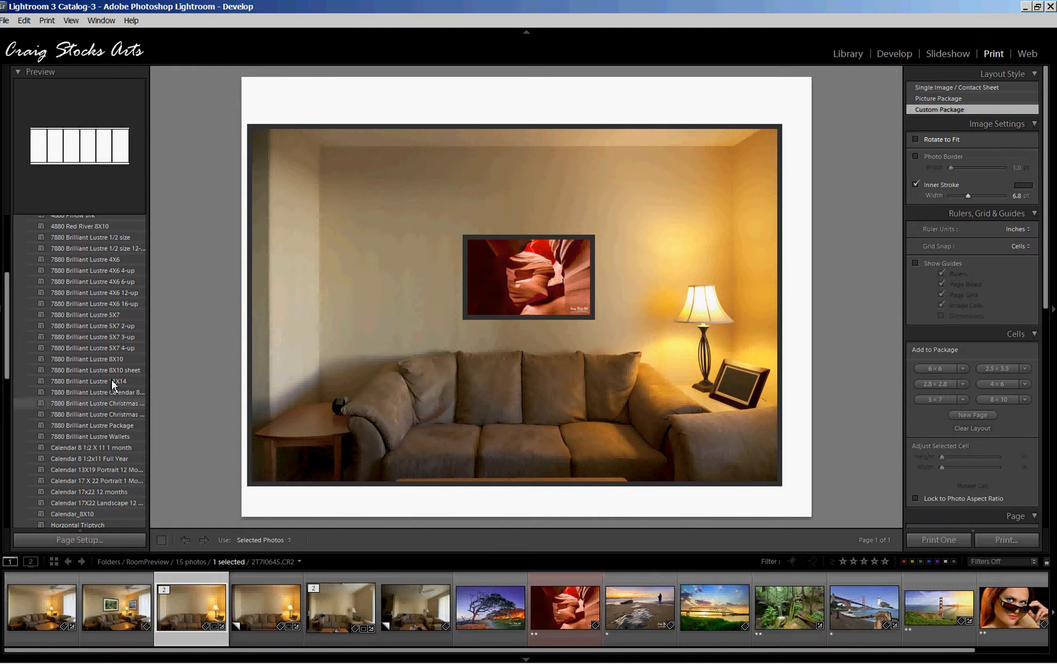
left_click(87, 380)
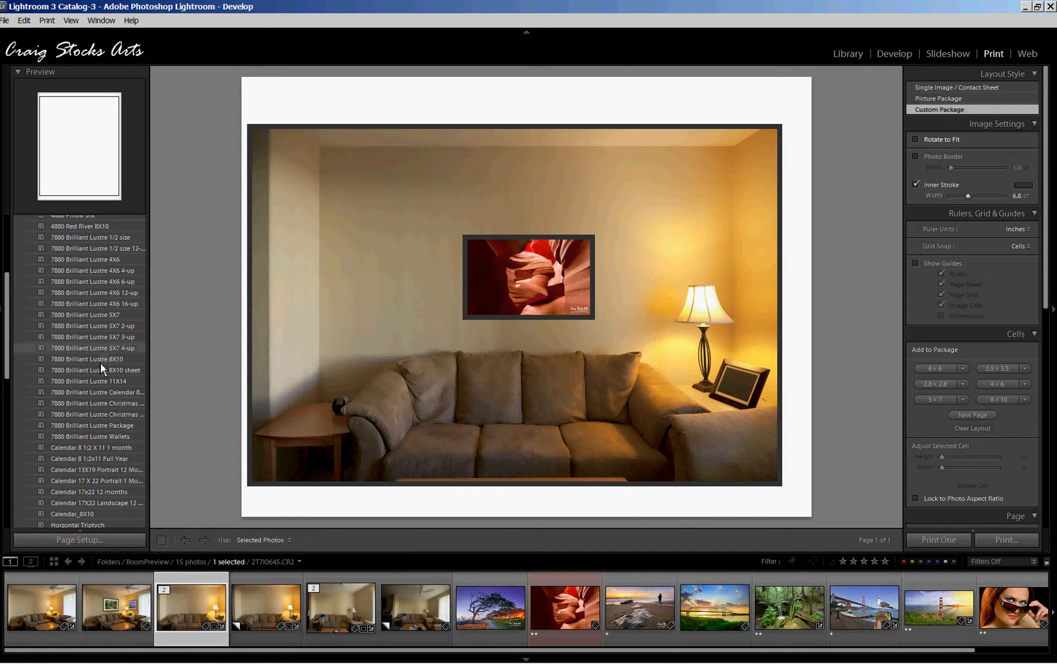
left_click(94, 370)
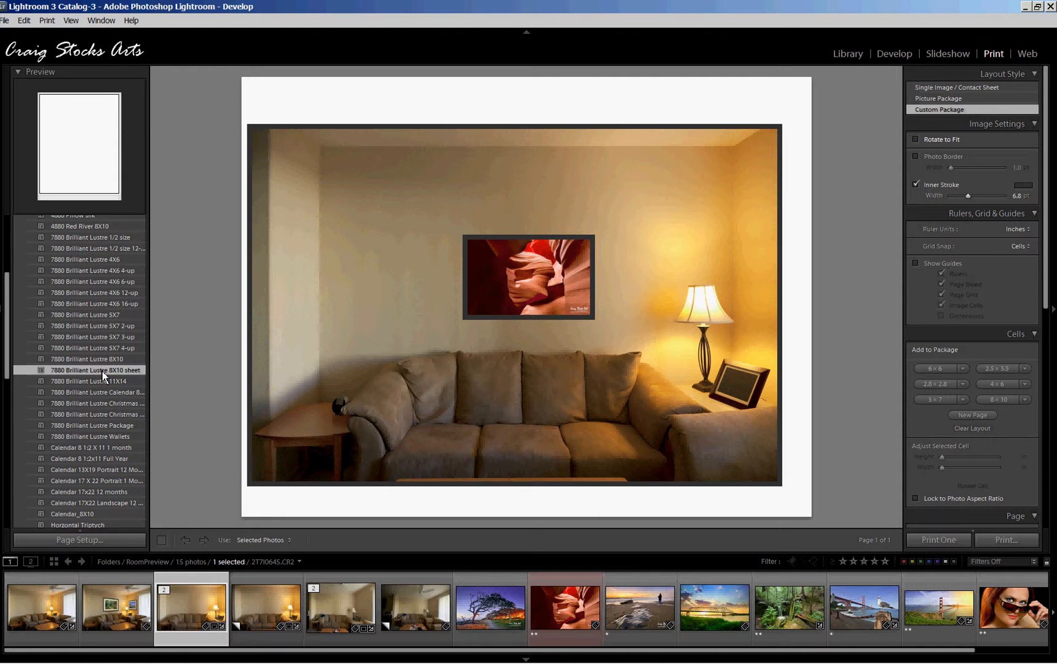
left_click(956, 88)
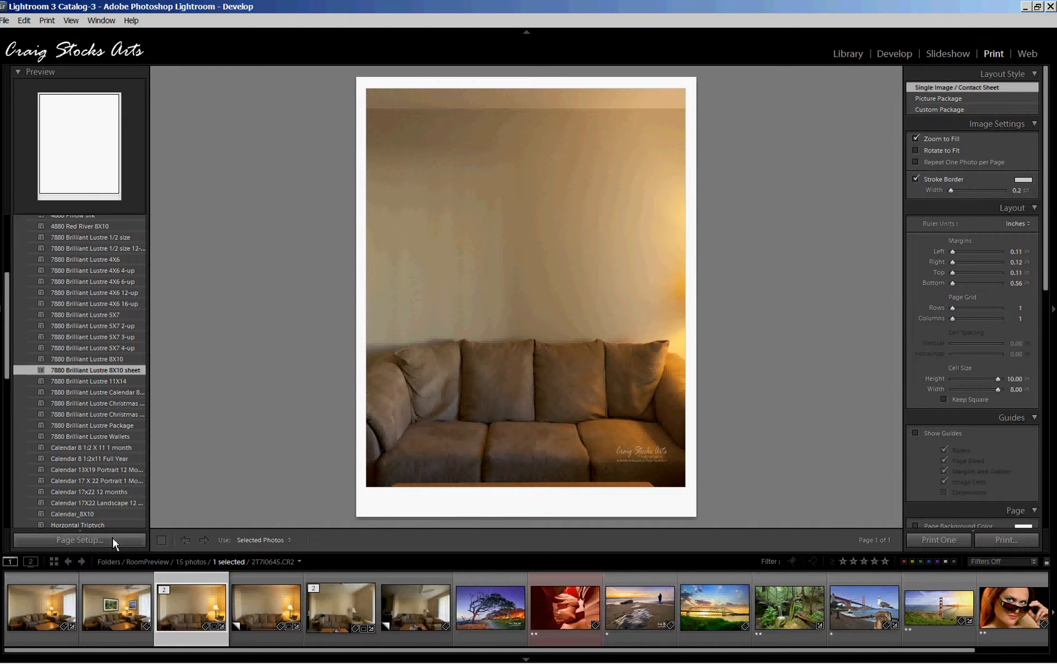
Change the paper orientation to Landscape in Page Setup
left_click(79, 540)
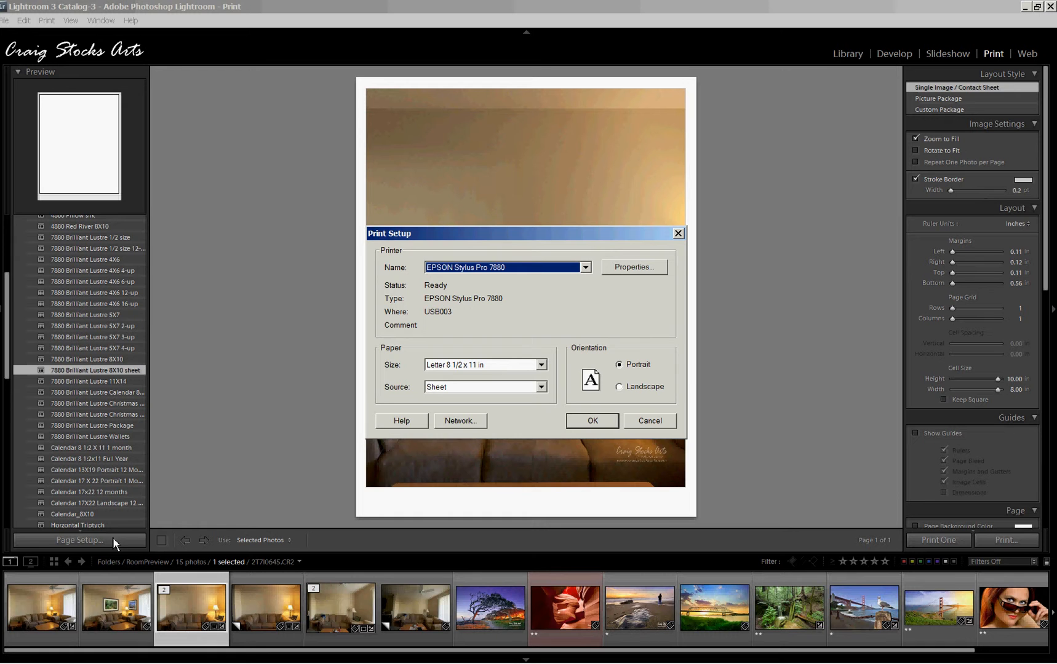
mouse_move(627, 395)
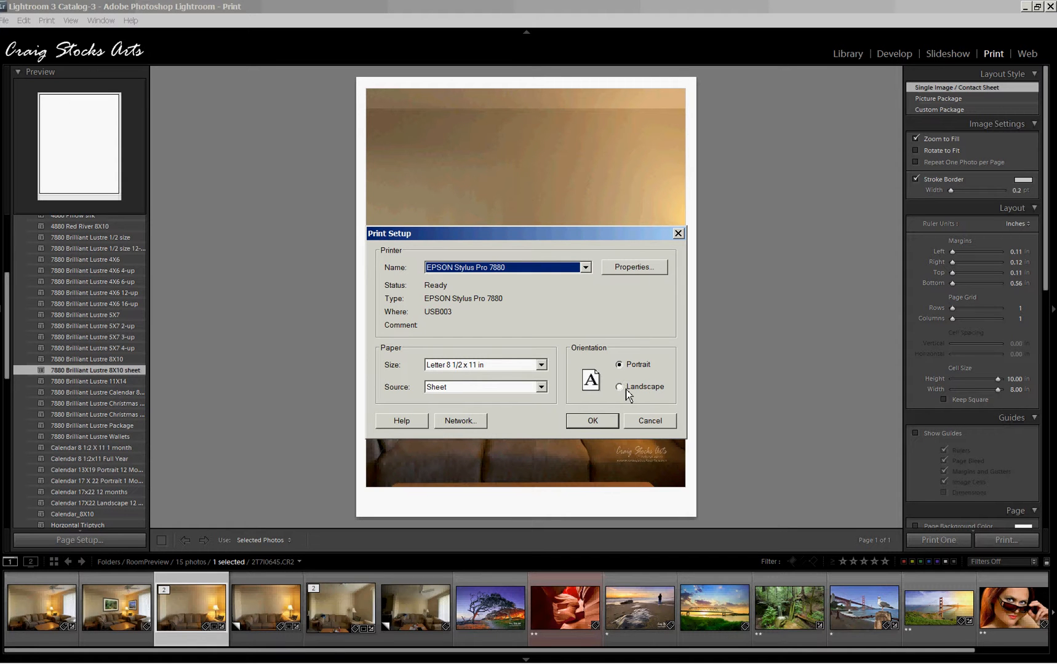
left_click(618, 387)
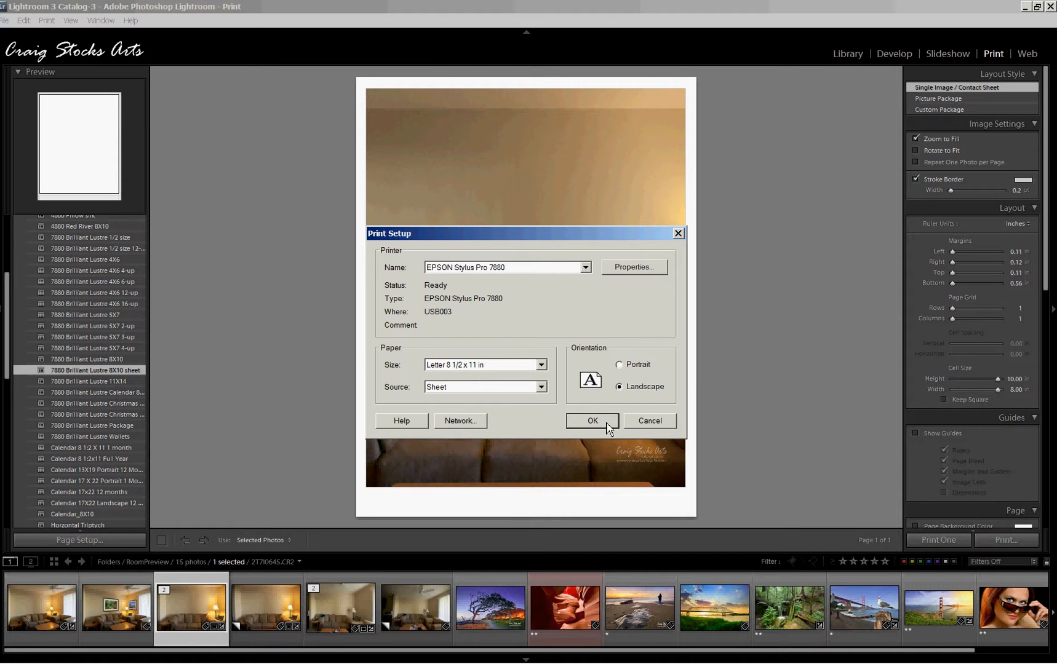
mouse_move(580, 429)
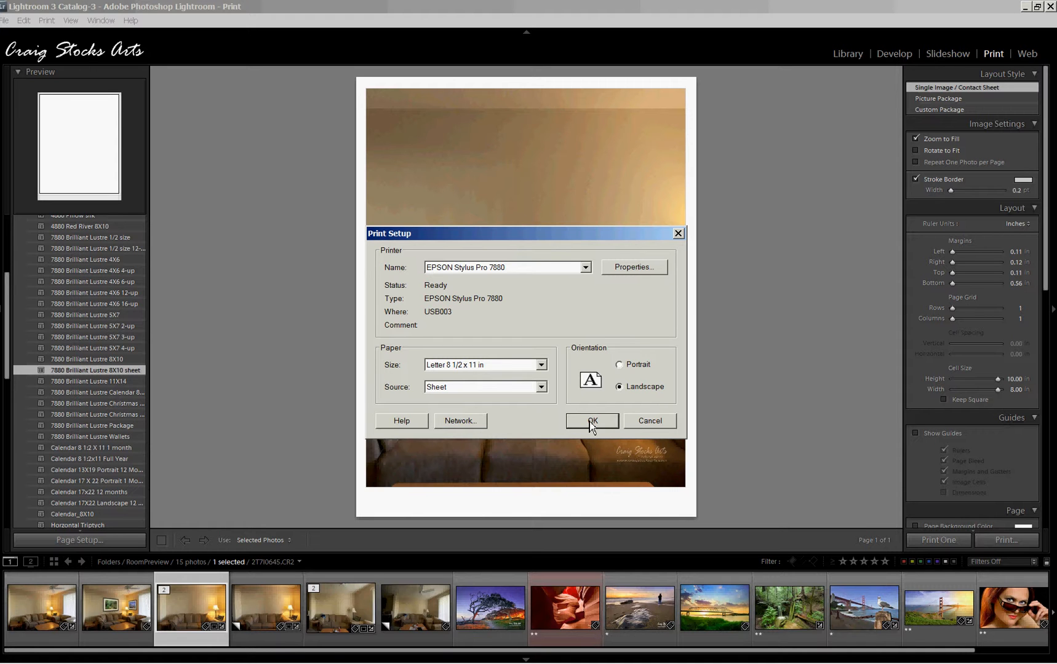
left_click(592, 421)
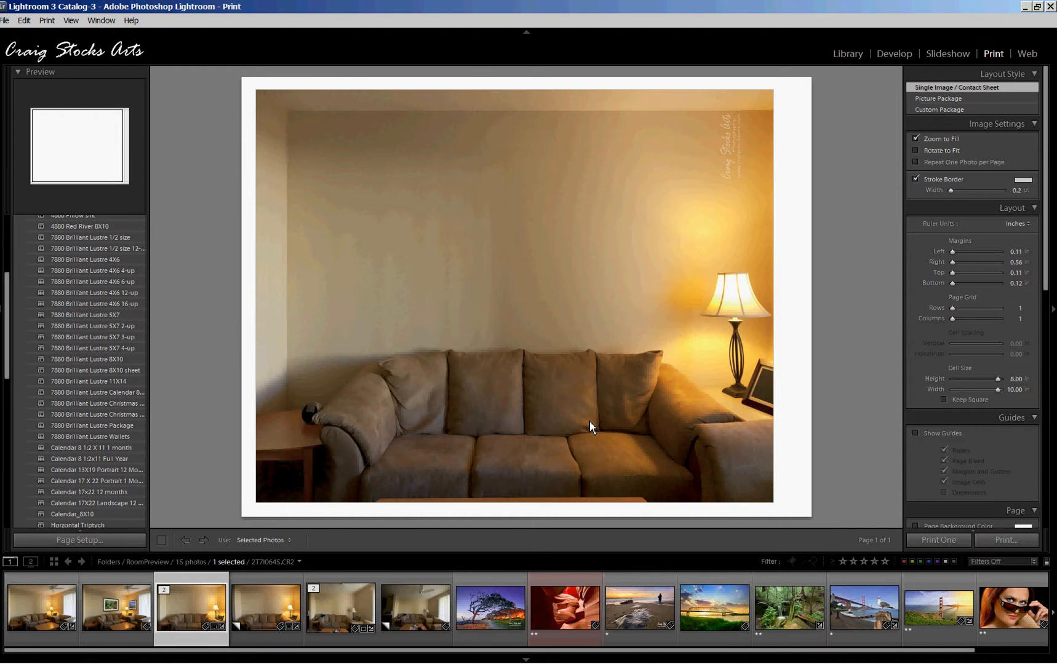
mouse_move(828, 273)
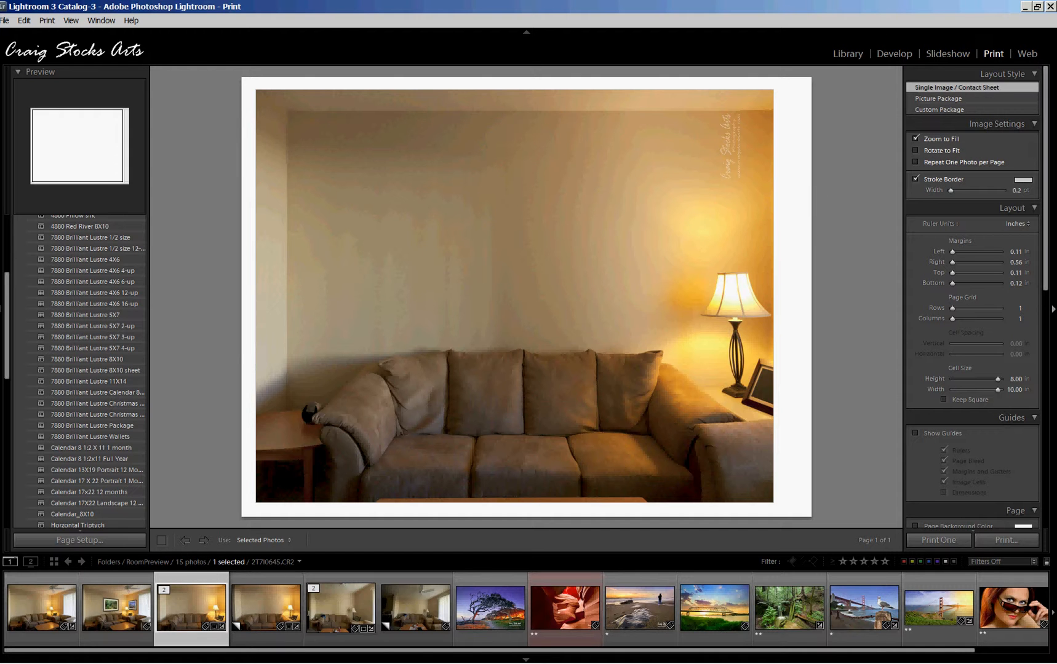
Check the Page settings and switch the layout style to Custom Package
scroll("down", 3)
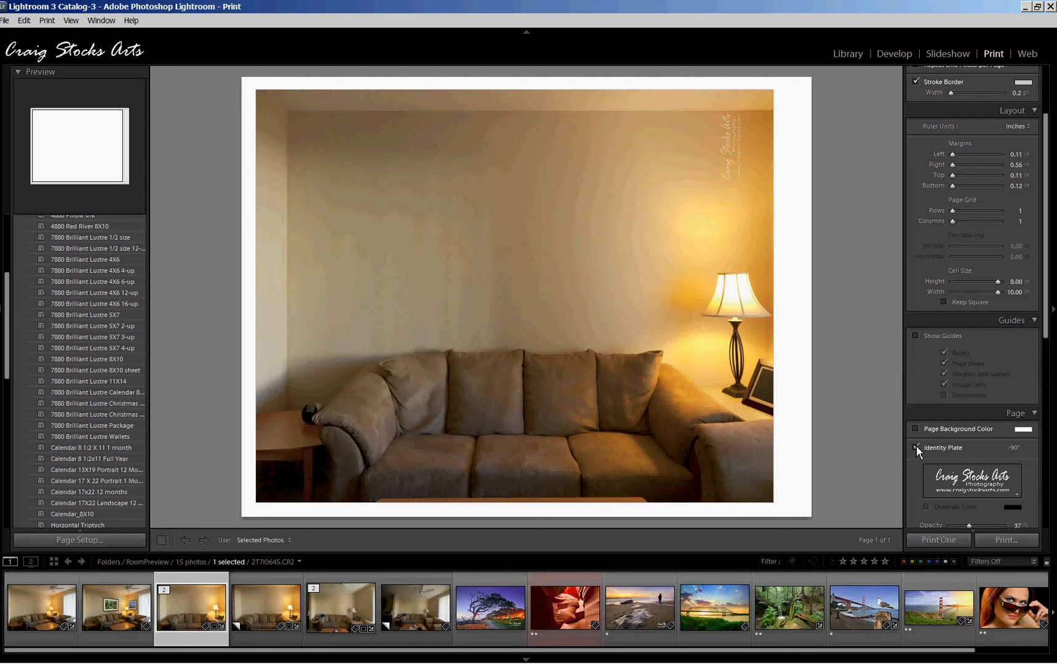
left_click(916, 448)
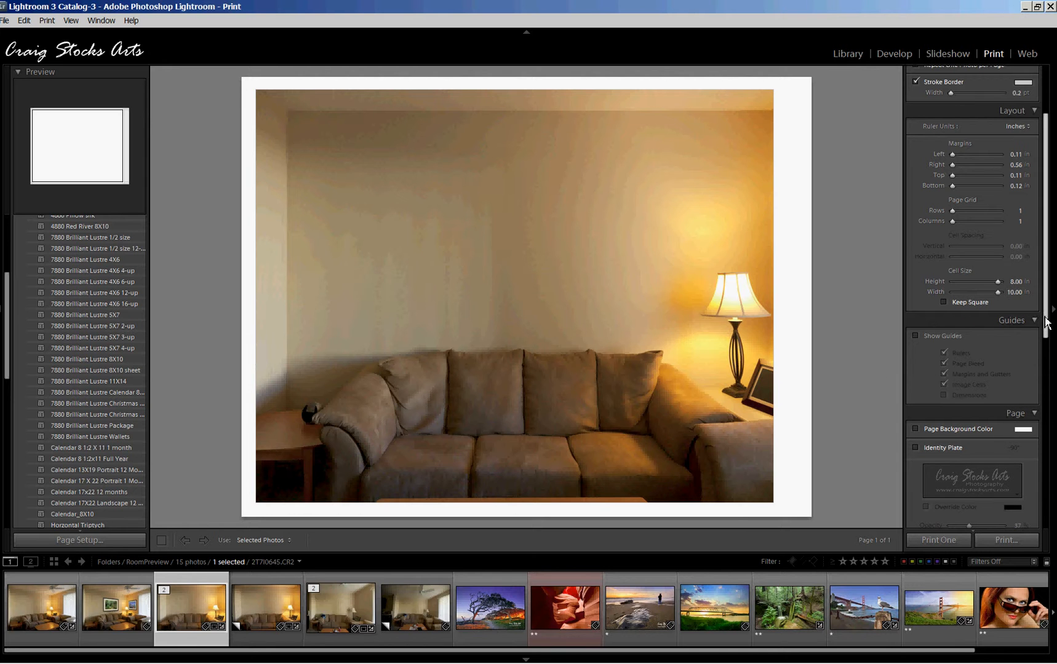
scroll("down", 3)
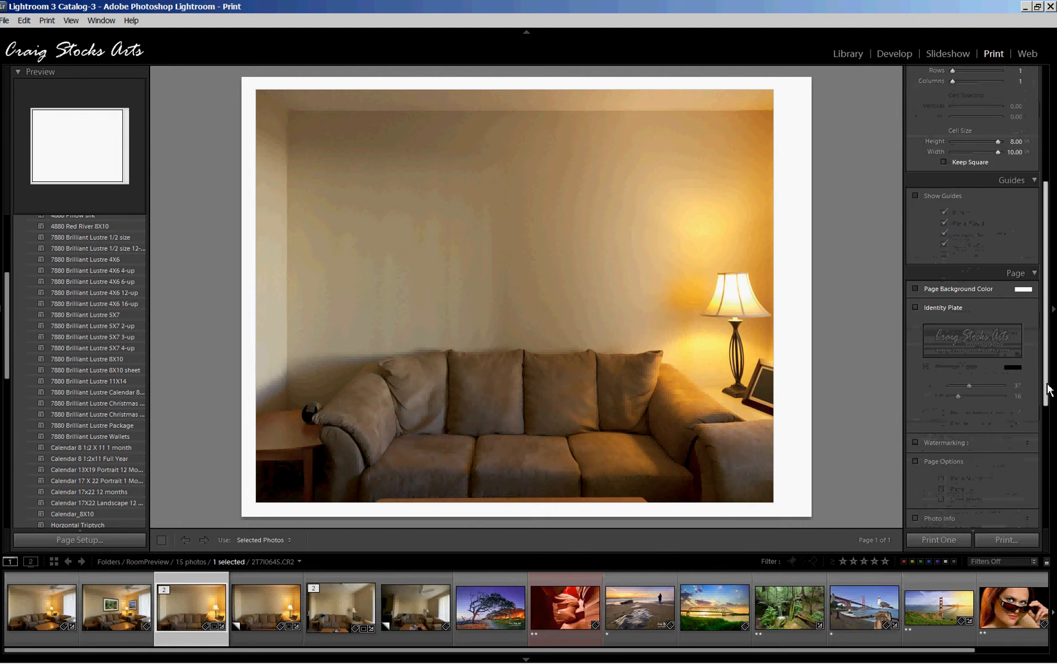
scroll("up", 3)
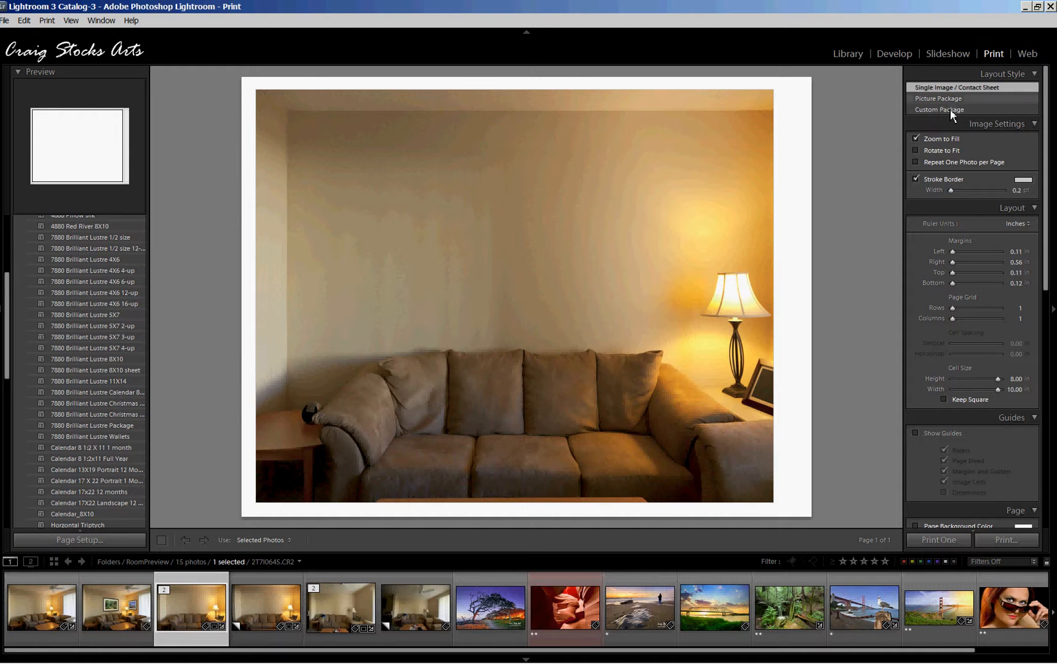
left_click(939, 109)
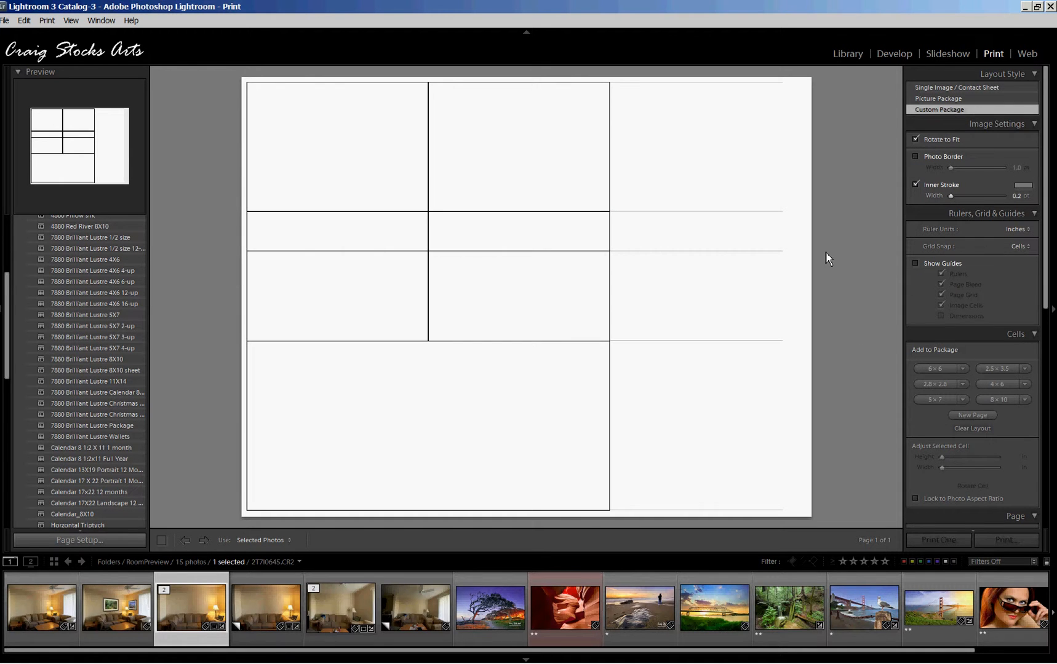
mouse_move(732, 150)
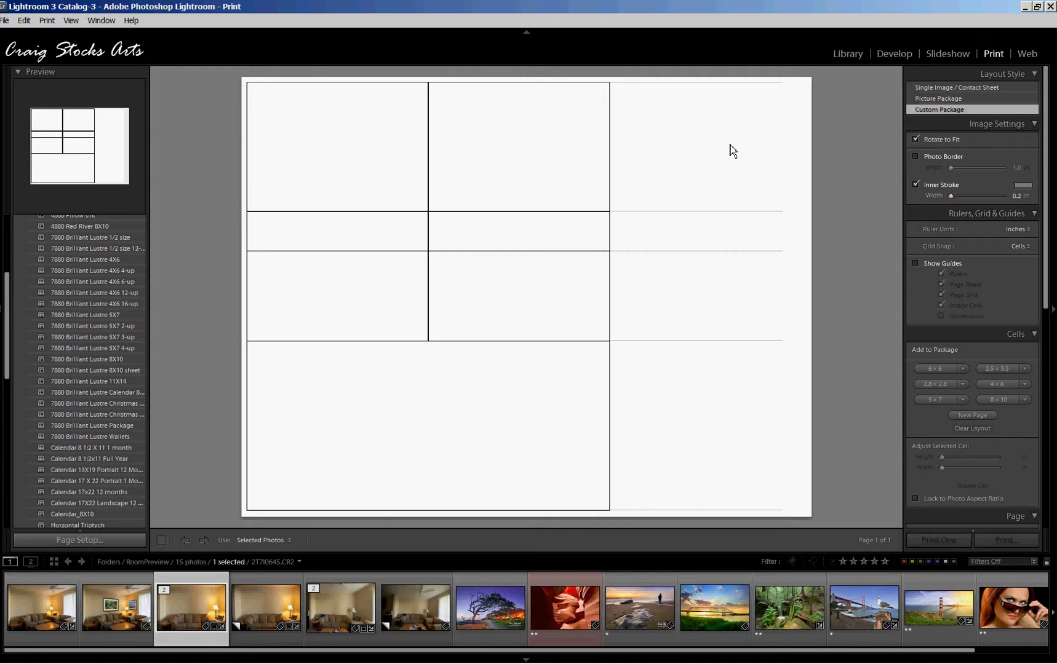
mouse_move(421, 165)
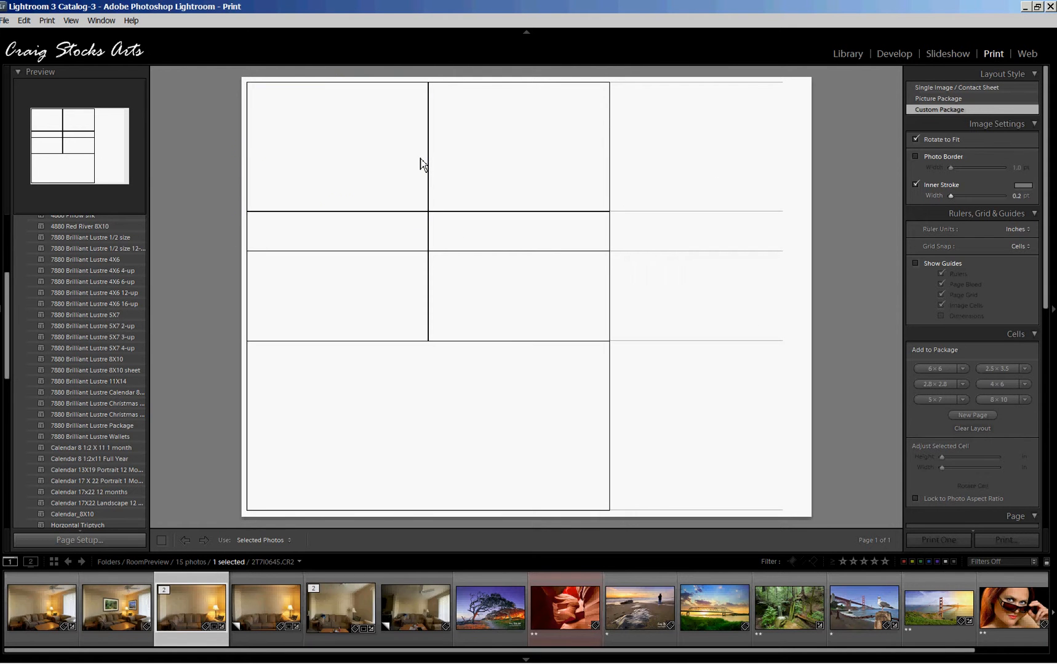
Clear all cells from the custom package, leaving a blank landscape page
left_click(338, 146)
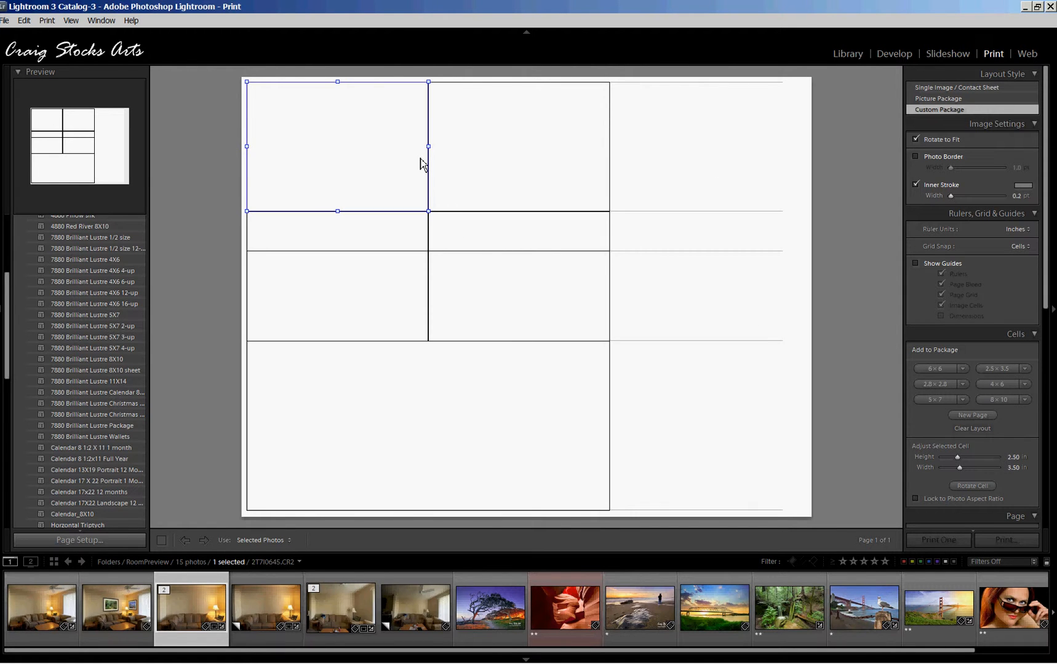
left_click(518, 147)
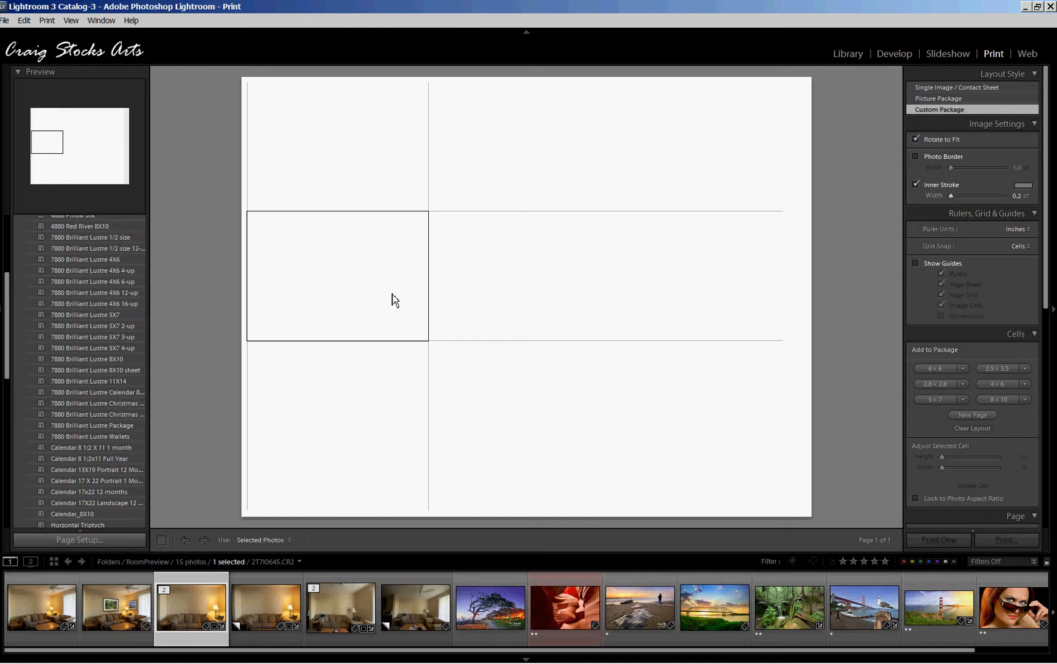
mouse_move(927, 176)
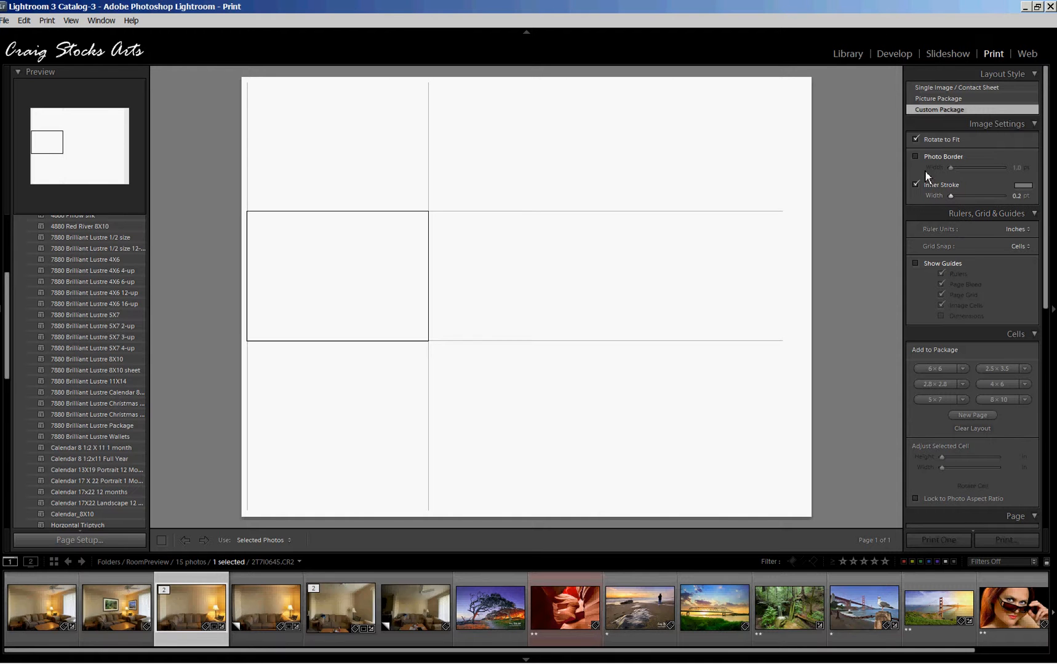
scroll("down", 3)
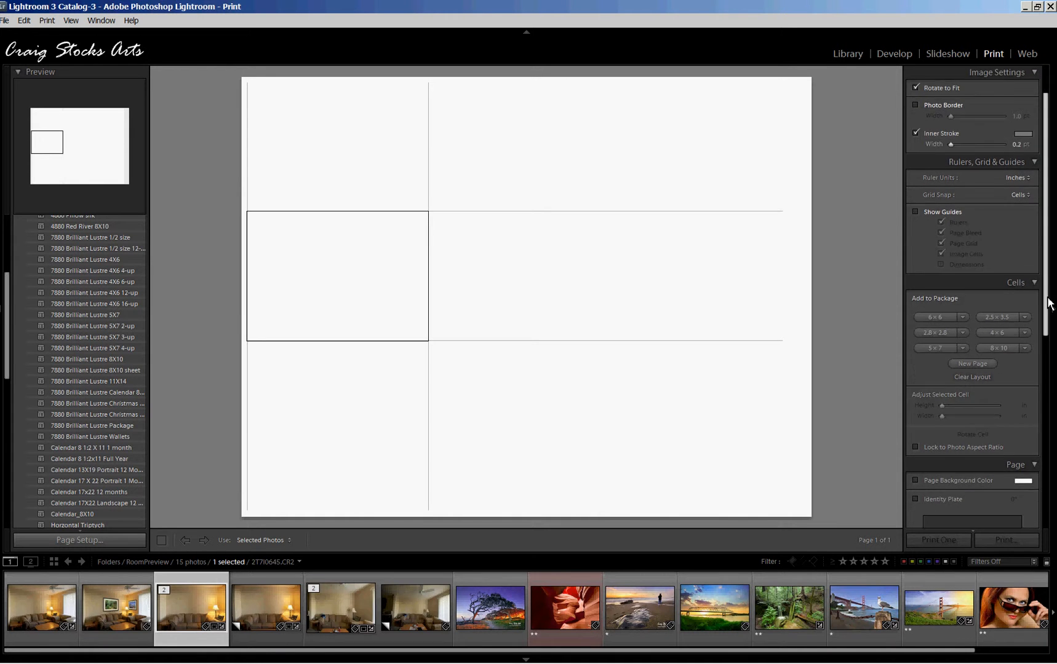
scroll("down", 3)
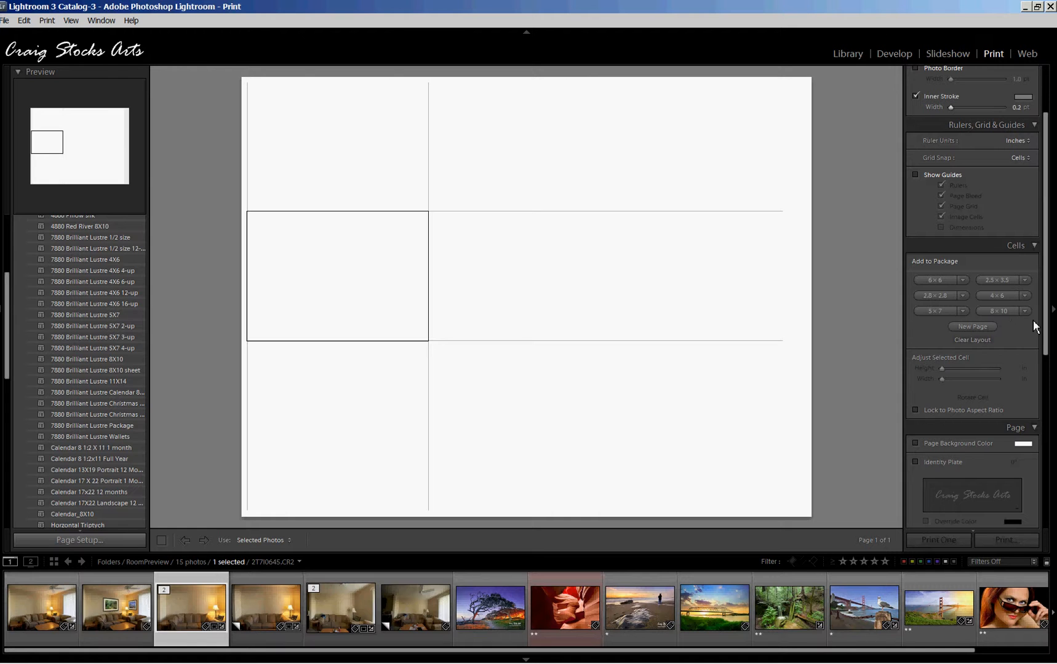
left_click(973, 340)
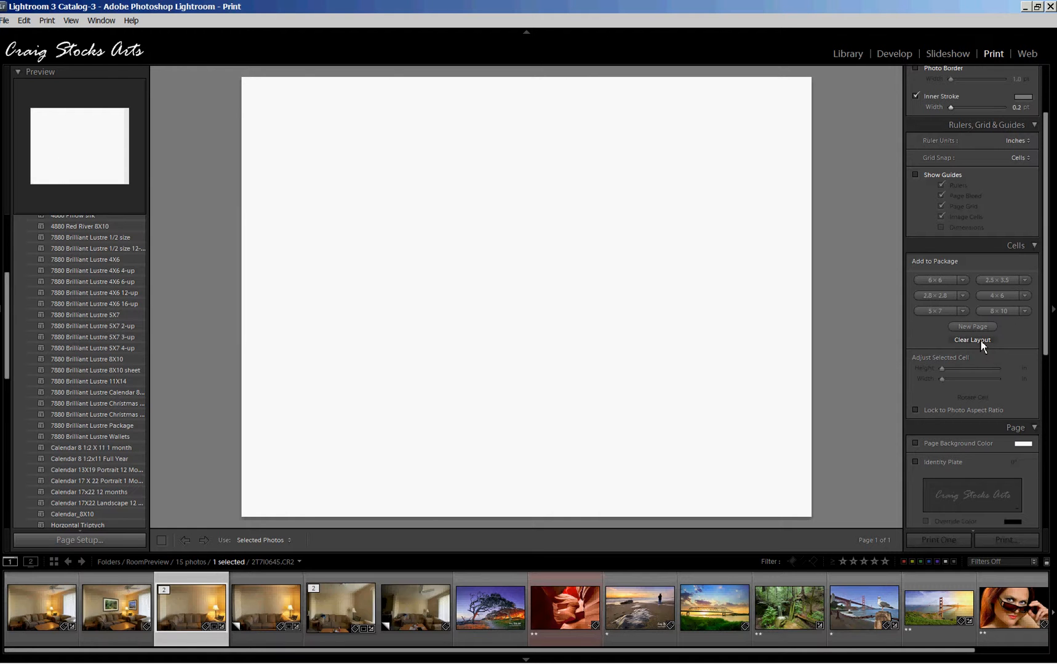
mouse_move(989, 265)
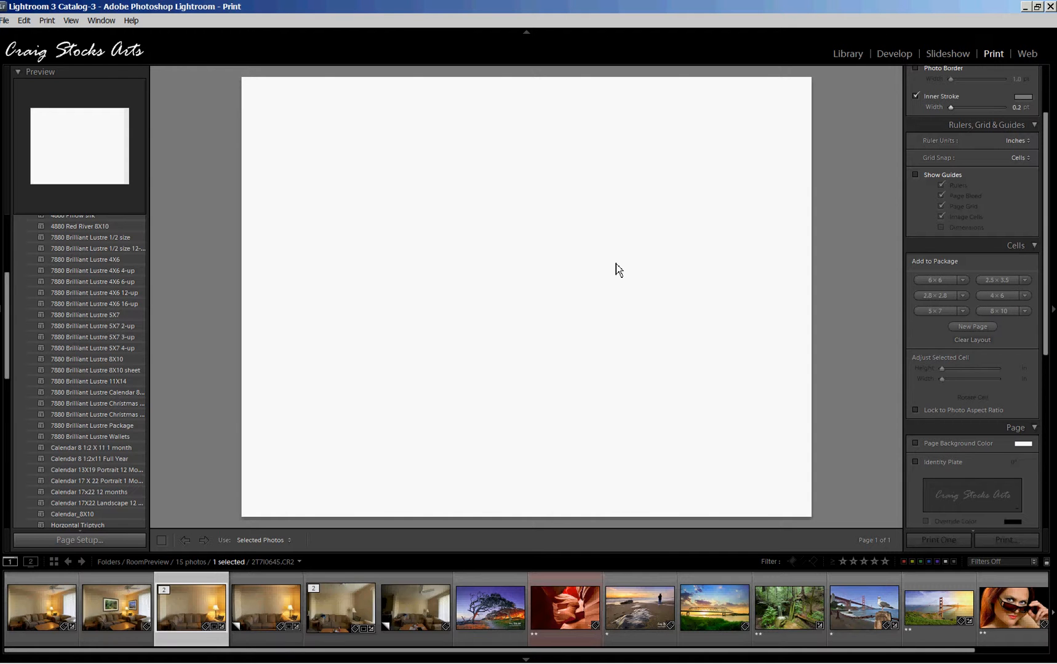
Place the room photo on the page and turn off Watermarking
left_click(1001, 310)
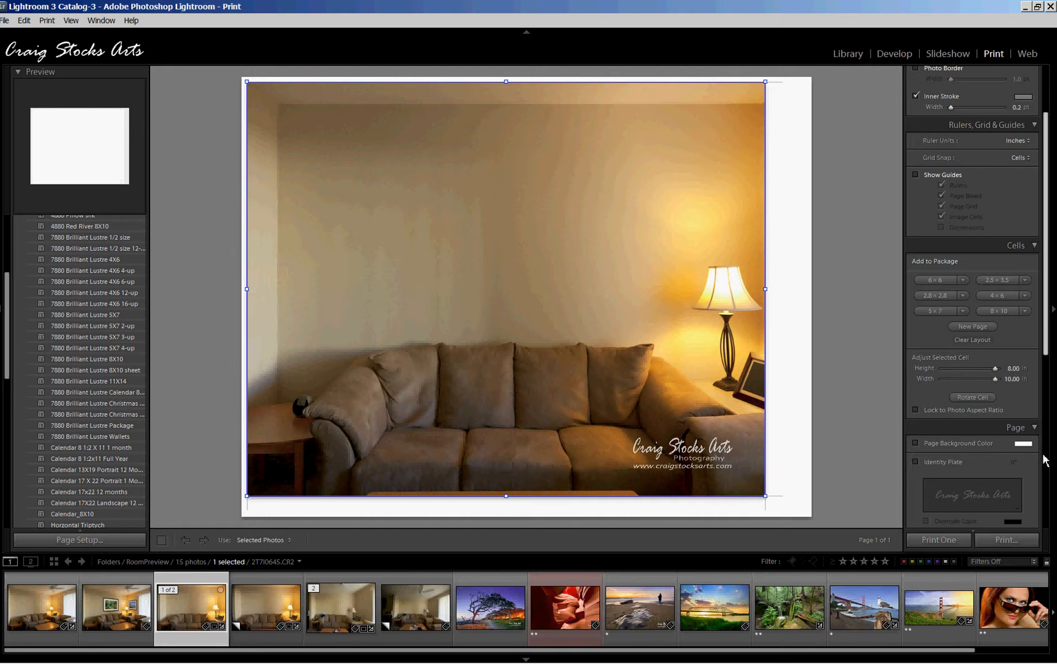
mouse_move(1043, 339)
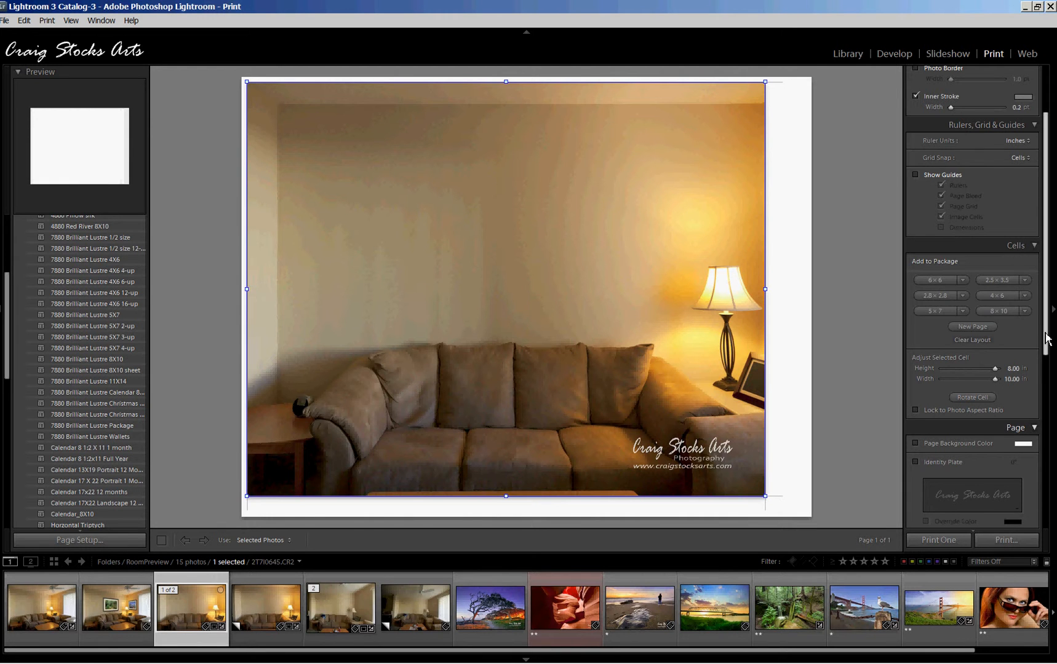
scroll("down", 3)
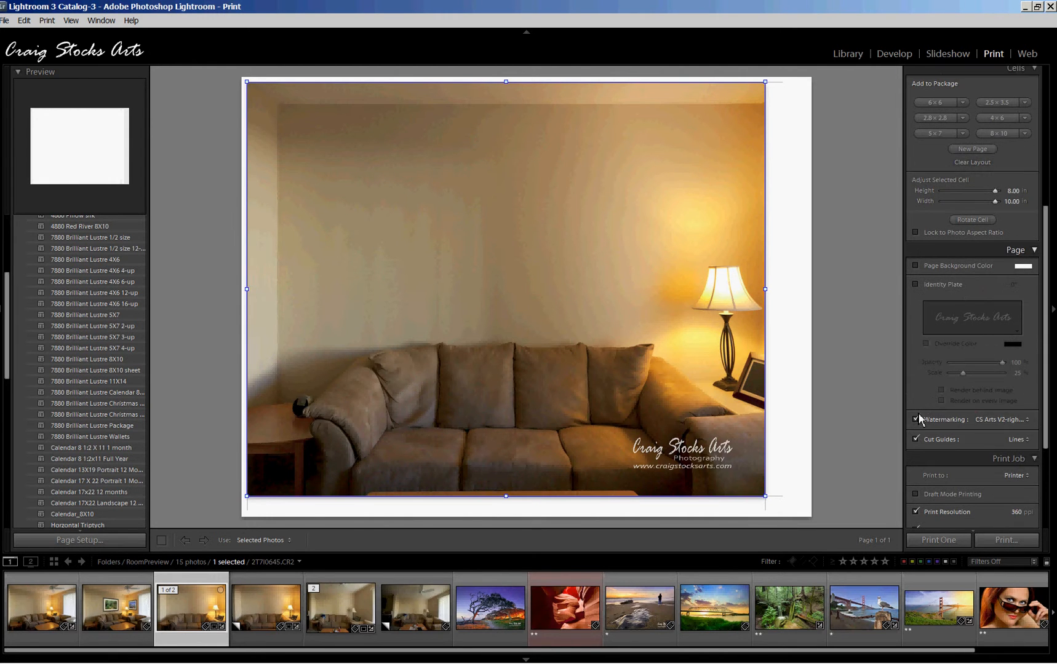
left_click(917, 420)
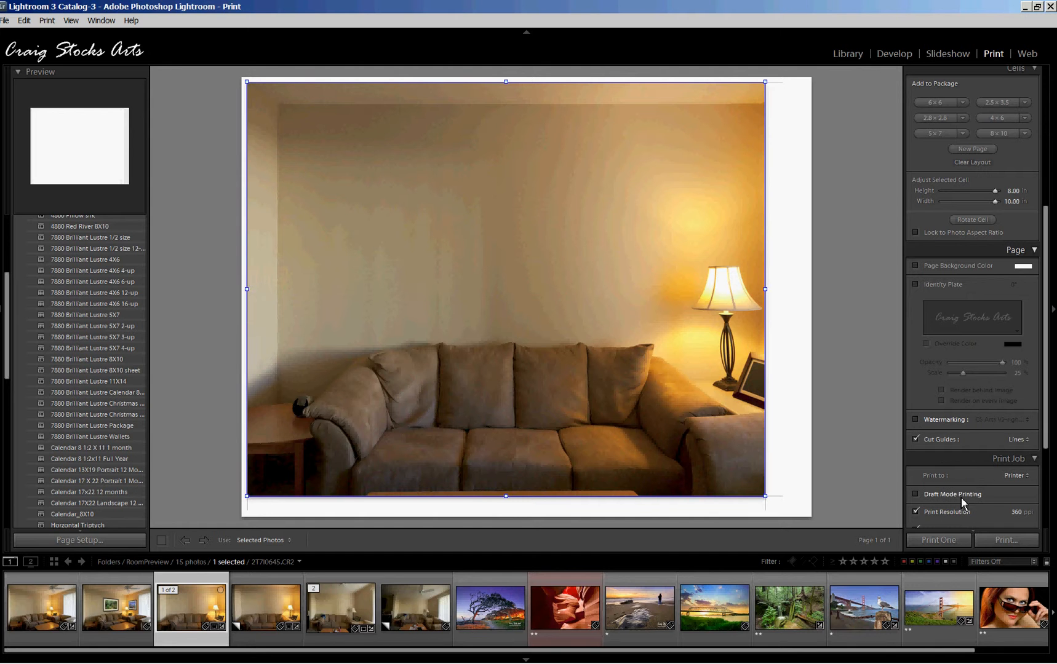
Add an empty 2.5 x 3.5 photo cell to the package
scroll("up", 3)
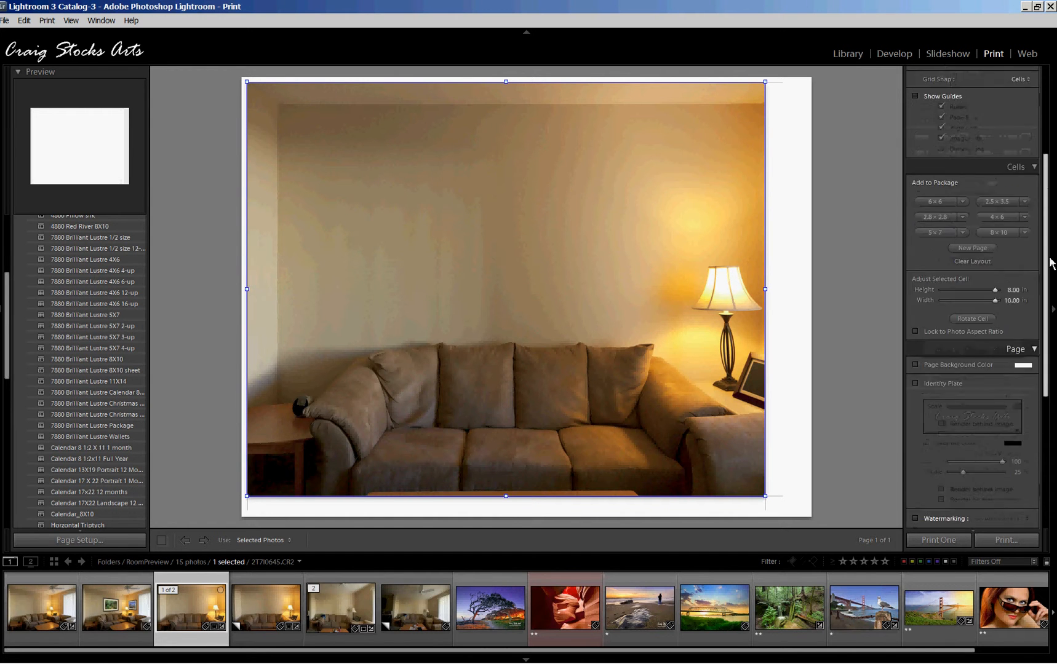
scroll("up", 3)
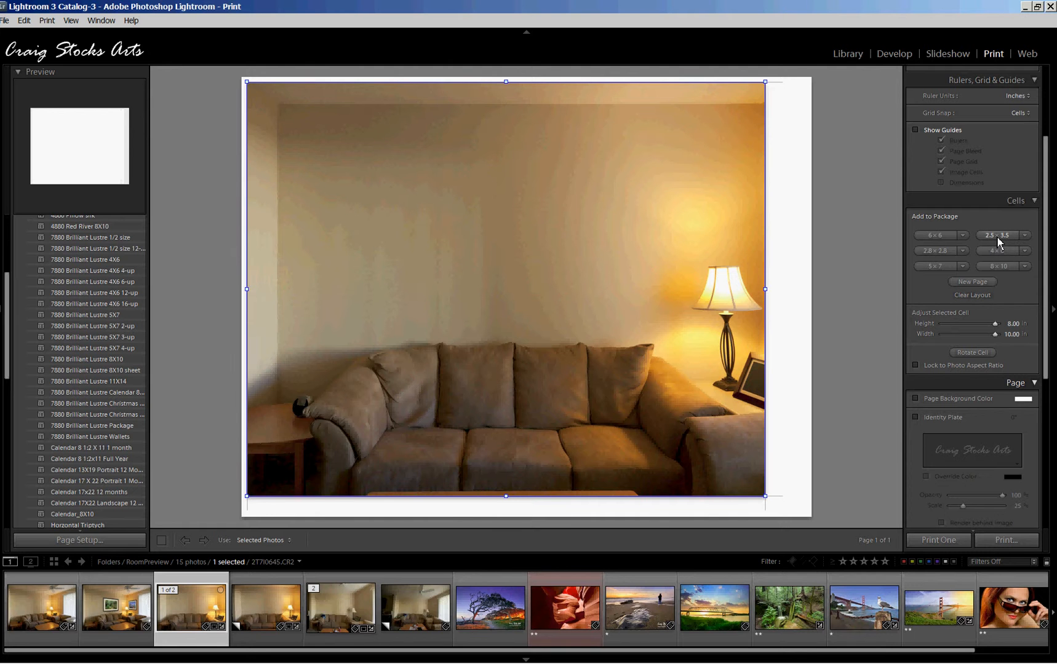
left_click(1002, 235)
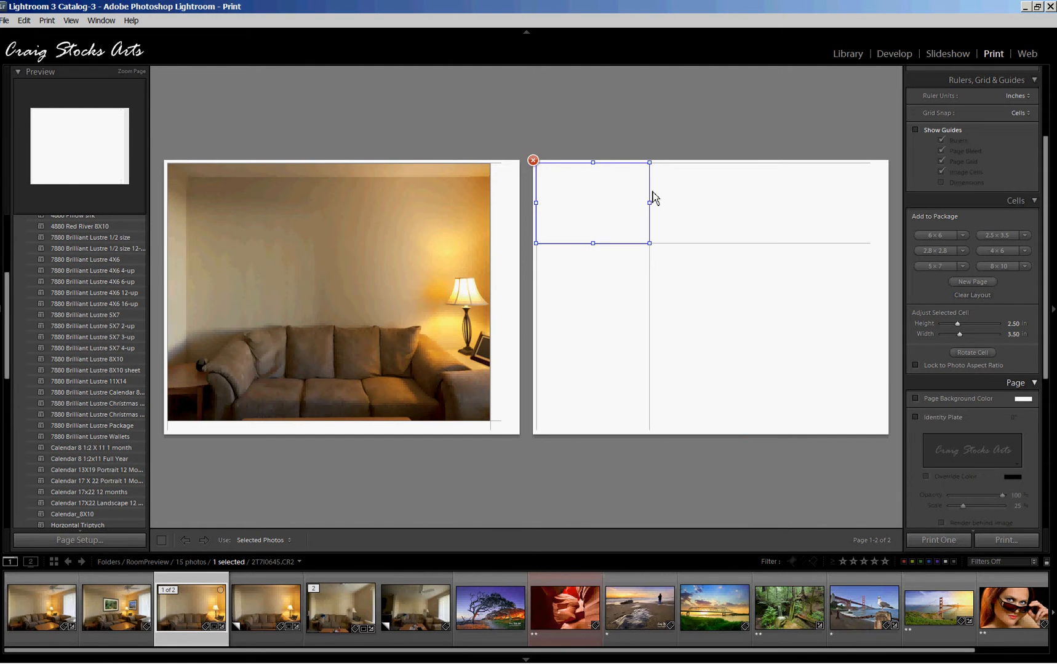
mouse_move(647, 206)
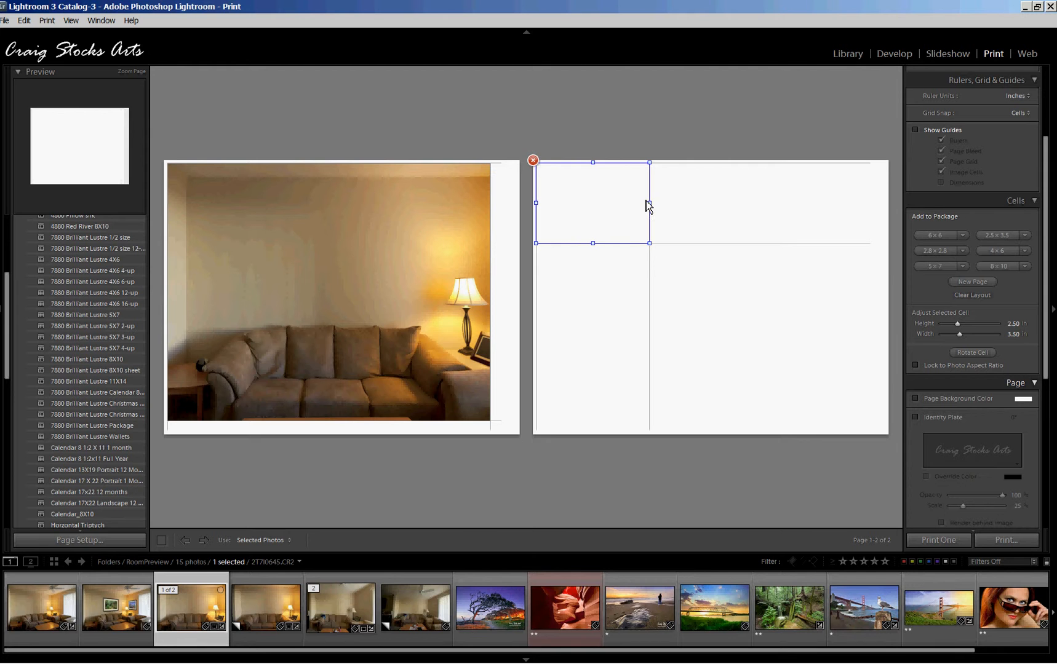
mouse_move(598, 205)
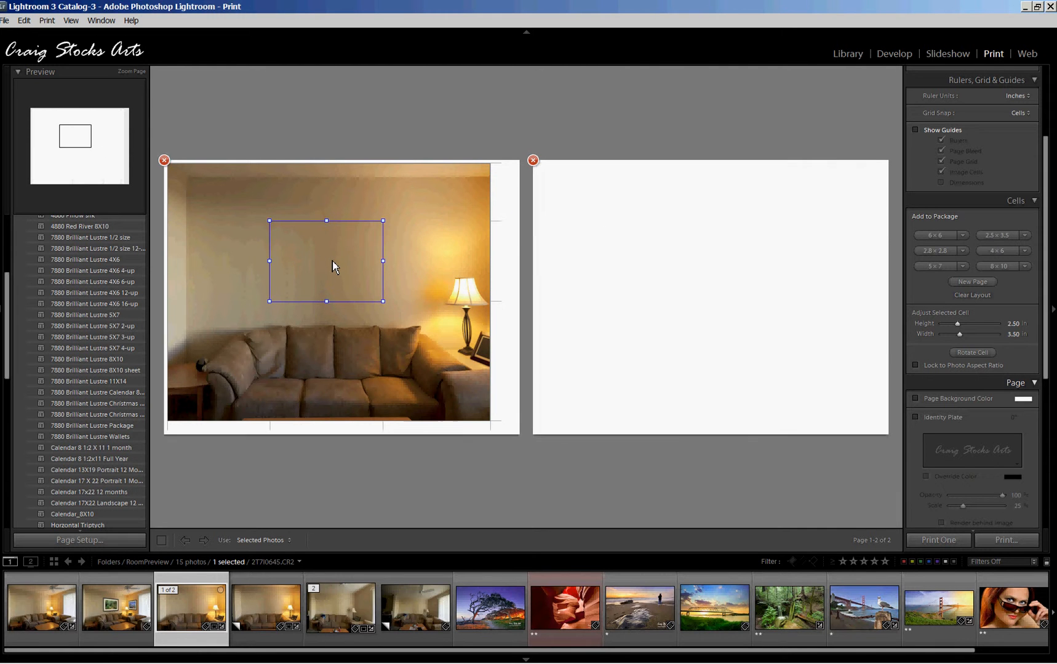
mouse_move(534, 164)
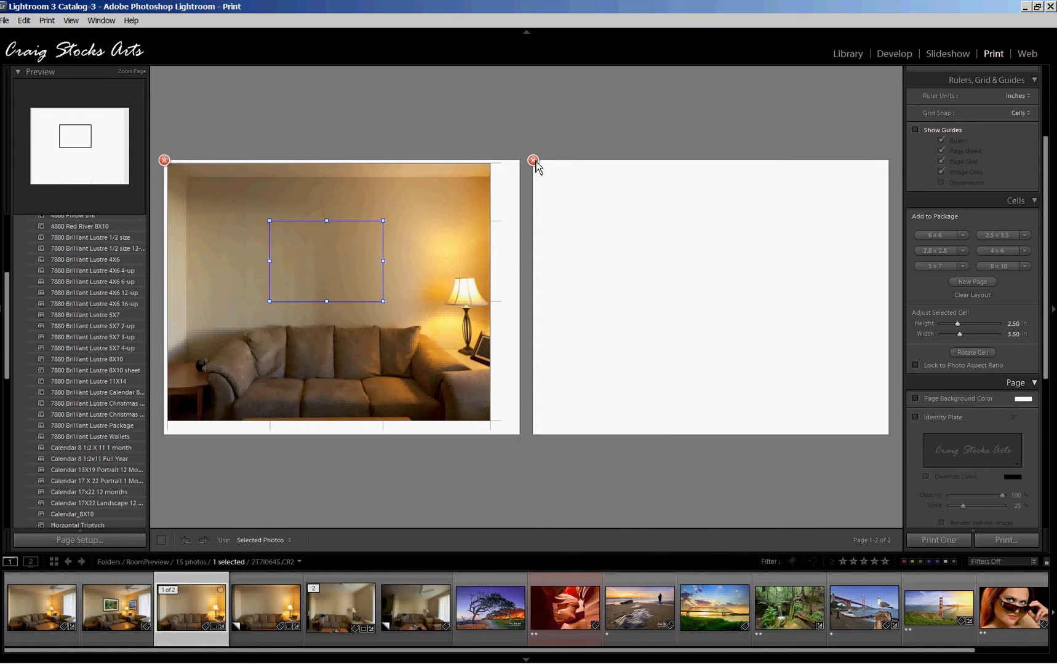
Delete the empty second page and fill the wall cell with the tree photo
left_click(534, 160)
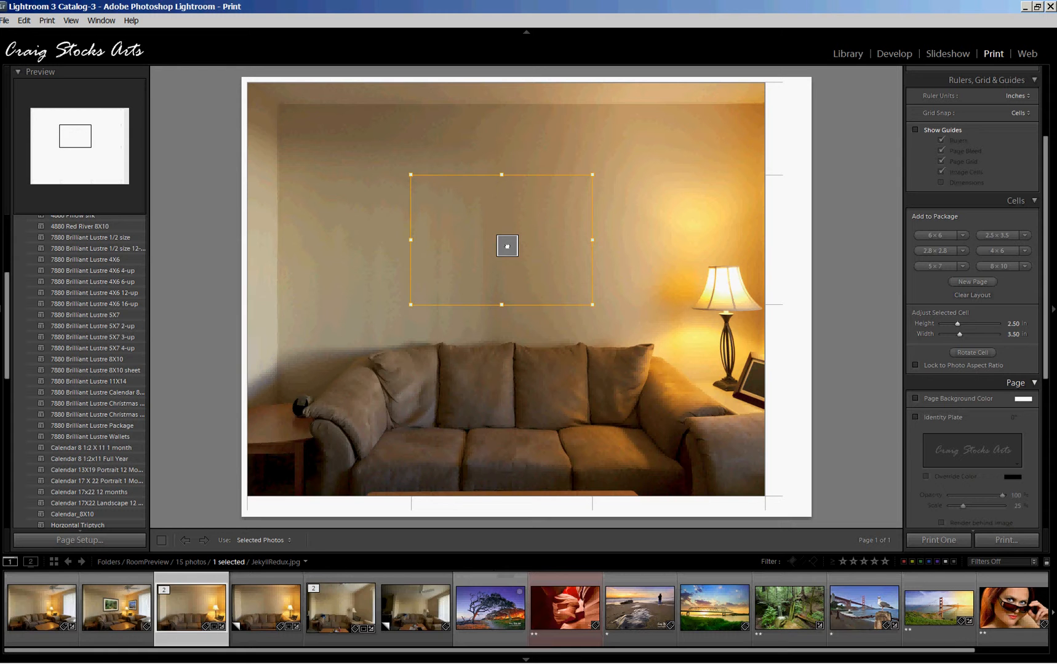
left_click(490, 609)
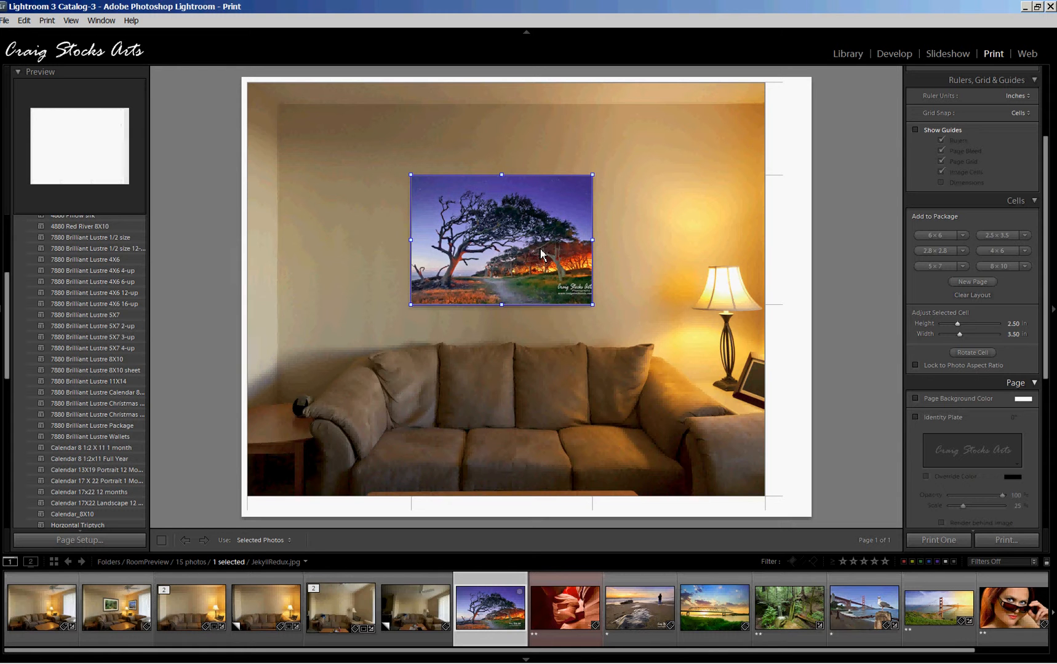
mouse_move(592, 177)
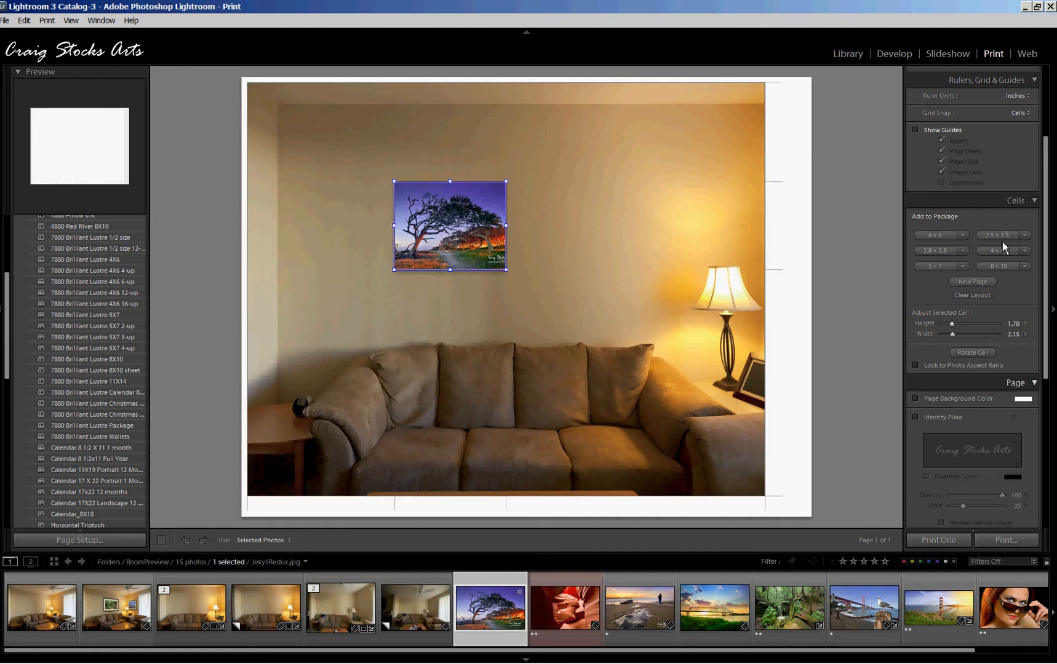
Add a second cell from Add to Package, fill it with the bridge photo, and enlarge both prints to about 2.25 by 2.69 inches
left_click(1001, 235)
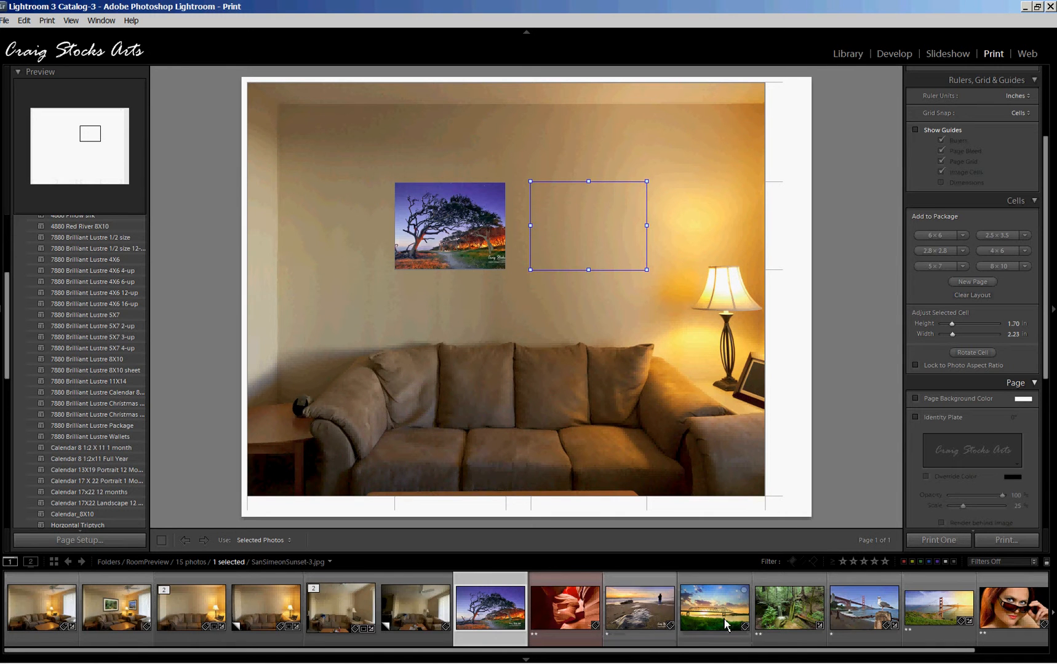
left_click(715, 609)
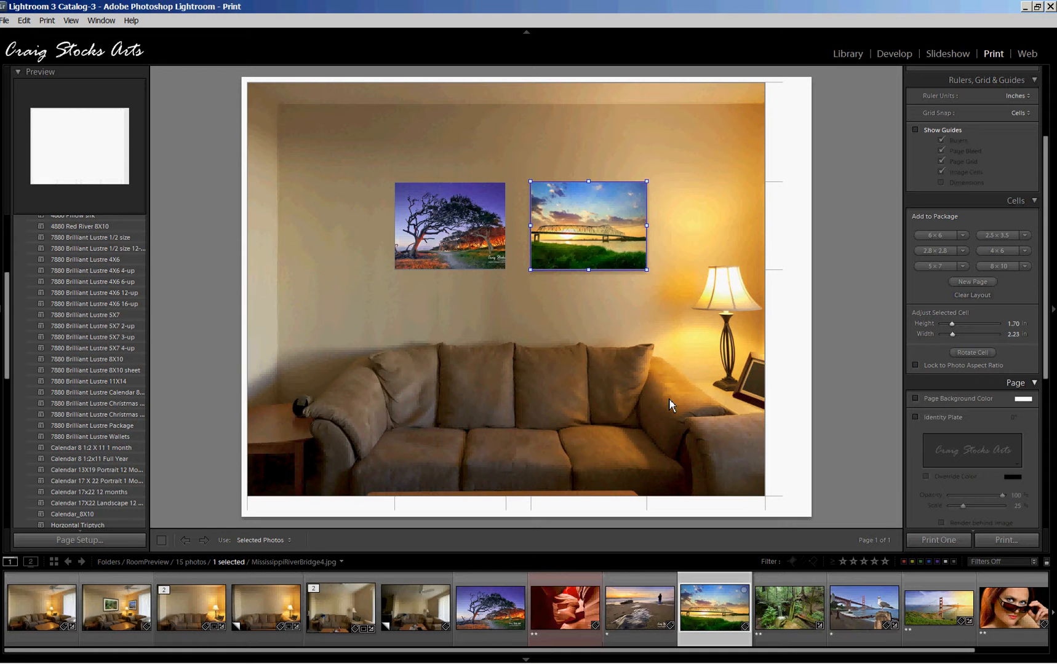
mouse_move(653, 283)
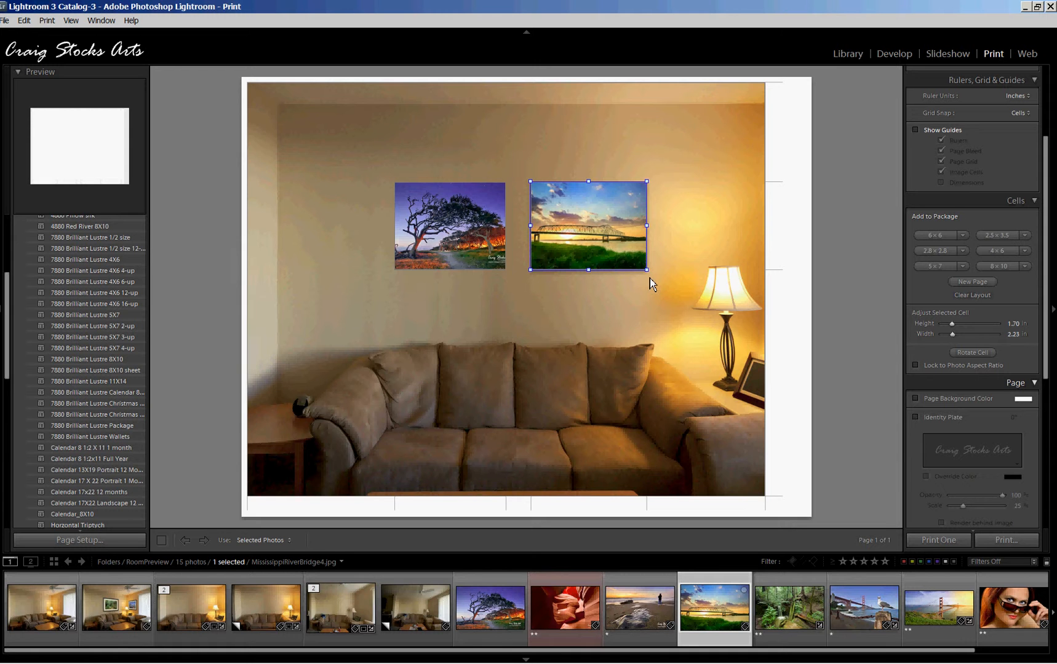
mouse_move(647, 269)
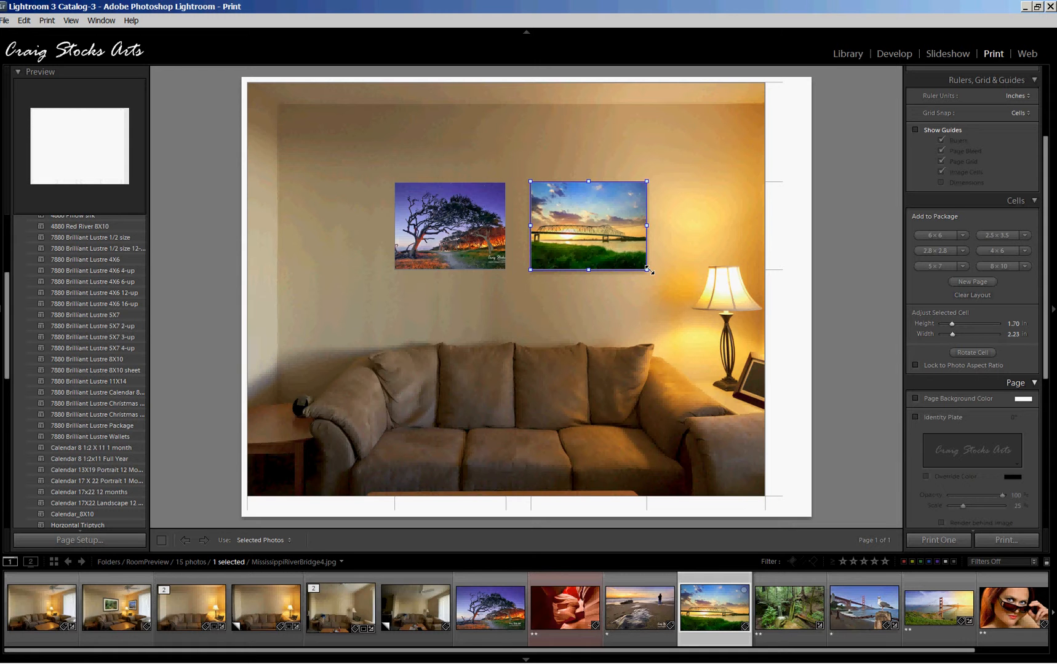
left_click(491, 609)
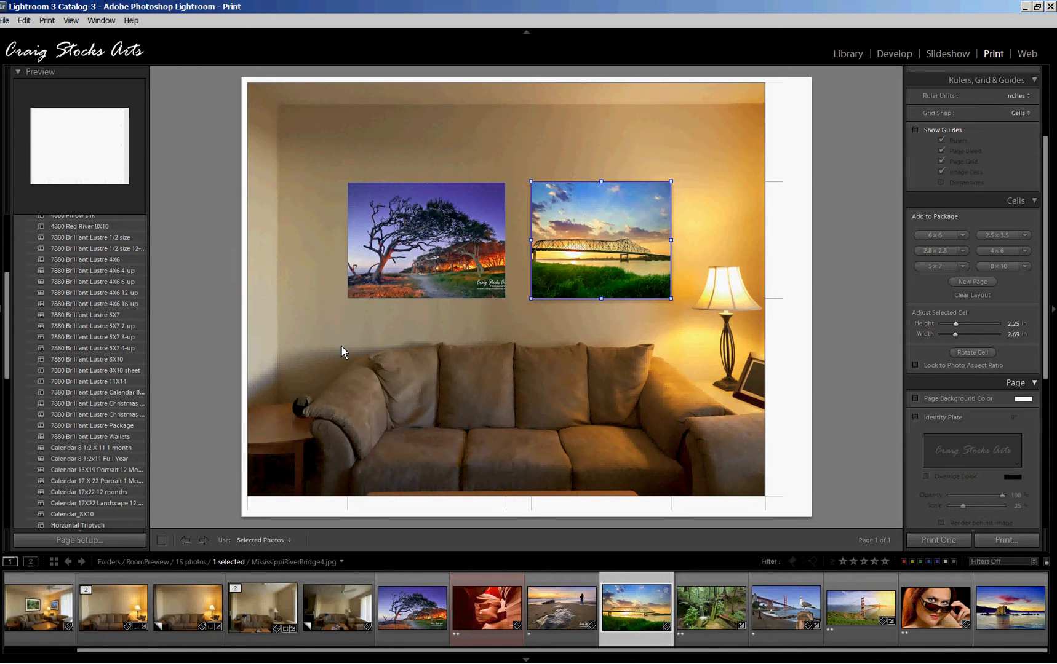
mouse_move(669, 371)
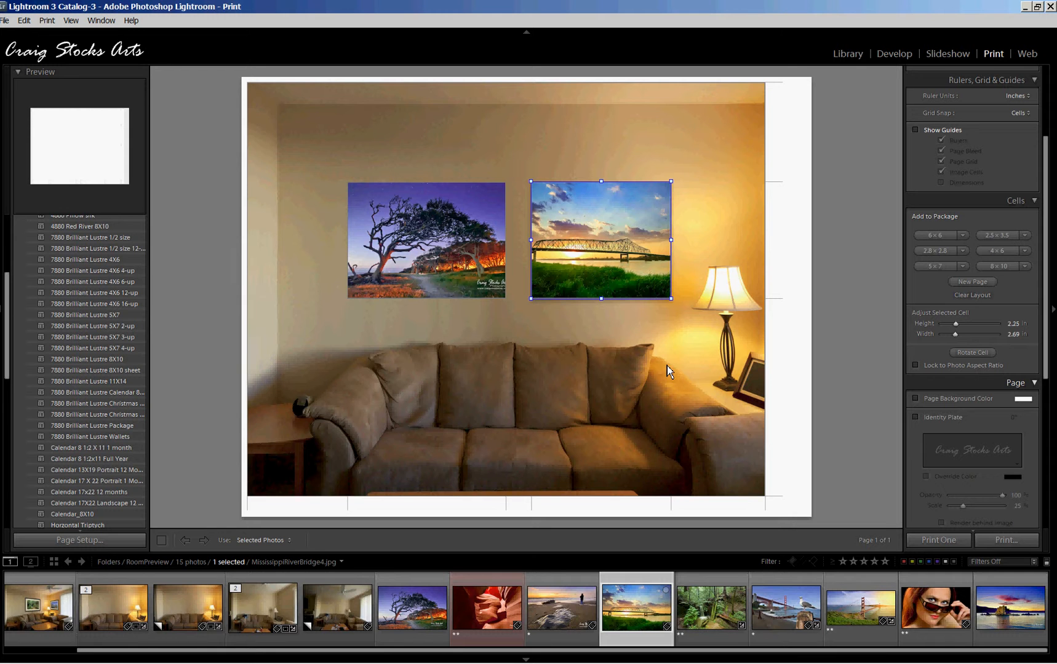
mouse_move(450, 362)
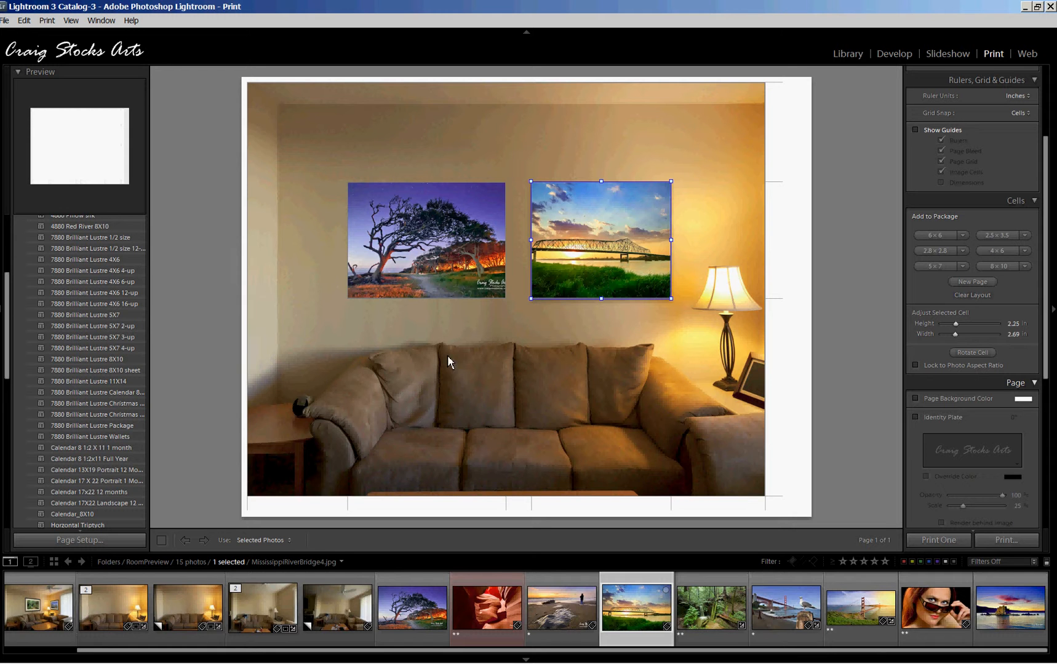
mouse_move(434, 257)
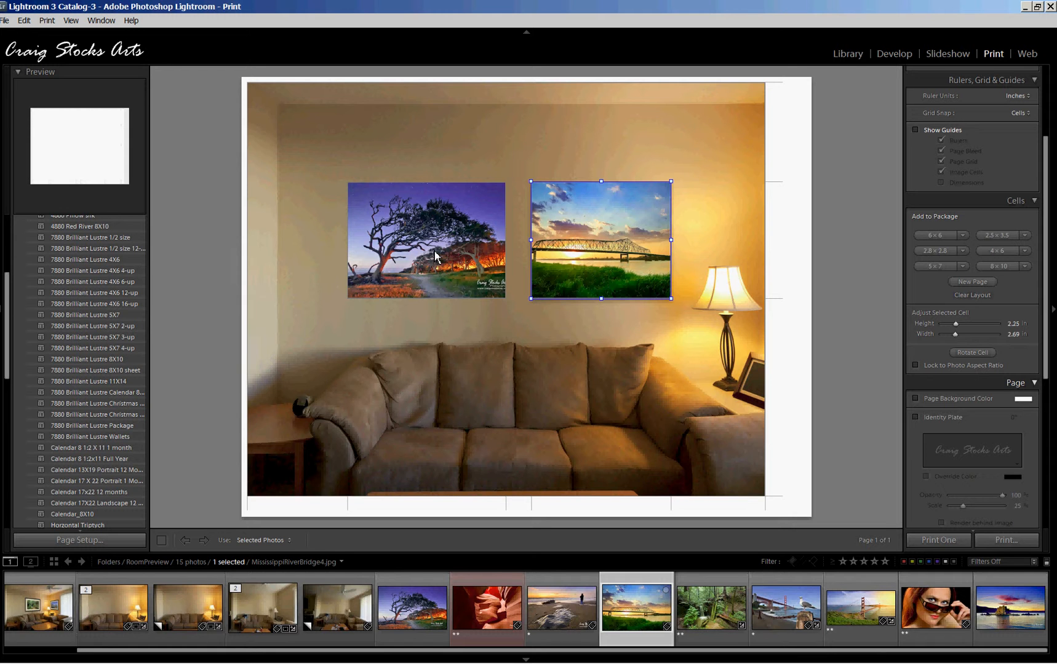
mouse_move(620, 275)
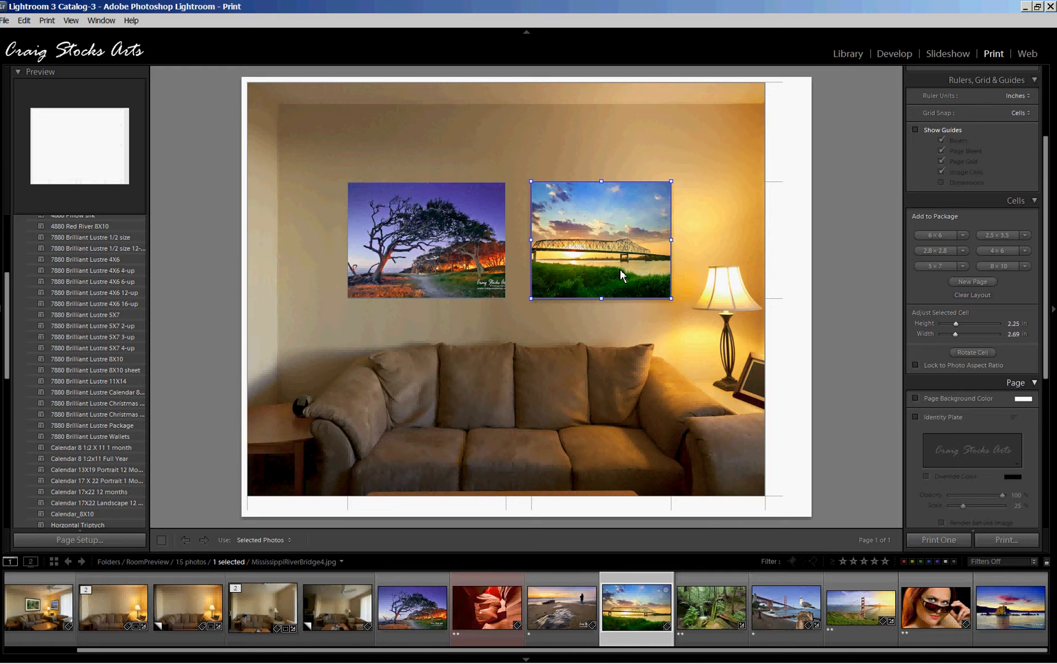
mouse_move(410, 250)
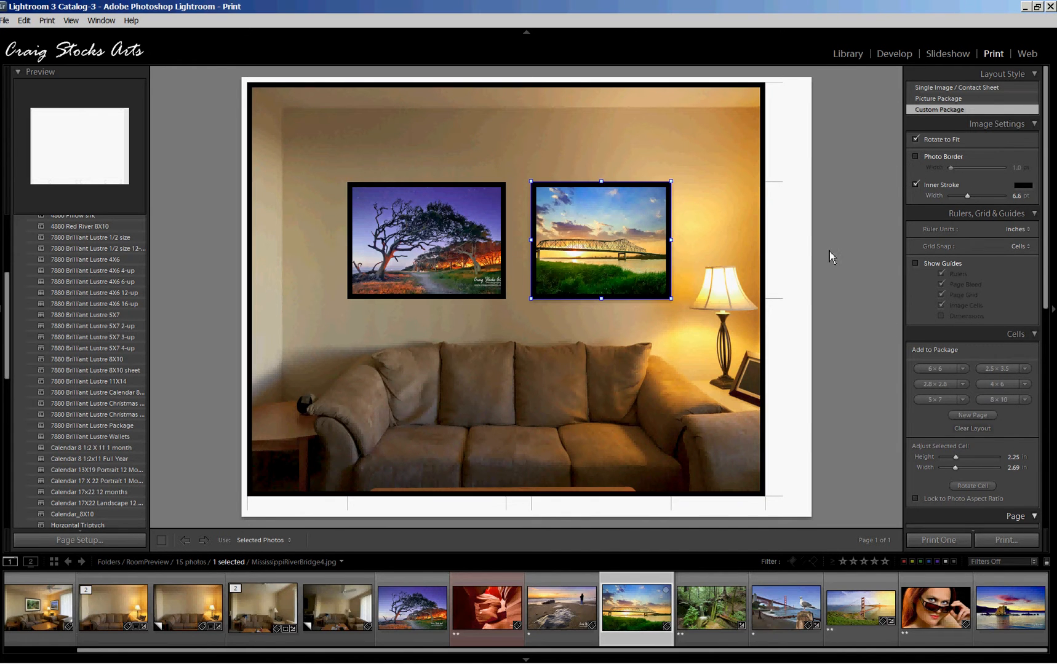
mouse_move(433, 496)
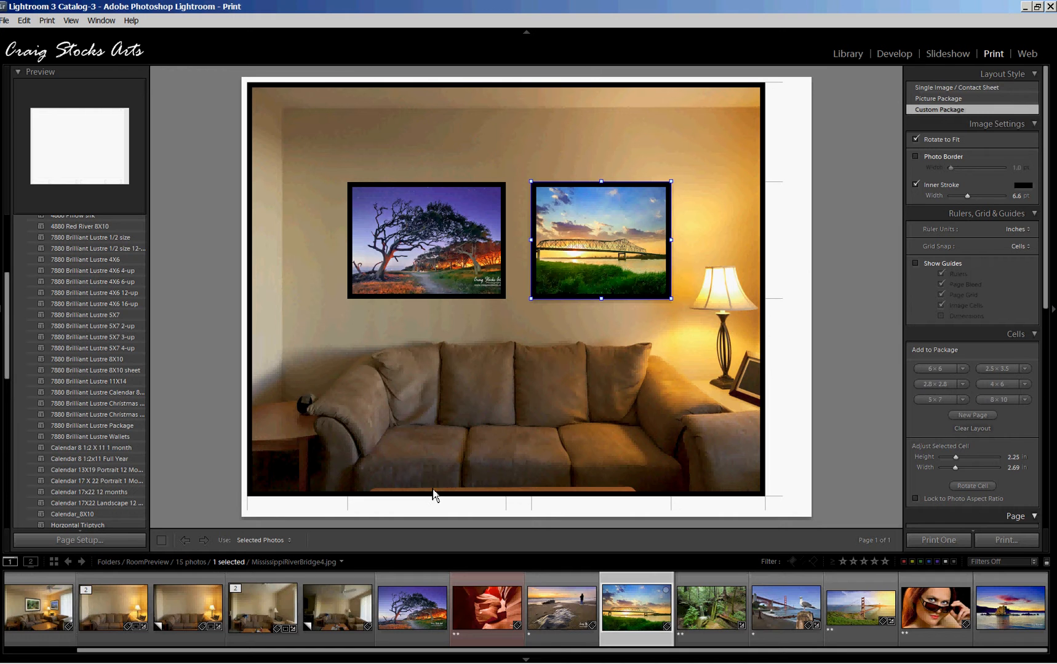
mouse_move(737, 326)
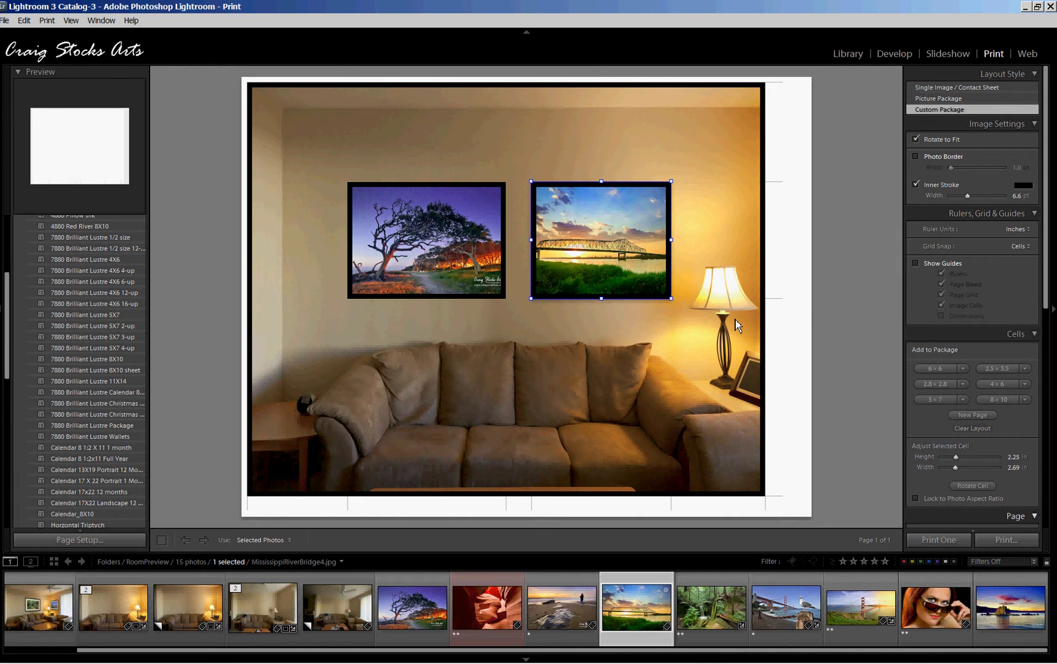
mouse_move(780, 331)
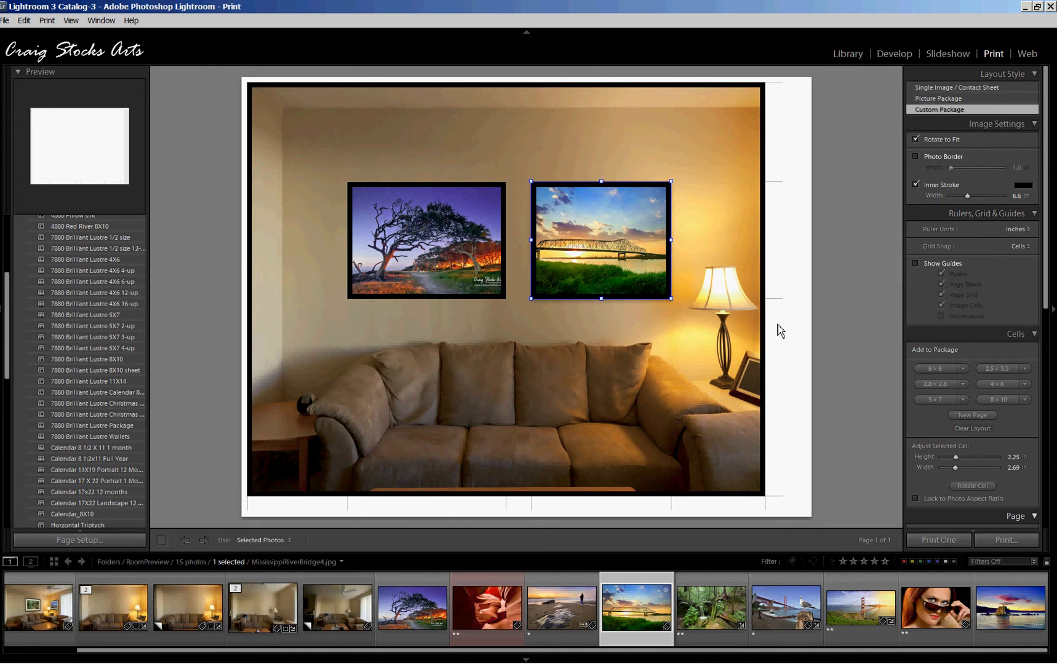
mouse_move(835, 206)
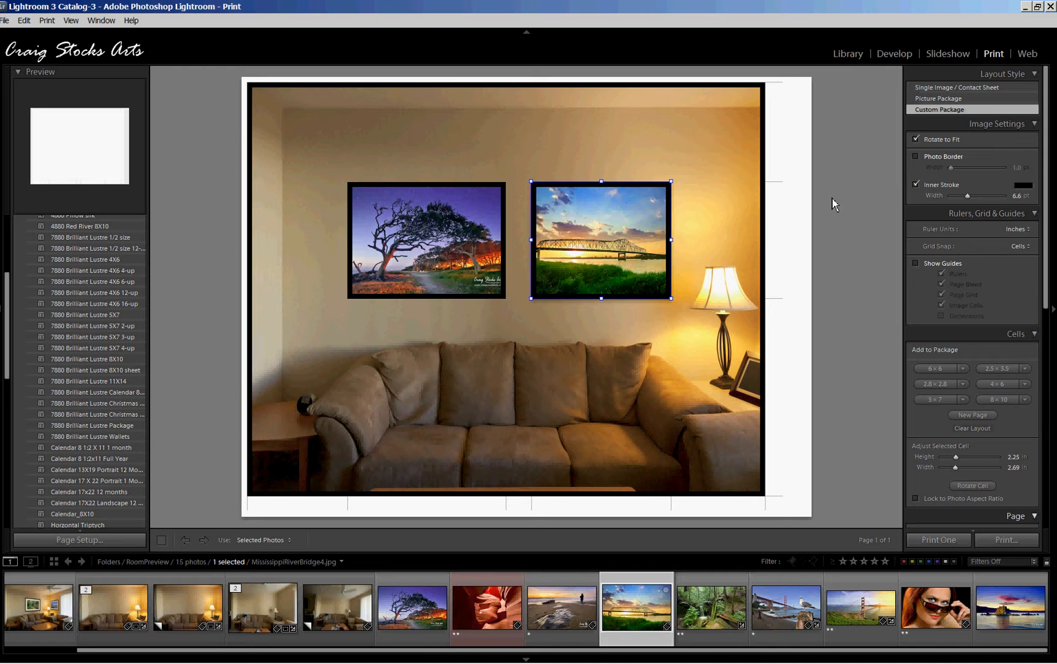
mouse_move(950, 122)
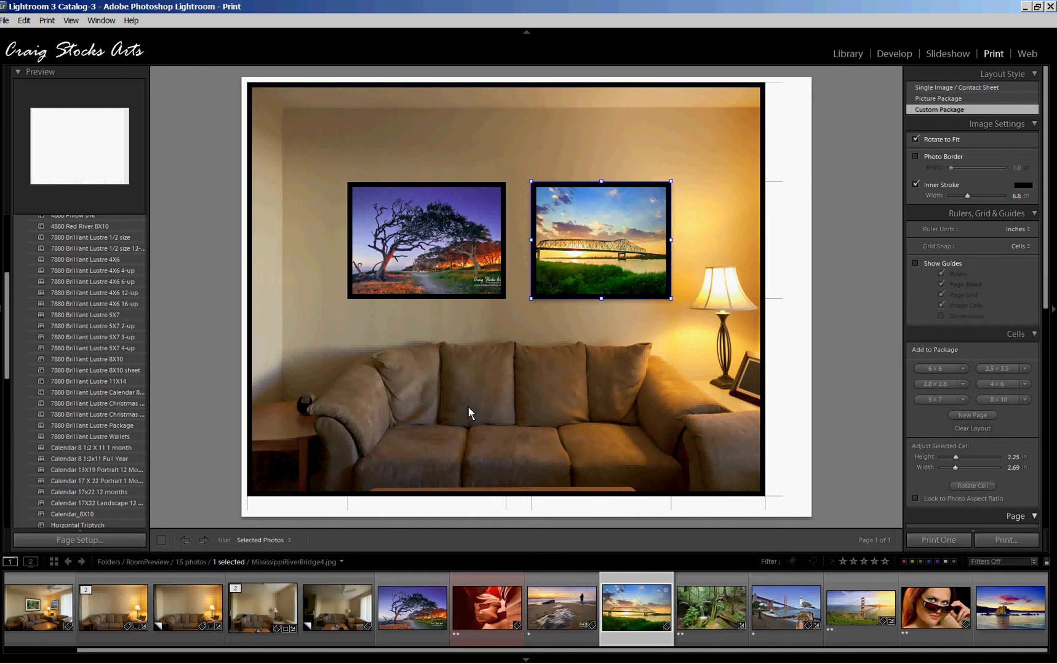
mouse_move(916, 96)
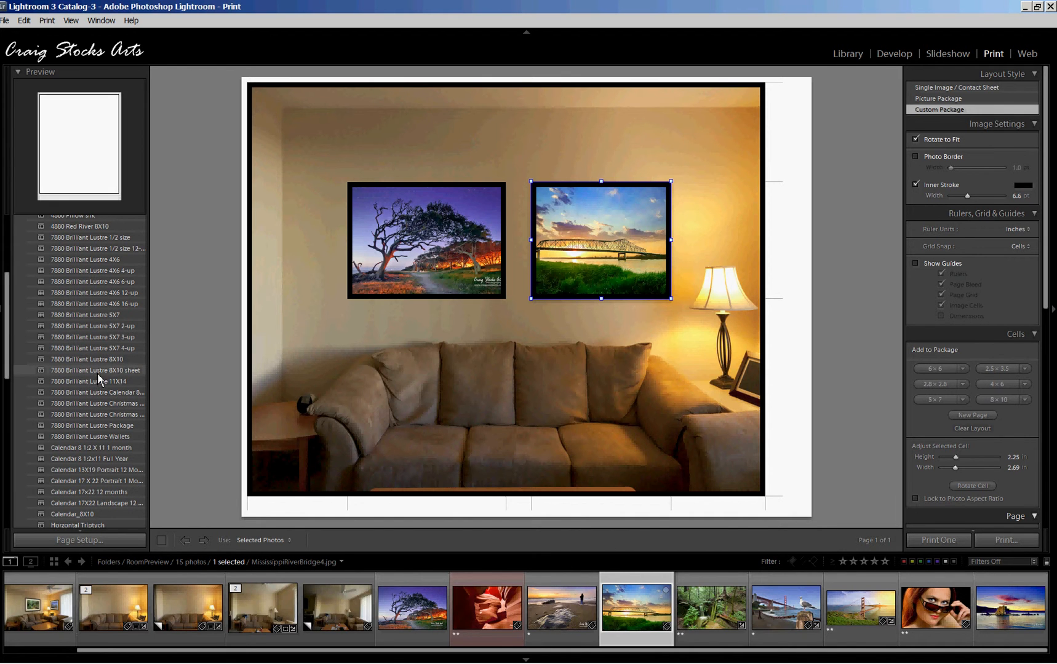
Apply the Brilliant Lustre 8x10 sheet template and set the page to Landscape orientation
left_click(95, 371)
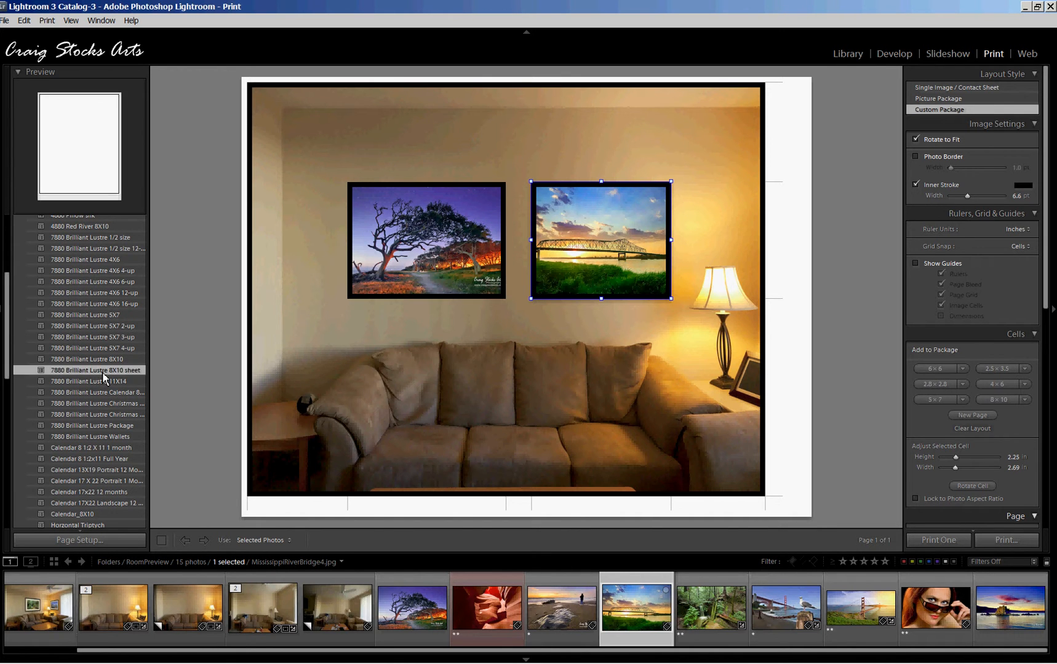
left_click(956, 88)
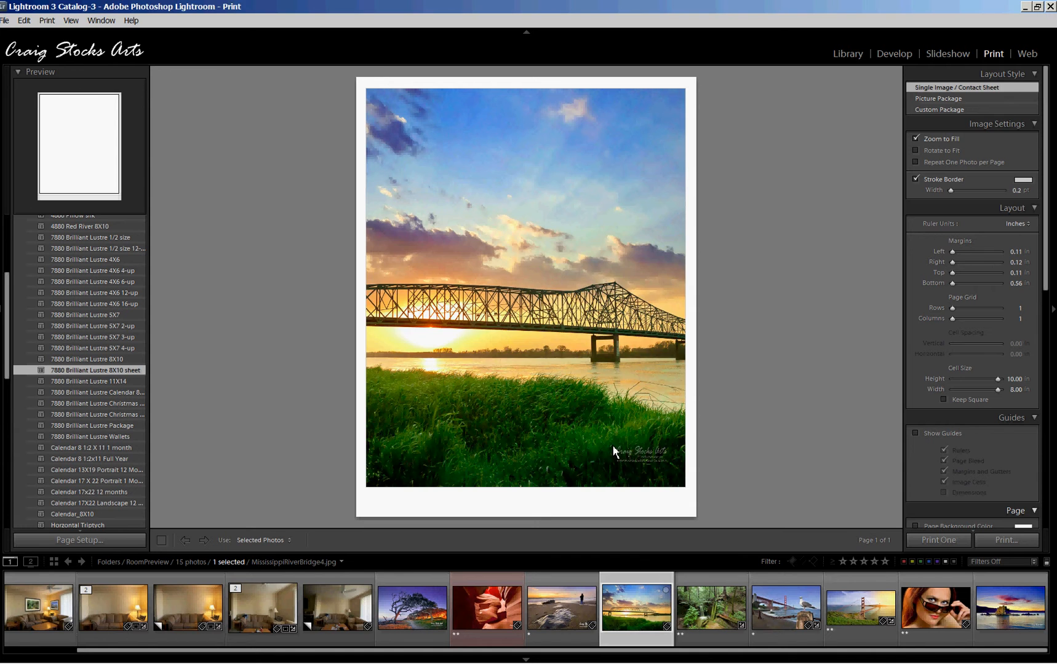
left_click(79, 540)
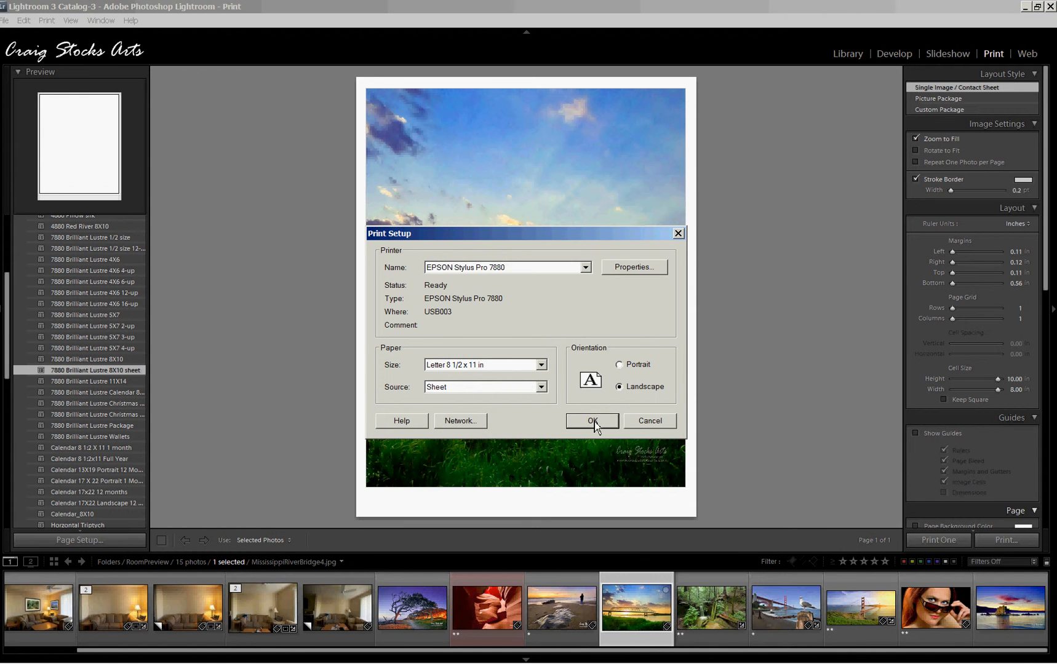
left_click(591, 421)
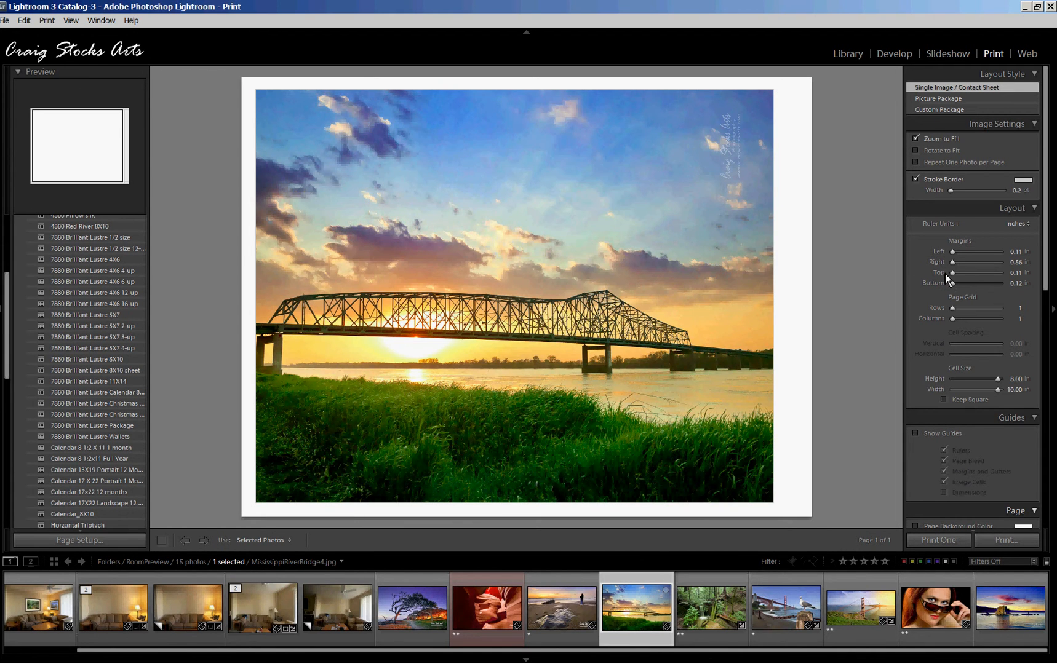
mouse_move(968, 300)
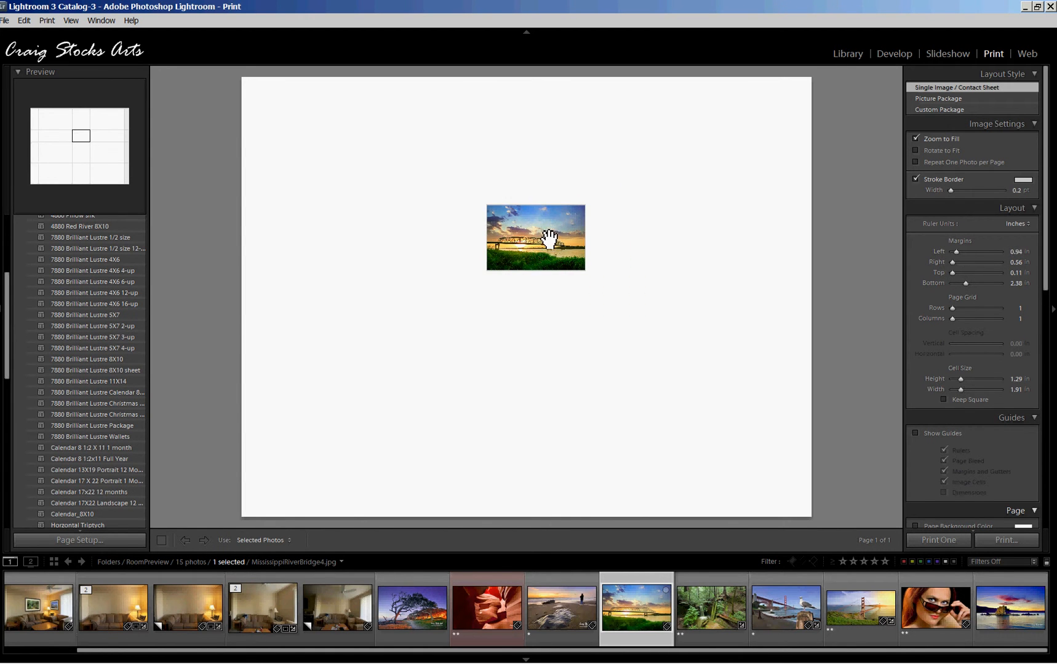
mouse_move(624, 265)
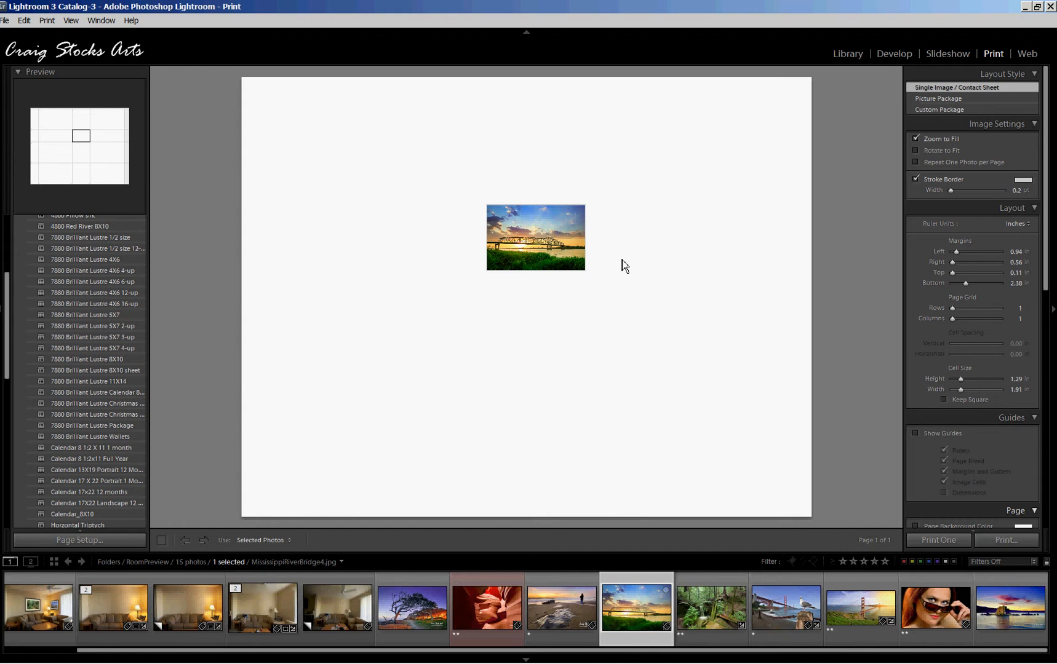
mouse_move(1044, 203)
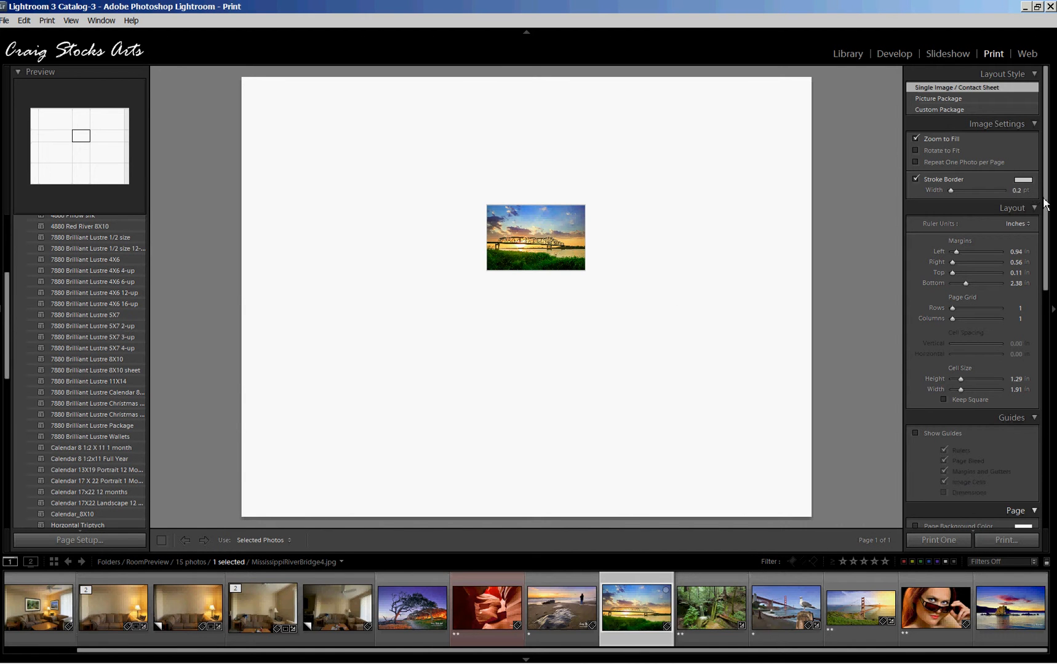
Reach the Page panel and open the Identity Plate choices to edit the plate
scroll("down", 3)
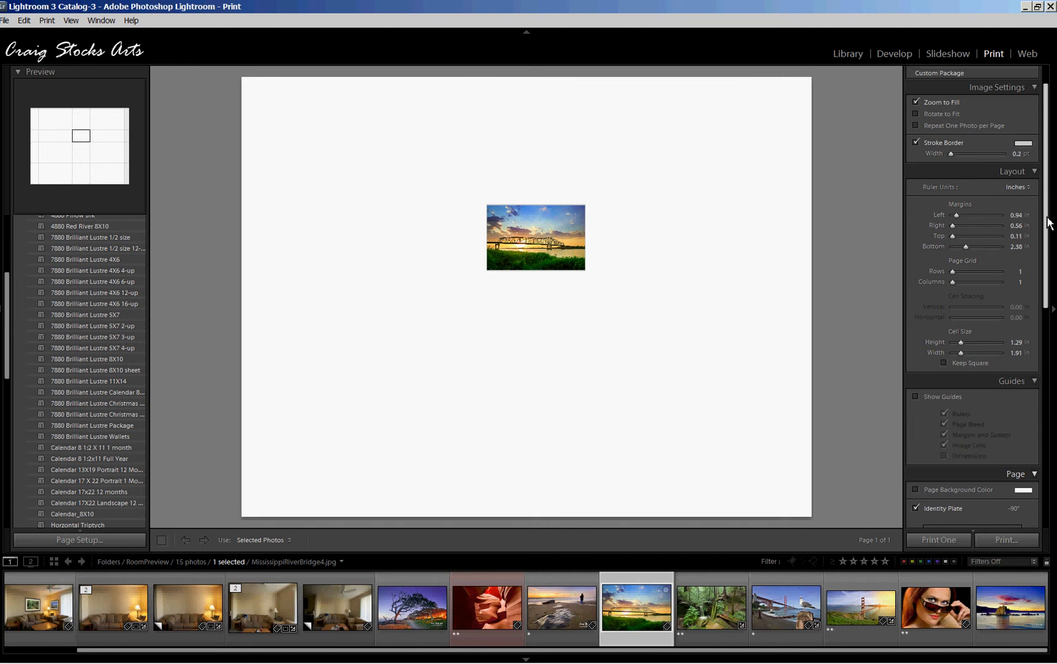
mouse_move(926, 212)
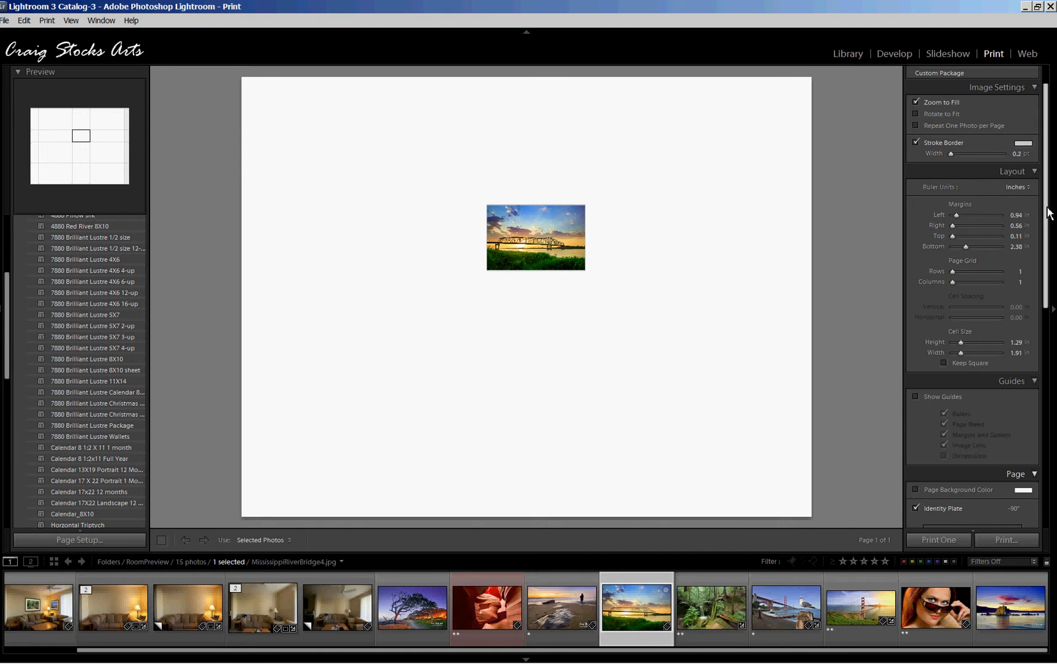
scroll("down", 3)
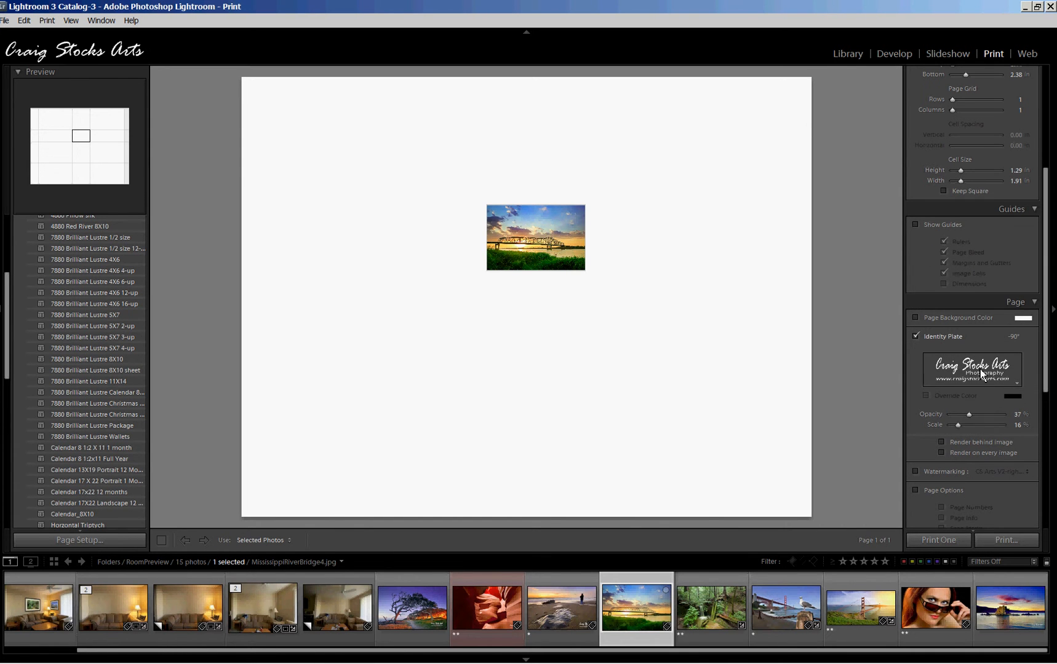
left_click(1016, 377)
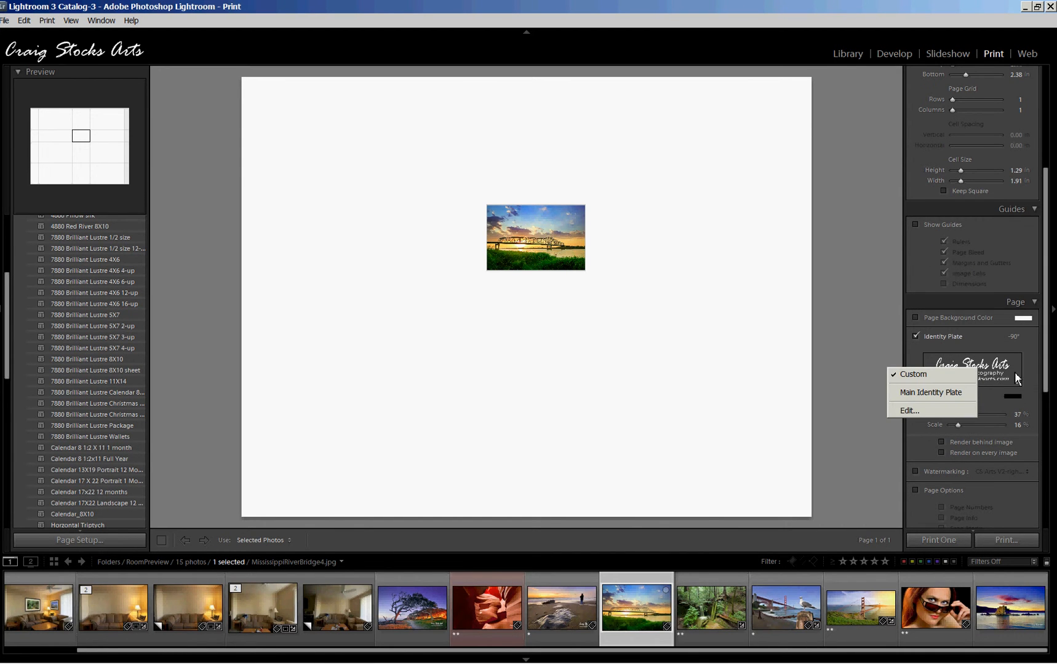
mouse_move(1024, 377)
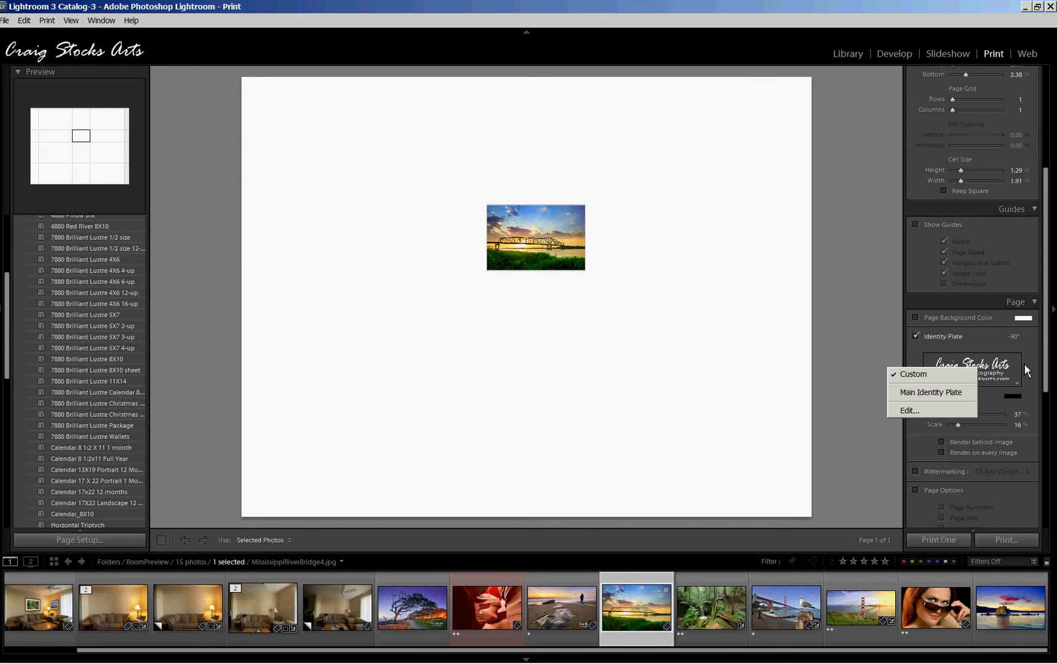
mouse_move(1018, 369)
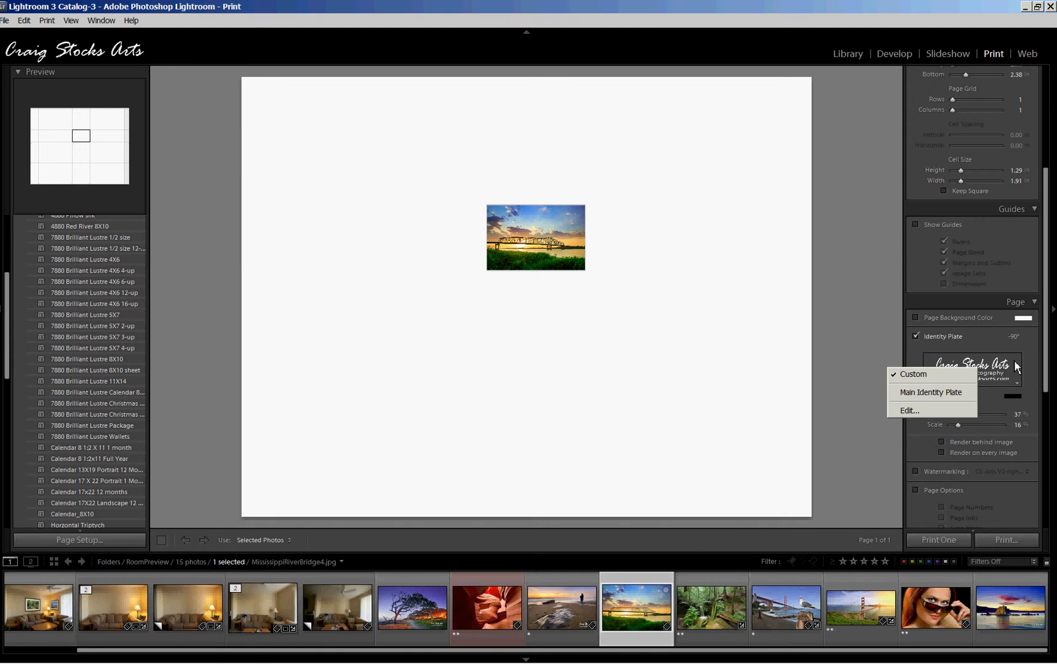
mouse_move(909, 411)
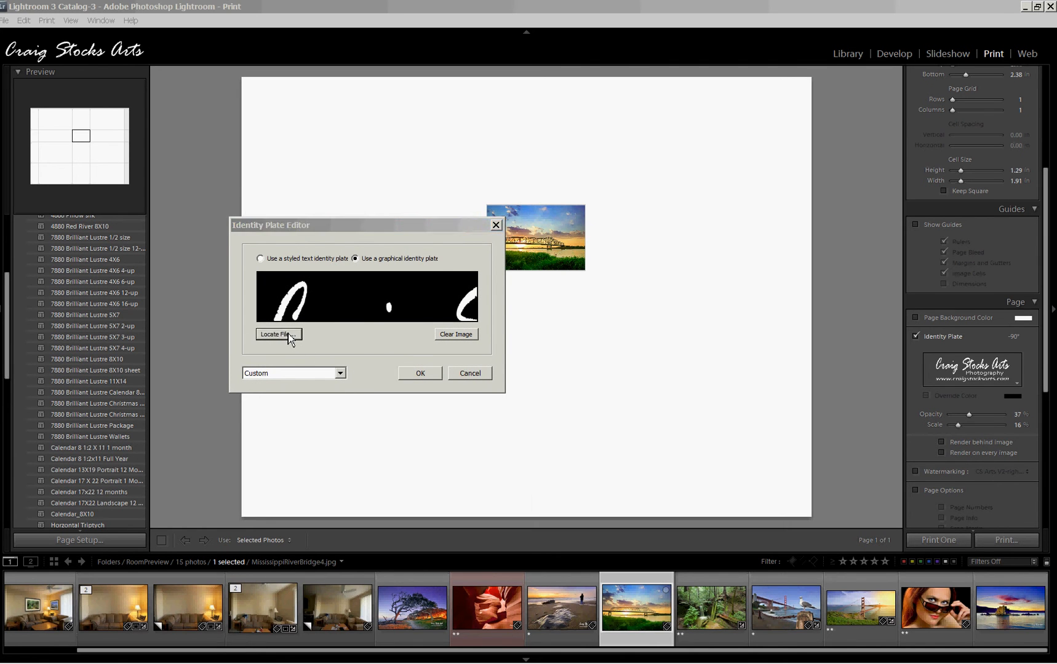
Locate the plate image file under Photos > RoomPreview and choose the sofa room photo
left_click(278, 335)
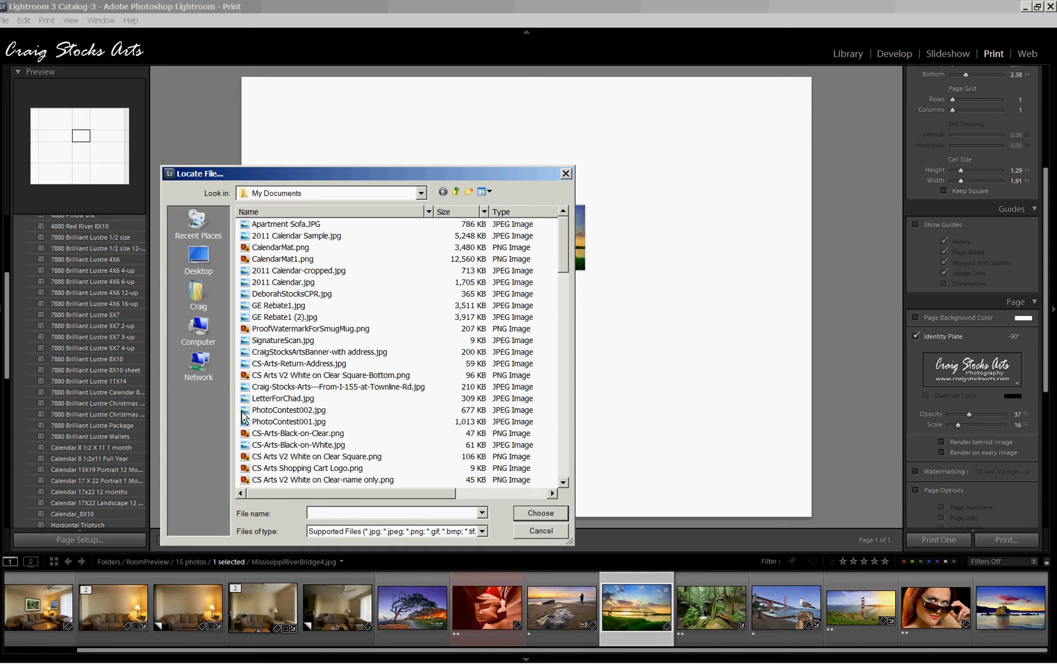
scroll("down", 3)
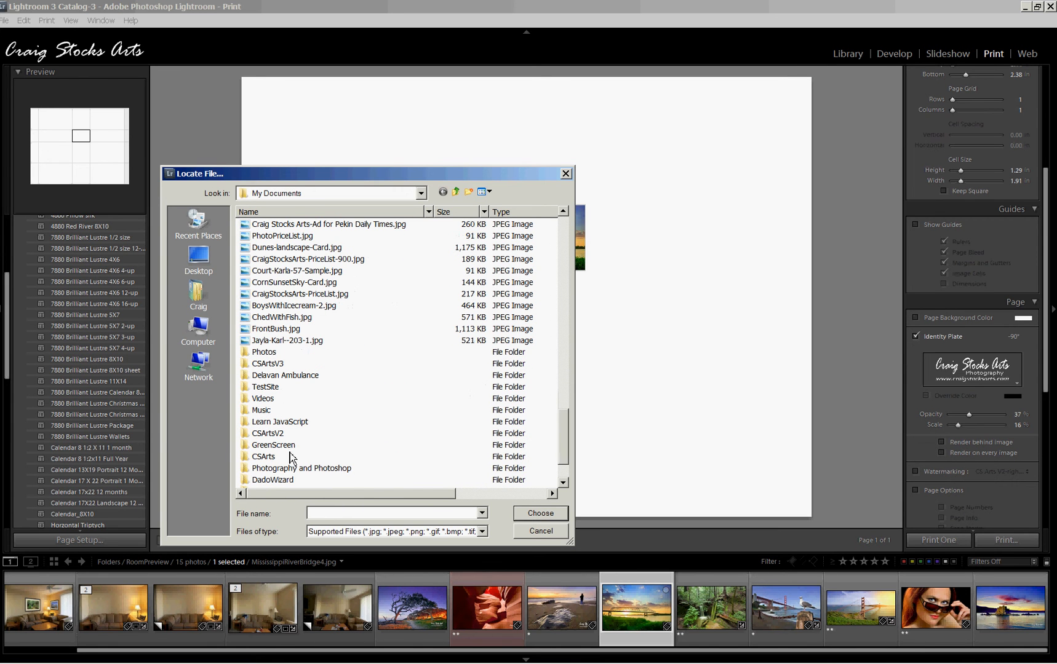
mouse_move(427, 373)
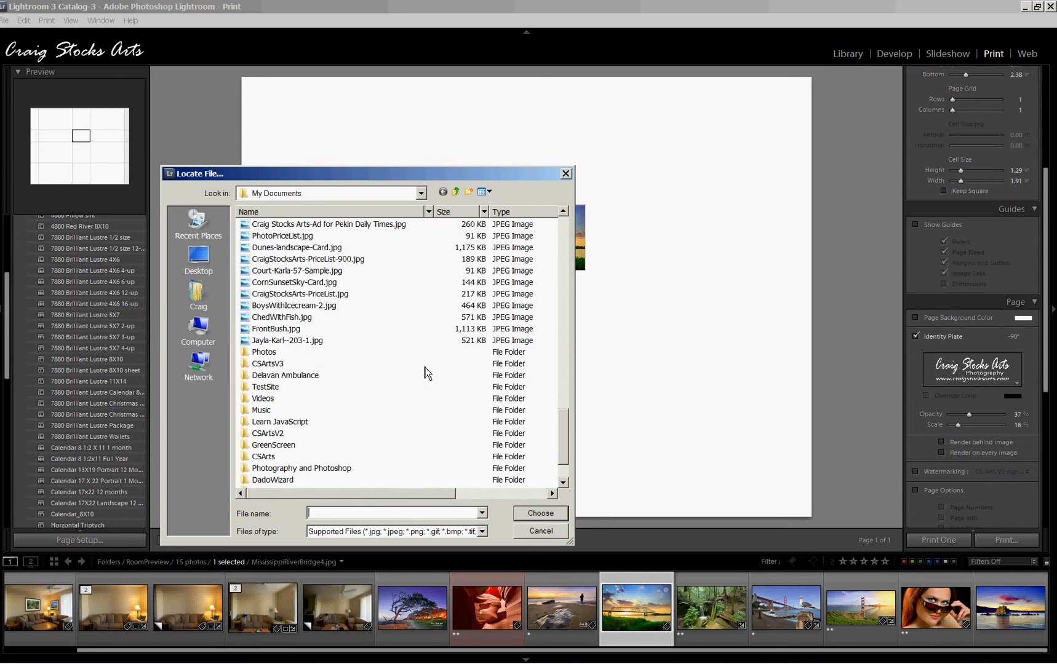
mouse_move(276, 394)
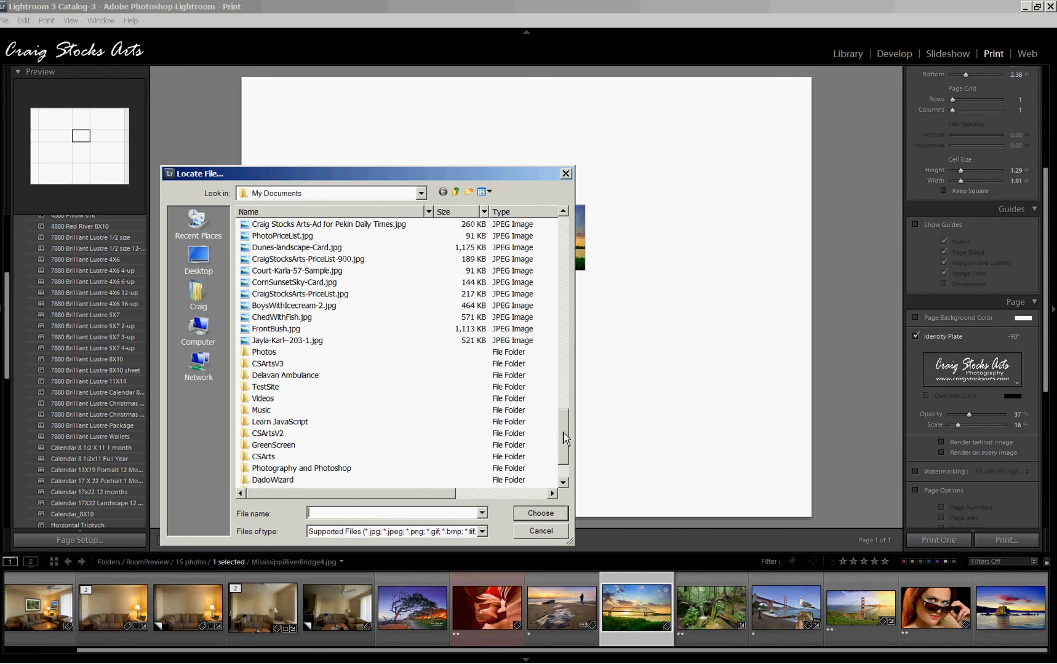
scroll("down", 3)
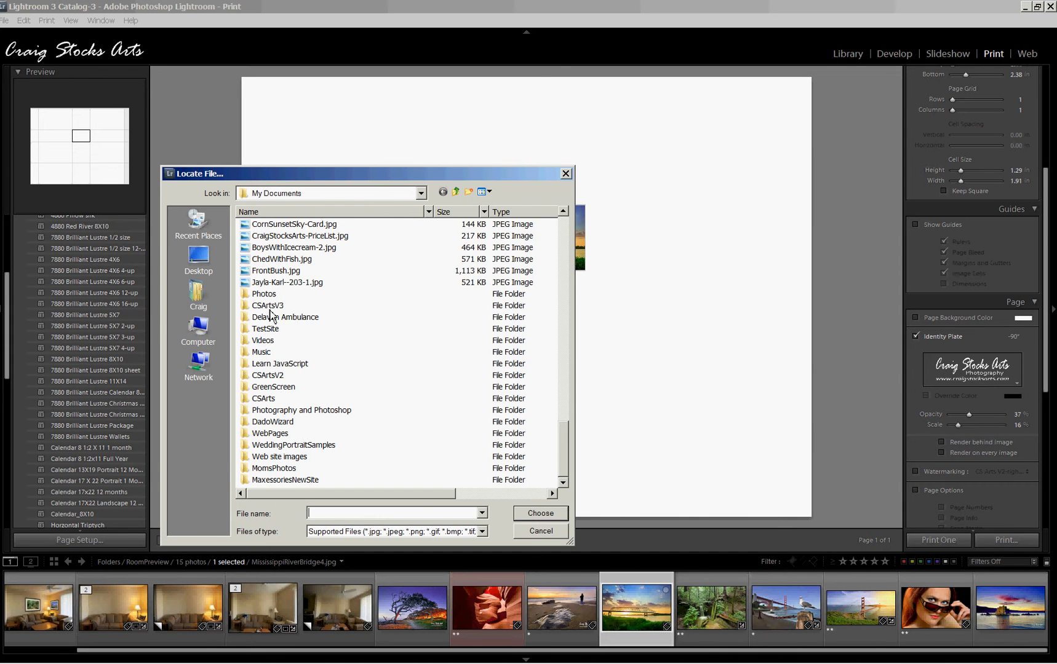
double_click(263, 294)
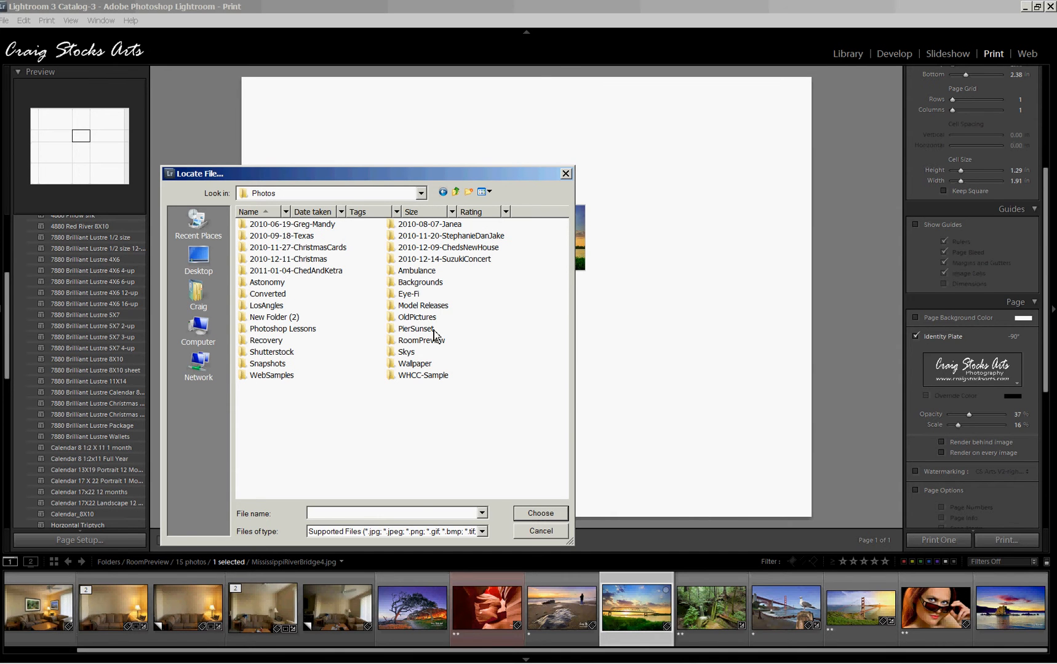
mouse_move(288, 355)
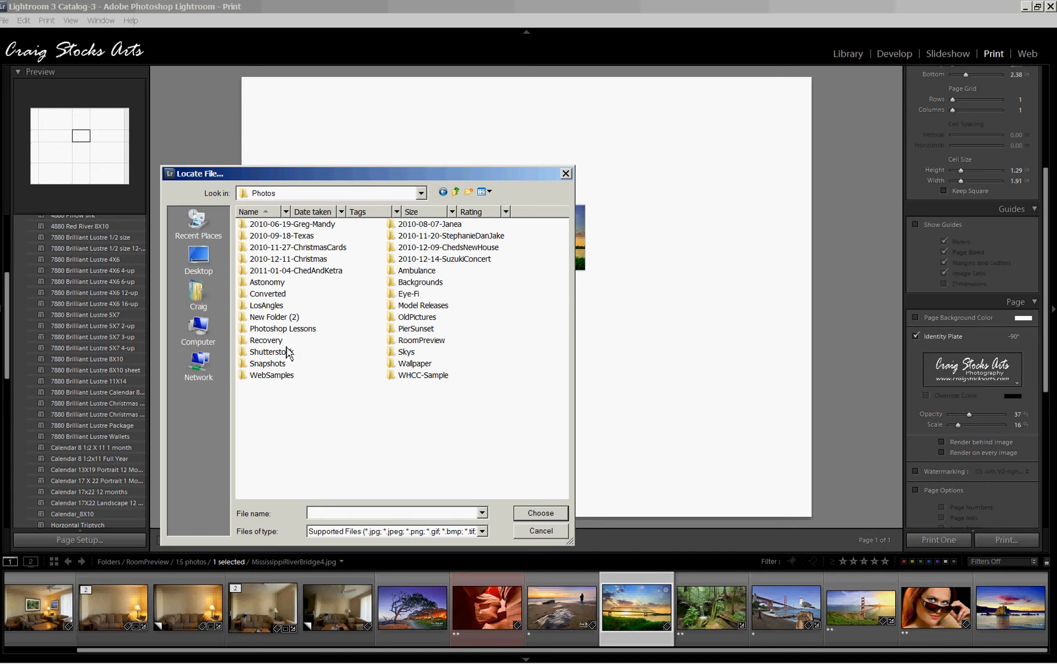
left_click(420, 341)
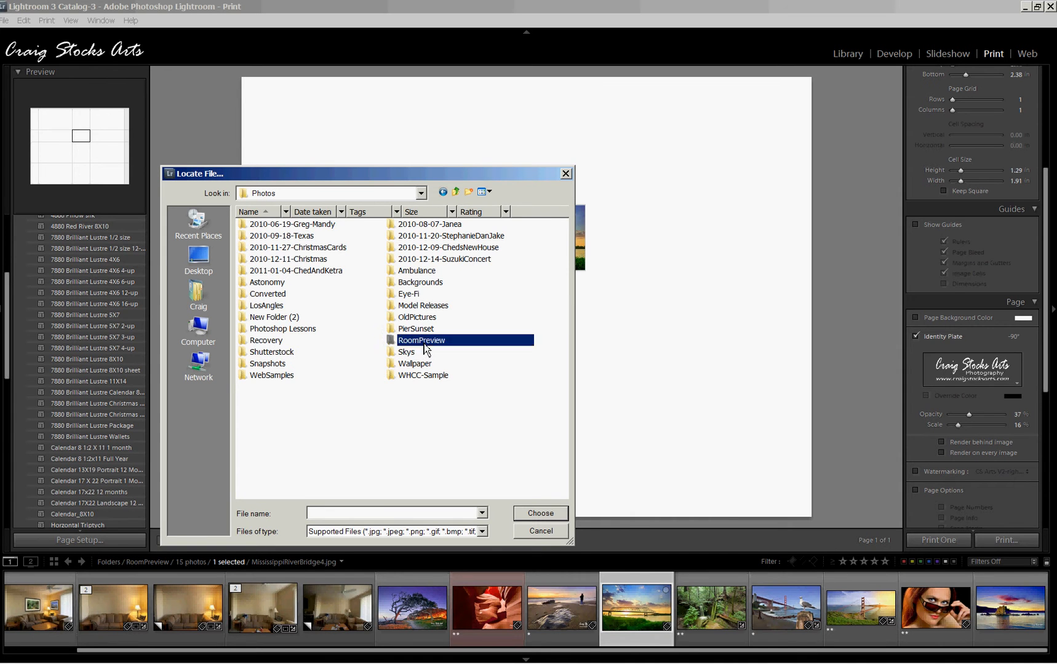
double_click(420, 339)
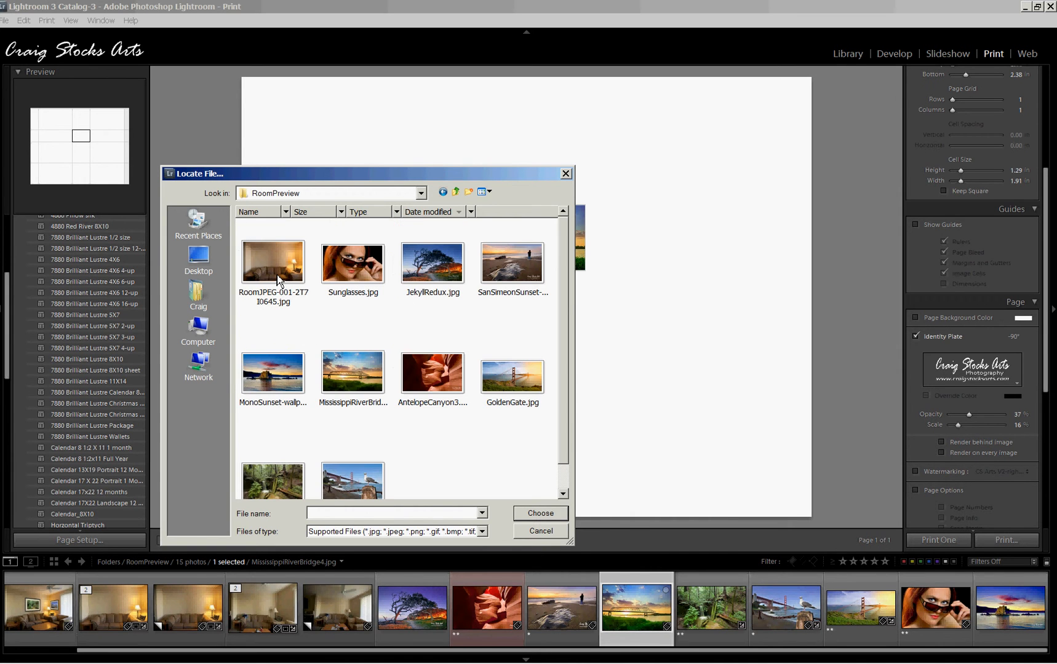
left_click(539, 513)
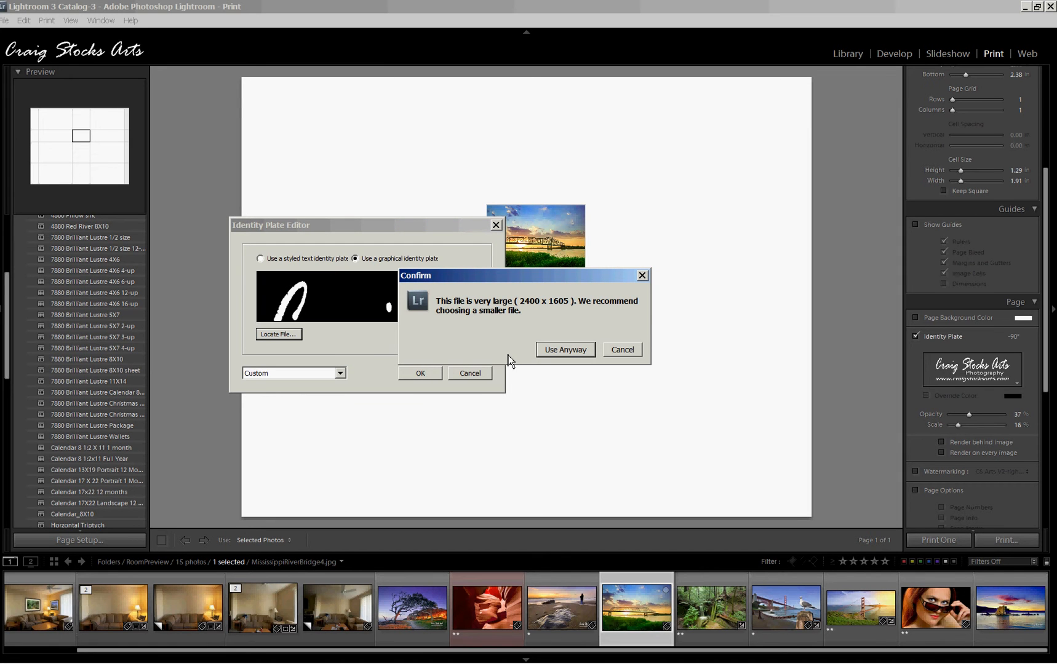
mouse_move(570, 356)
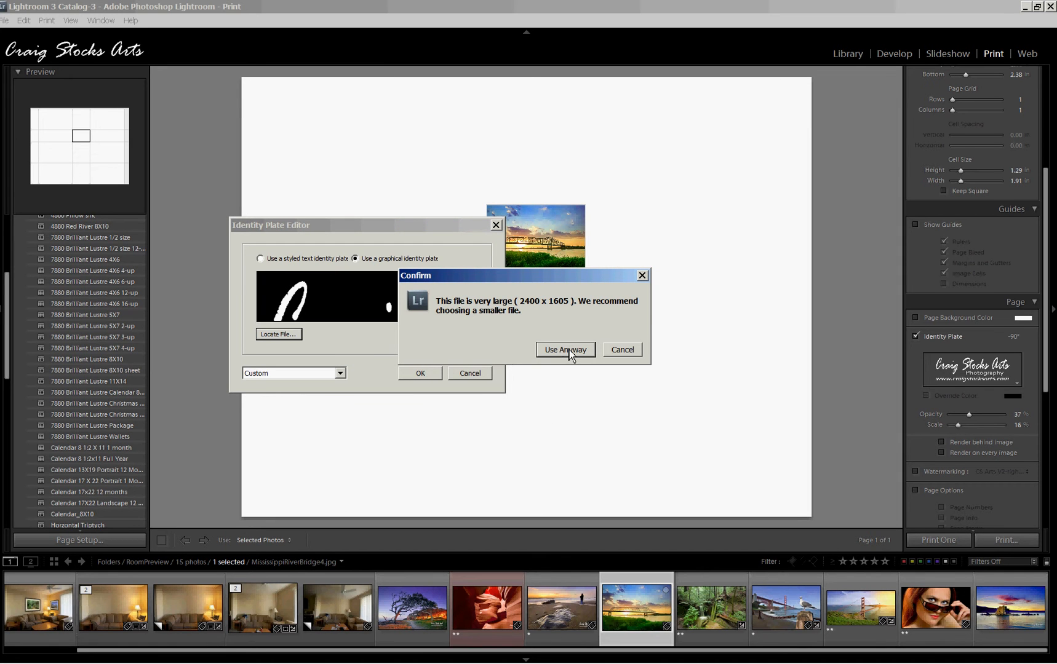
Accept the oversized room photo anyway and confirm it as the identity plate
left_click(564, 350)
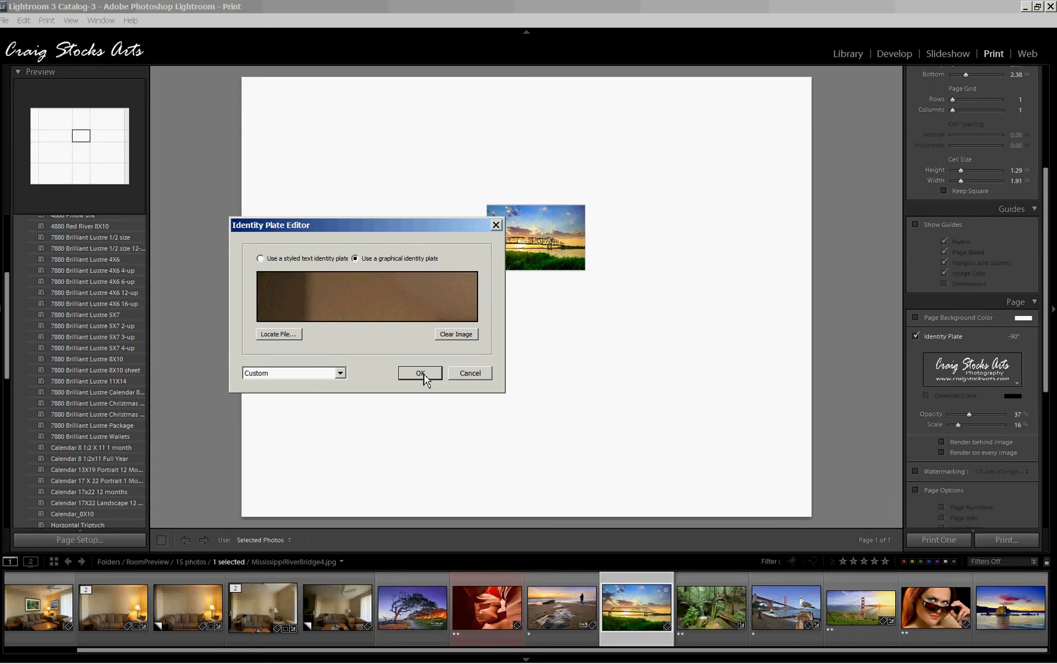
left_click(420, 373)
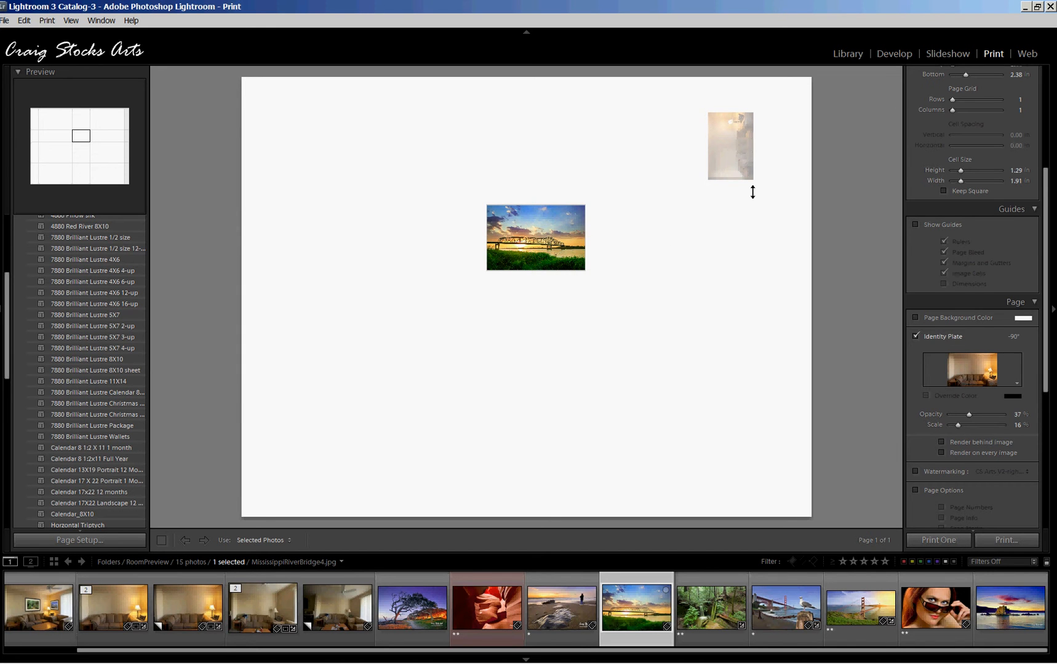
mouse_move(971, 419)
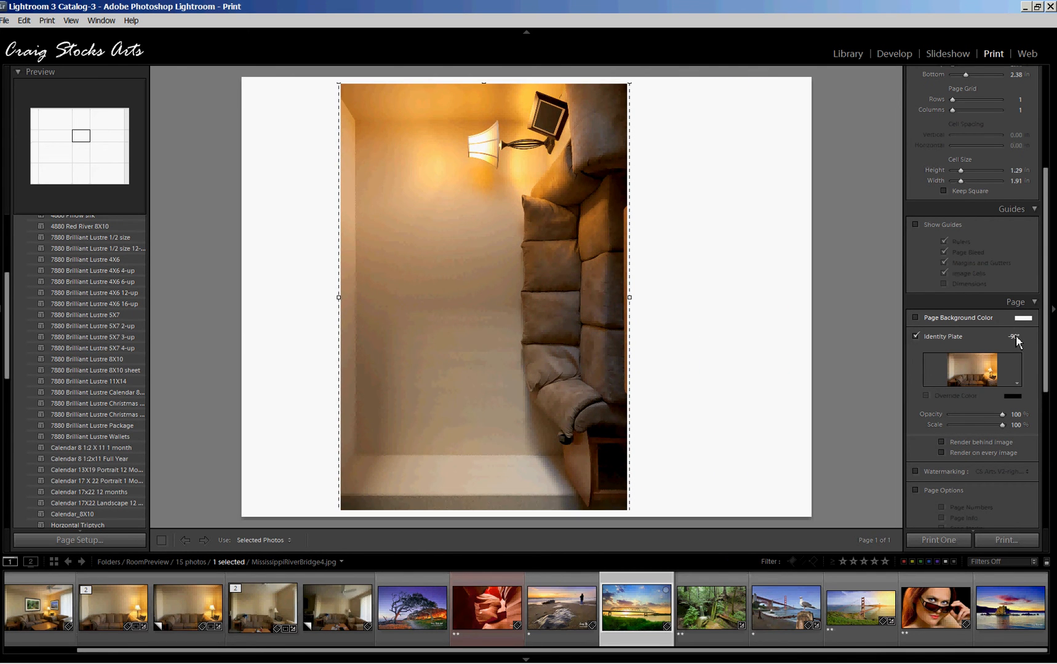
Set the identity plate rotation to 0° and enable Render behind image so the room photo sits behind the print
left_click(1012, 337)
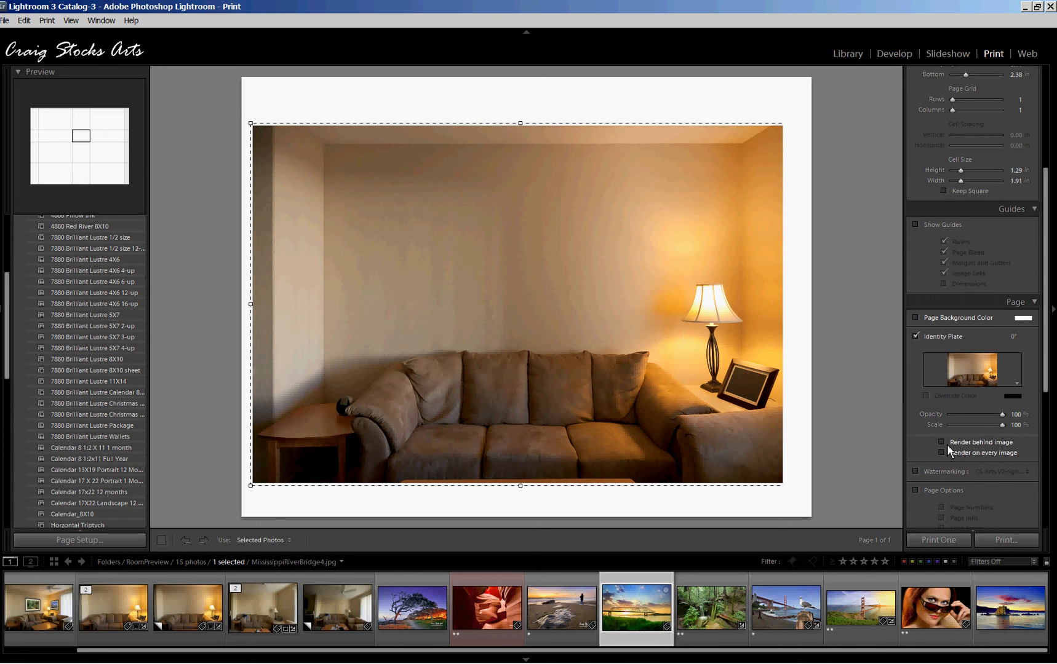
left_click(943, 442)
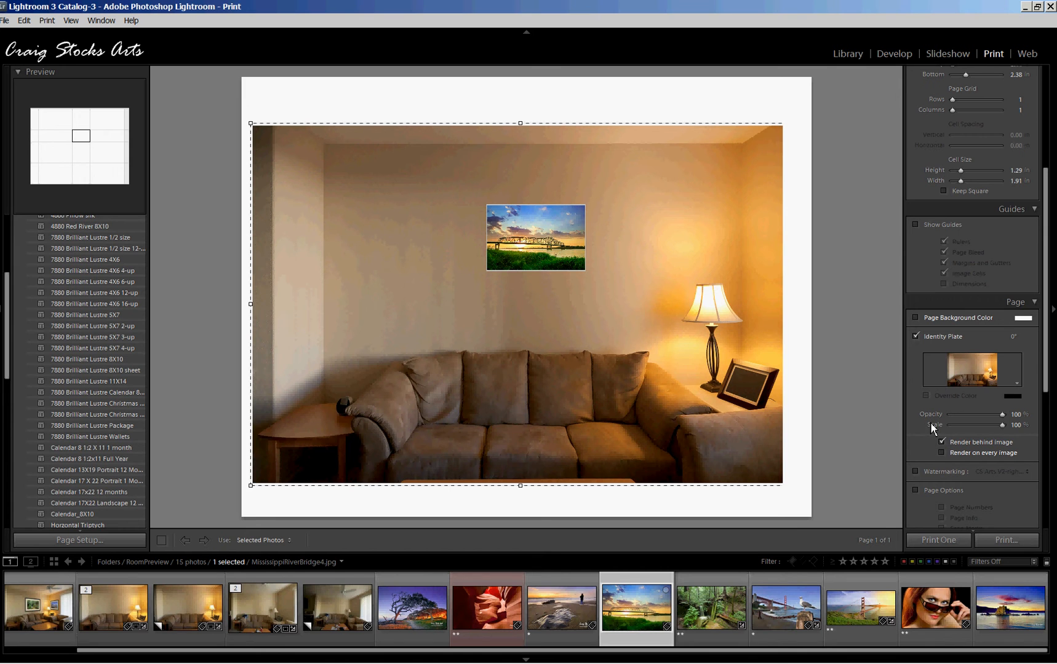
mouse_move(546, 244)
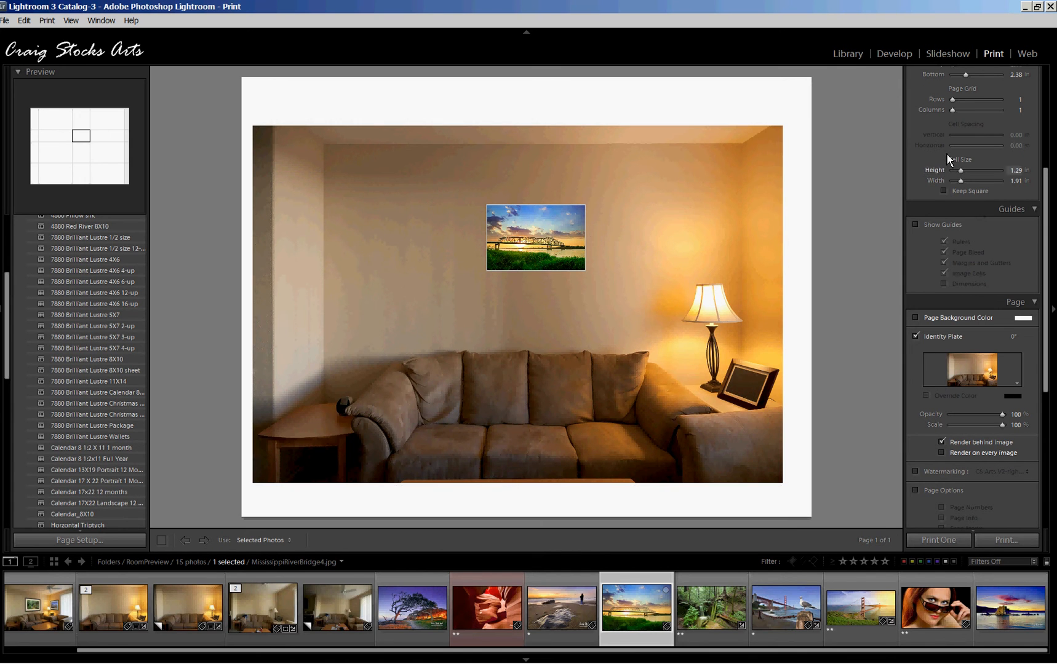
Enlarge the bridge print via margin and cell size sliders and give it a black Stroke Border of width 8.9
scroll("up", 3)
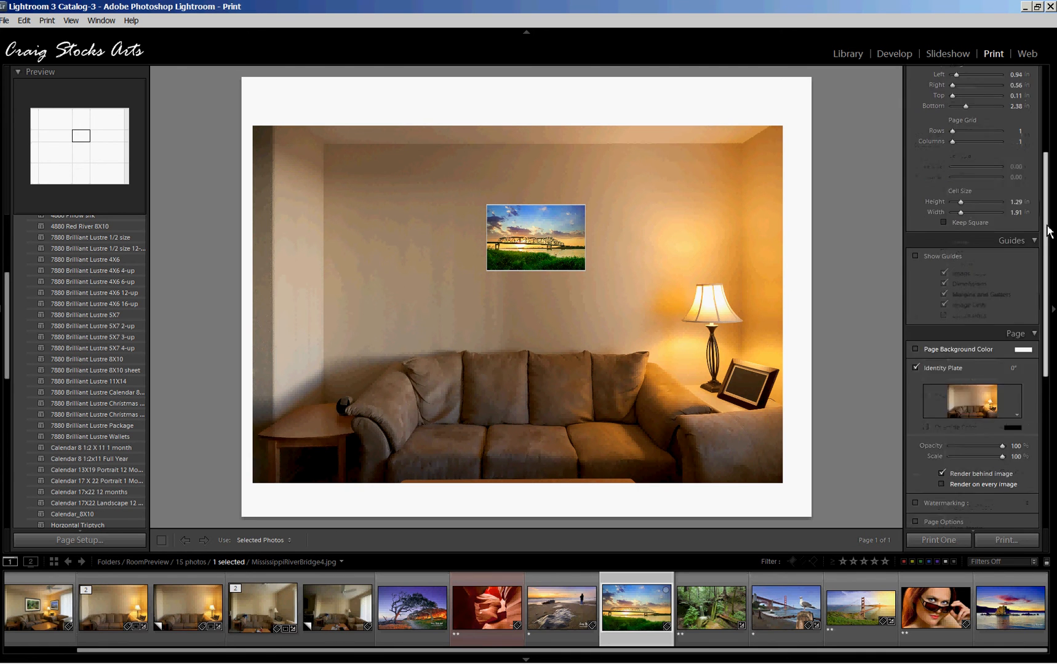
scroll("up", 3)
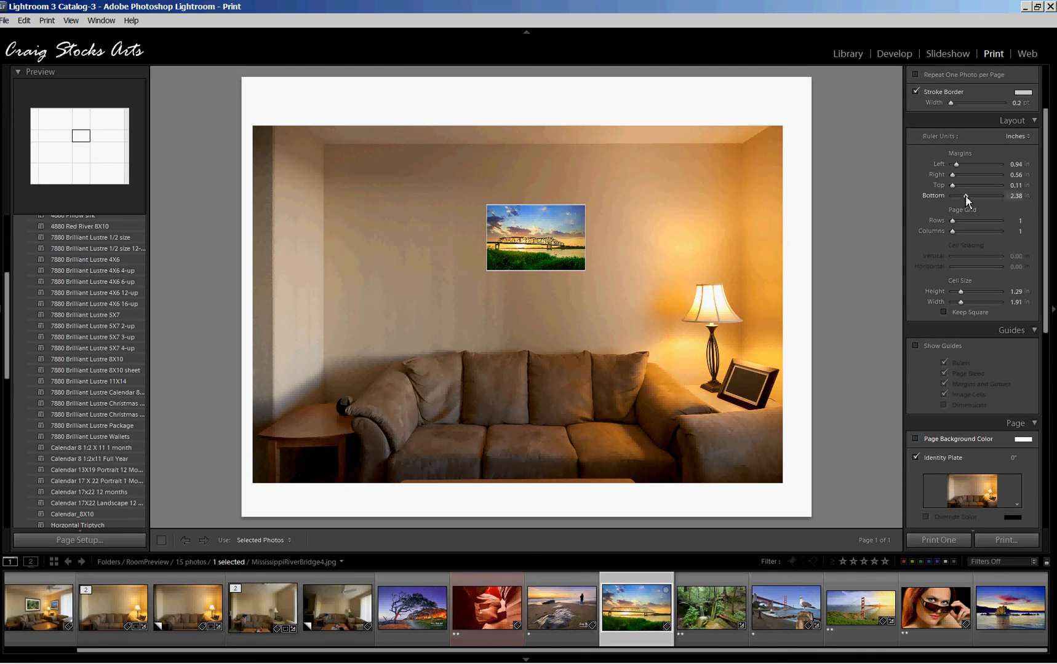
mouse_move(961, 172)
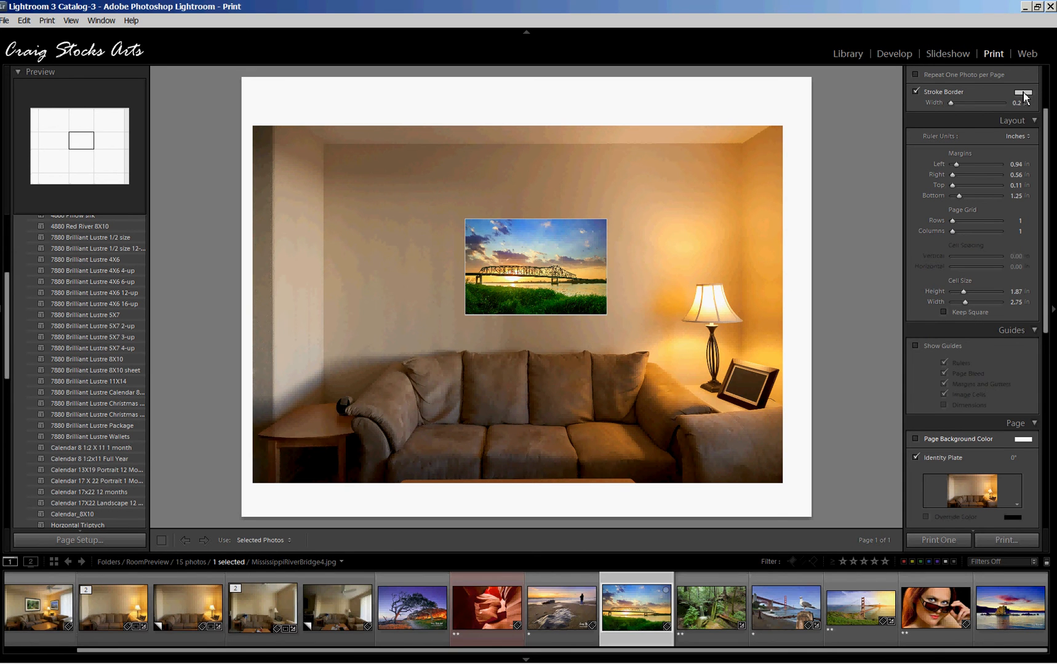
left_click(1022, 91)
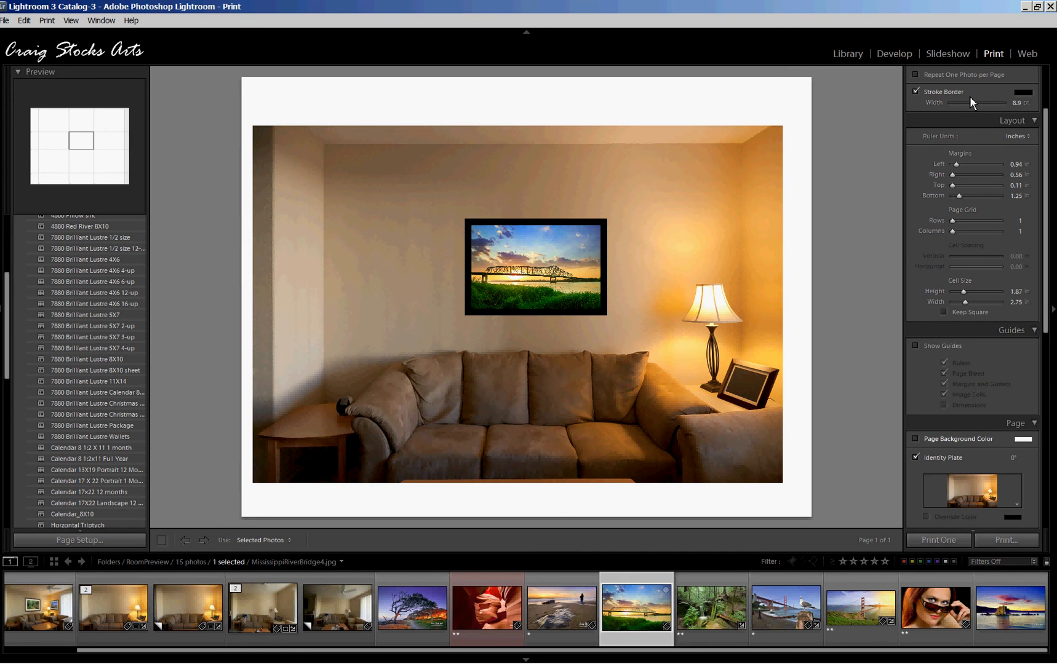
mouse_move(898, 46)
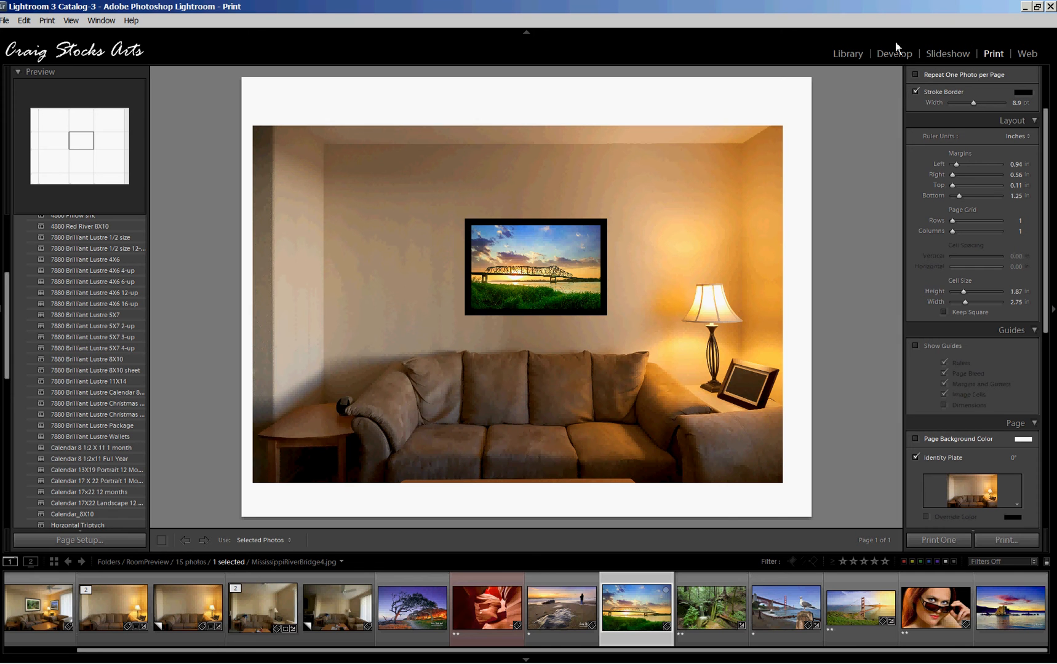
mouse_move(523, 256)
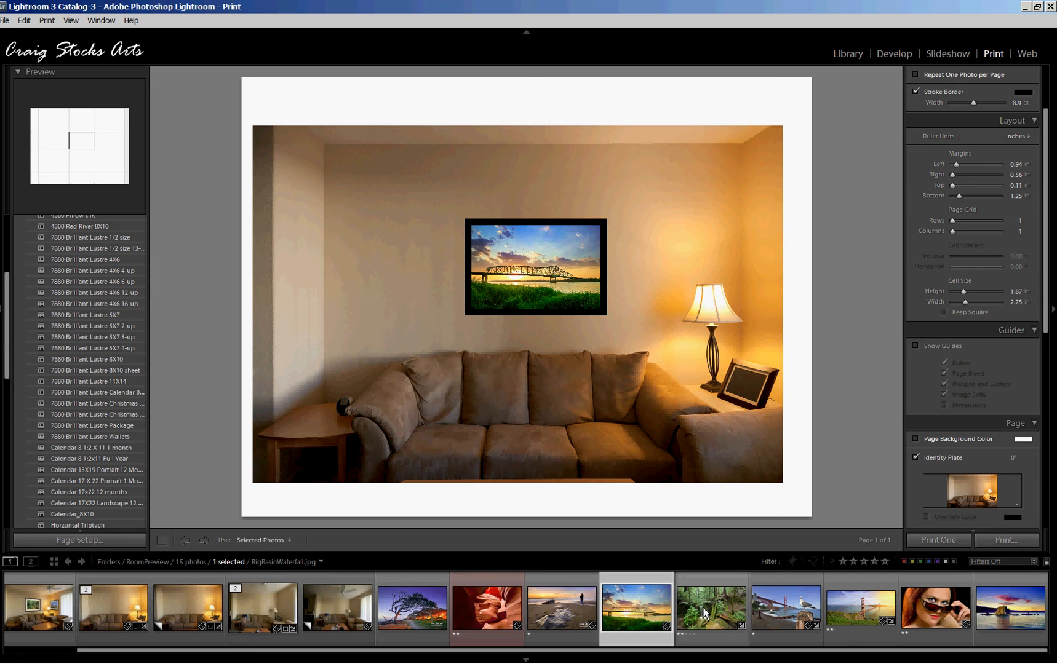
Preview the waterfall, seagull, beach sunset and red canyon photos in the frame, ending on the waterfall
left_click(710, 606)
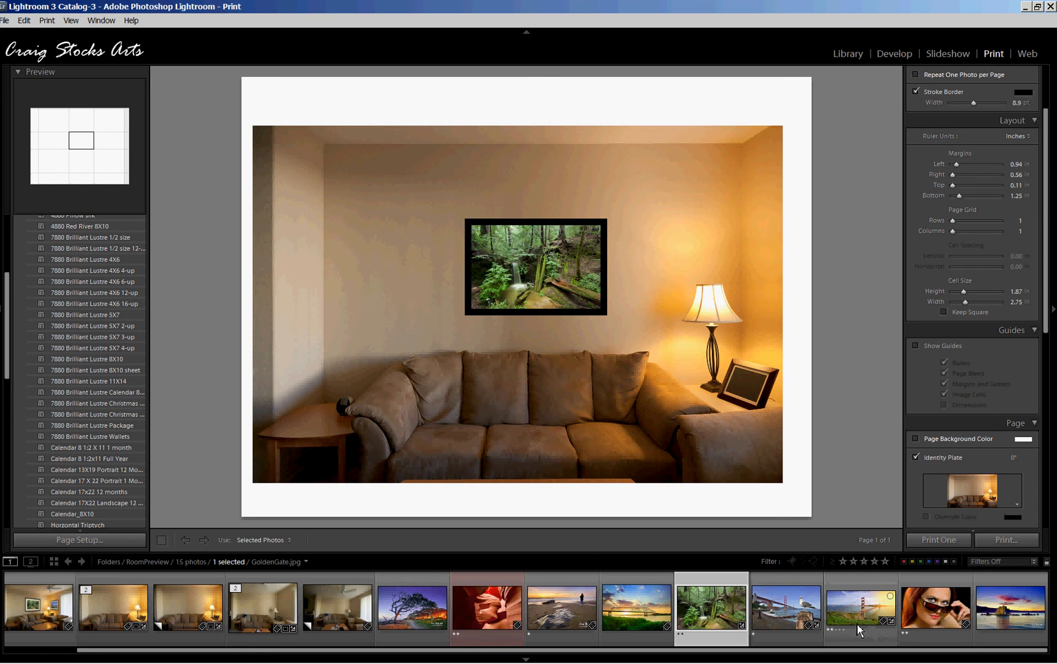
left_click(785, 608)
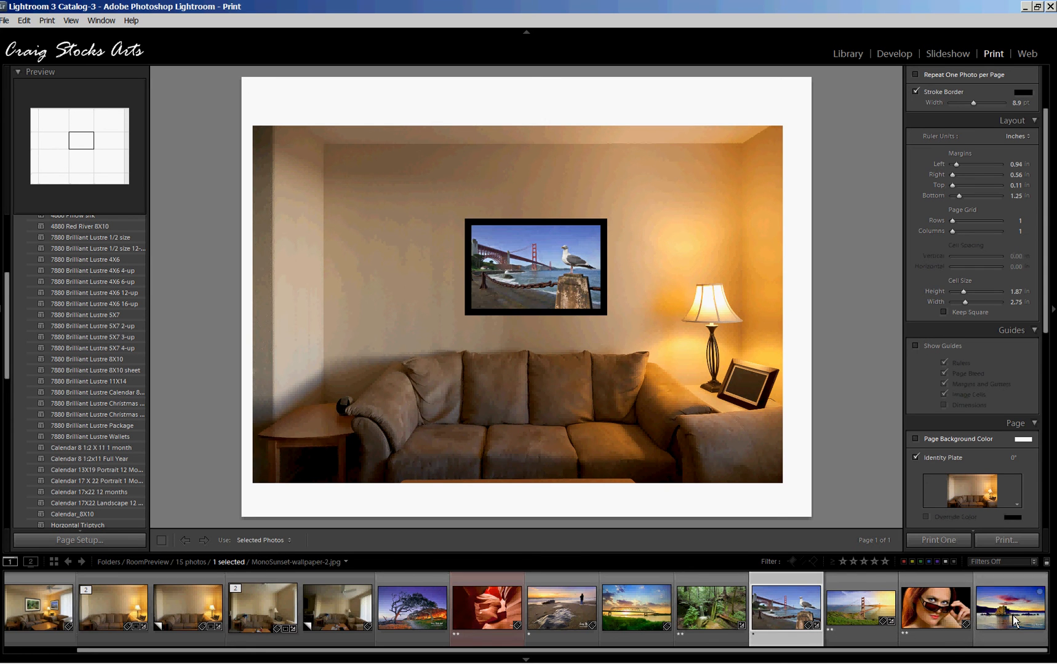
left_click(561, 609)
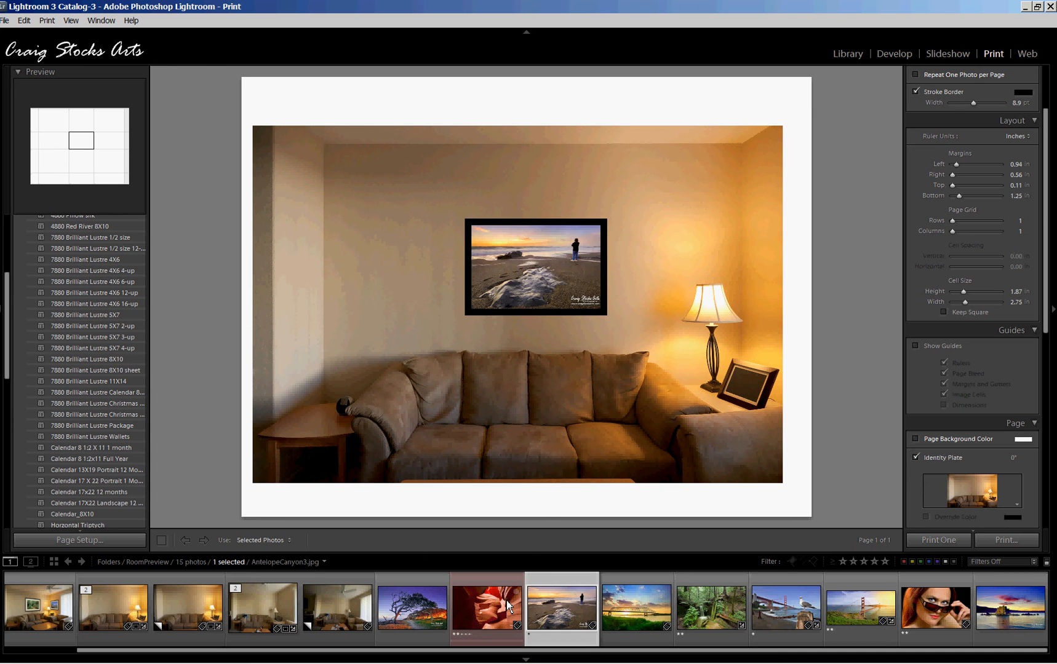
left_click(486, 609)
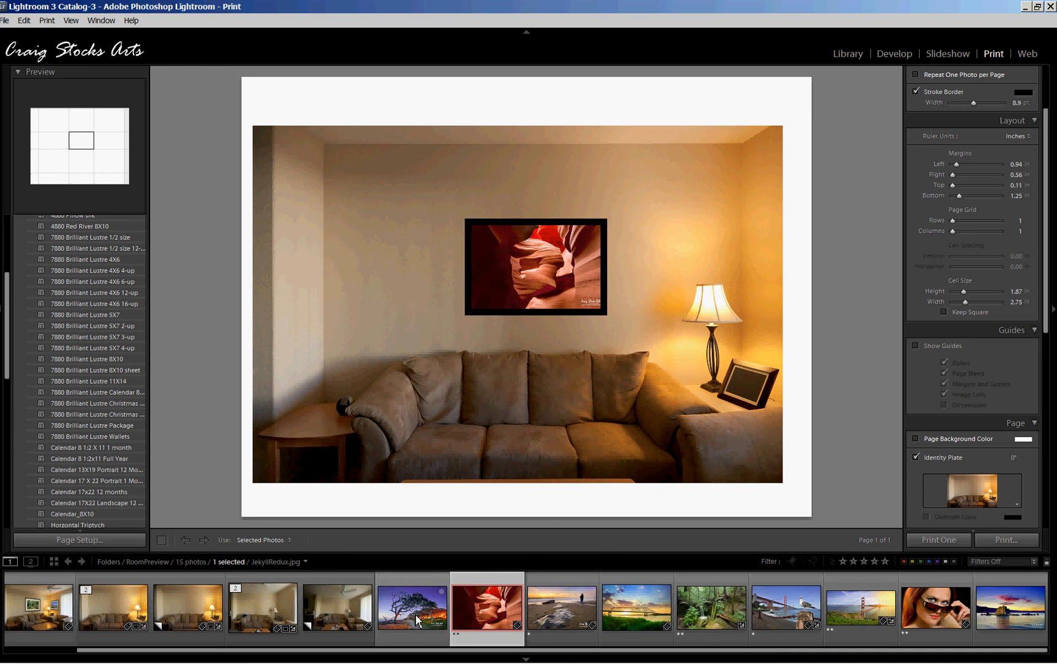
left_click(560, 606)
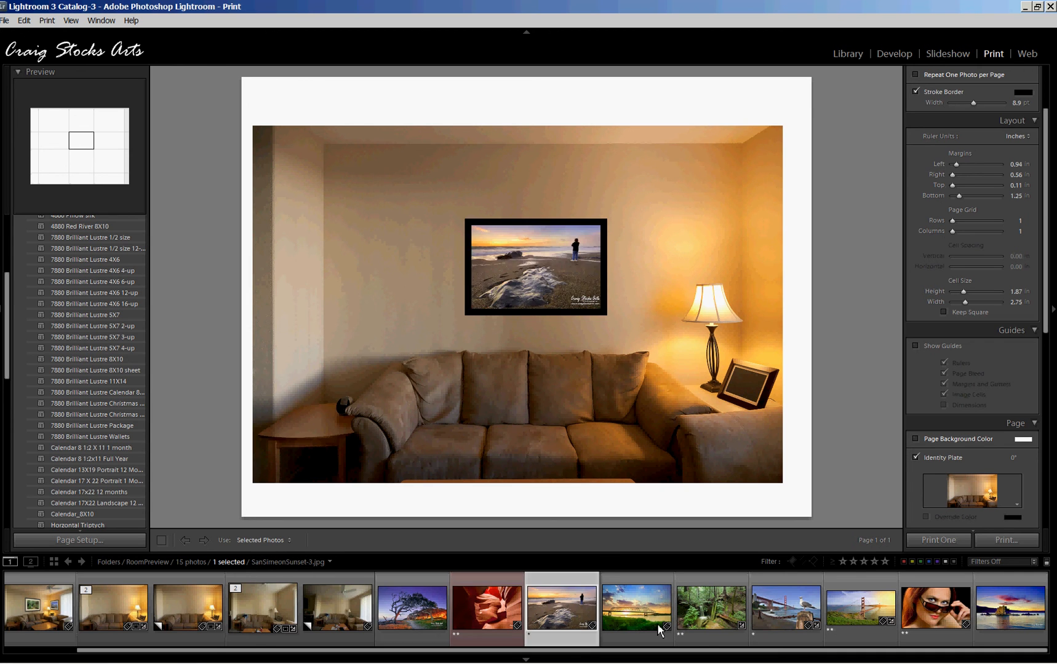
left_click(710, 606)
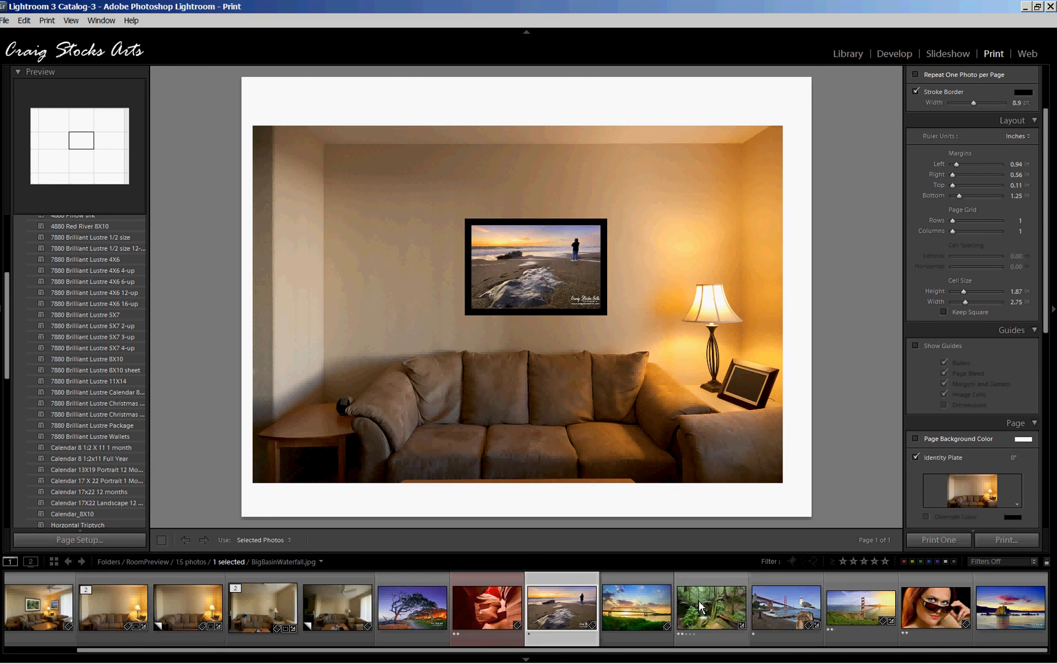
left_click(712, 608)
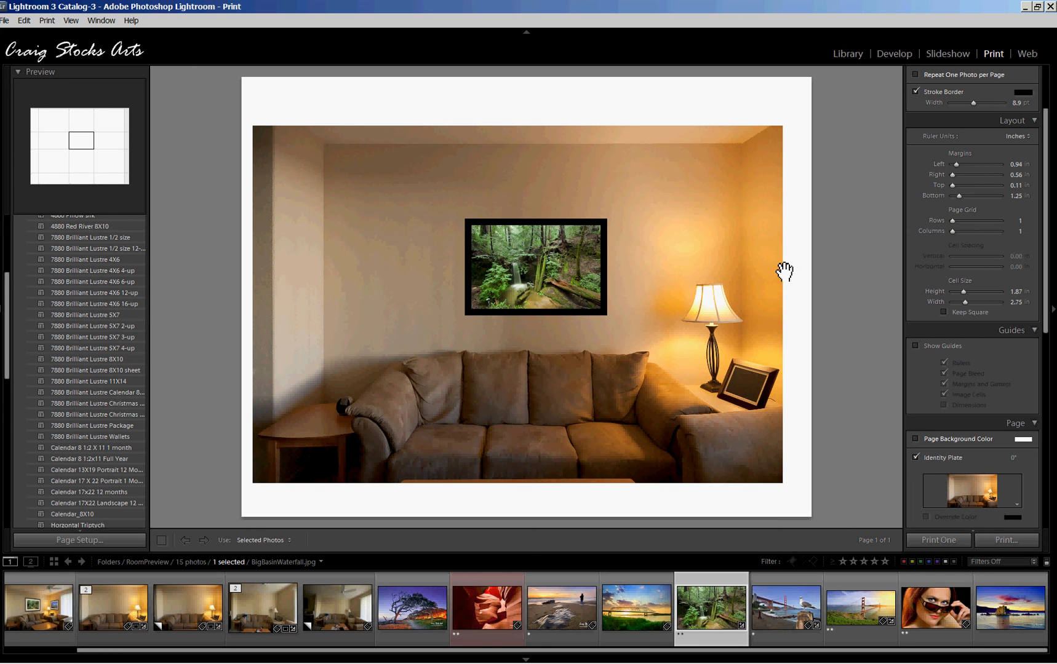
mouse_move(968, 237)
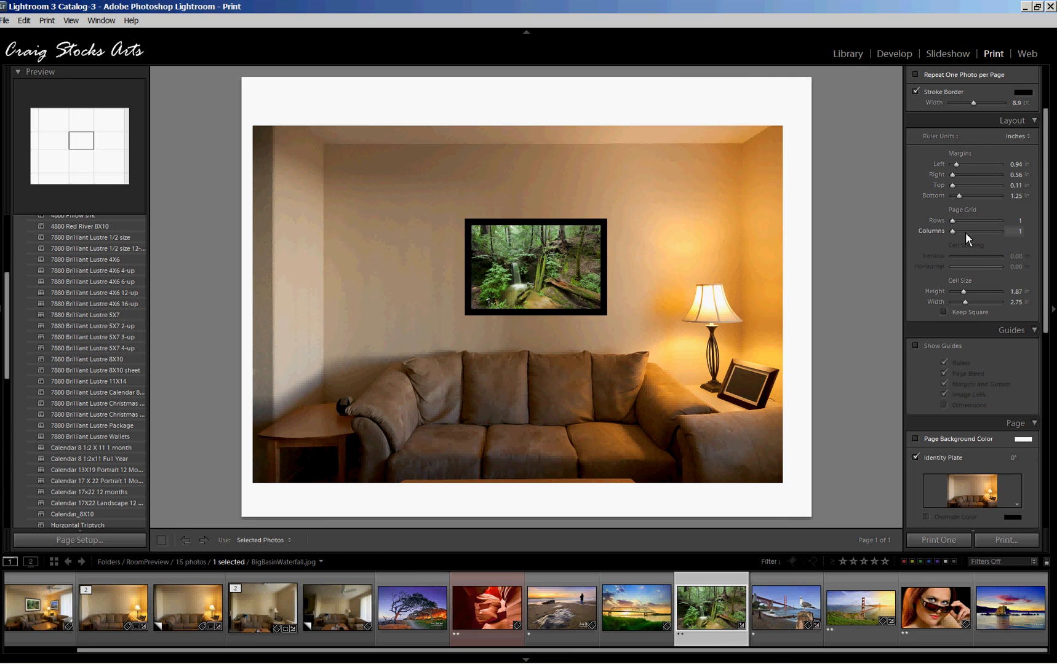
mouse_move(750, 265)
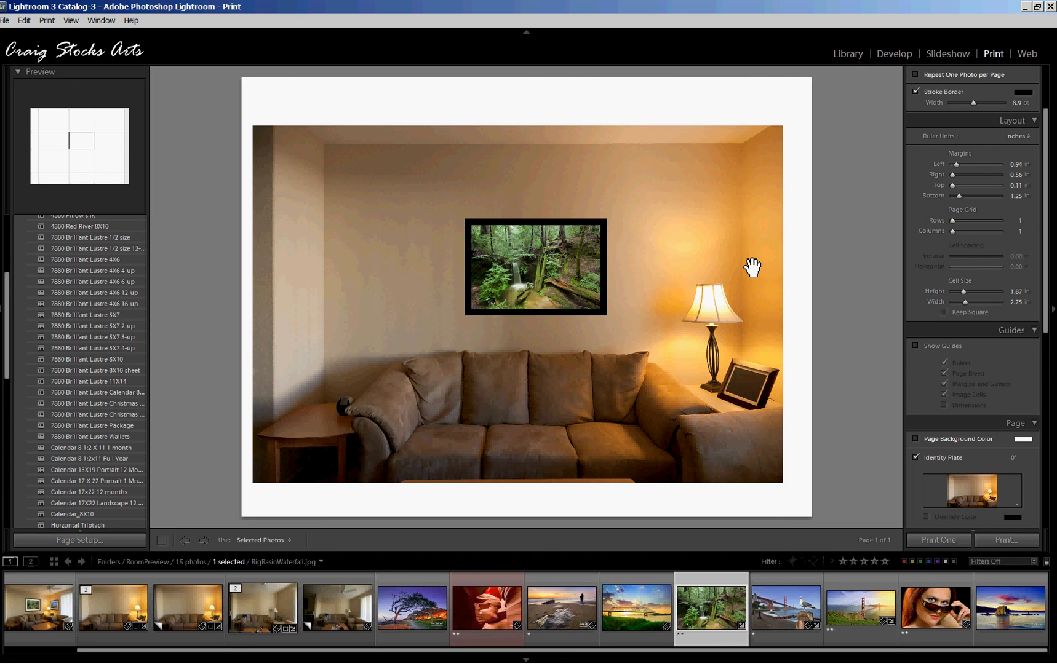
mouse_move(337, 160)
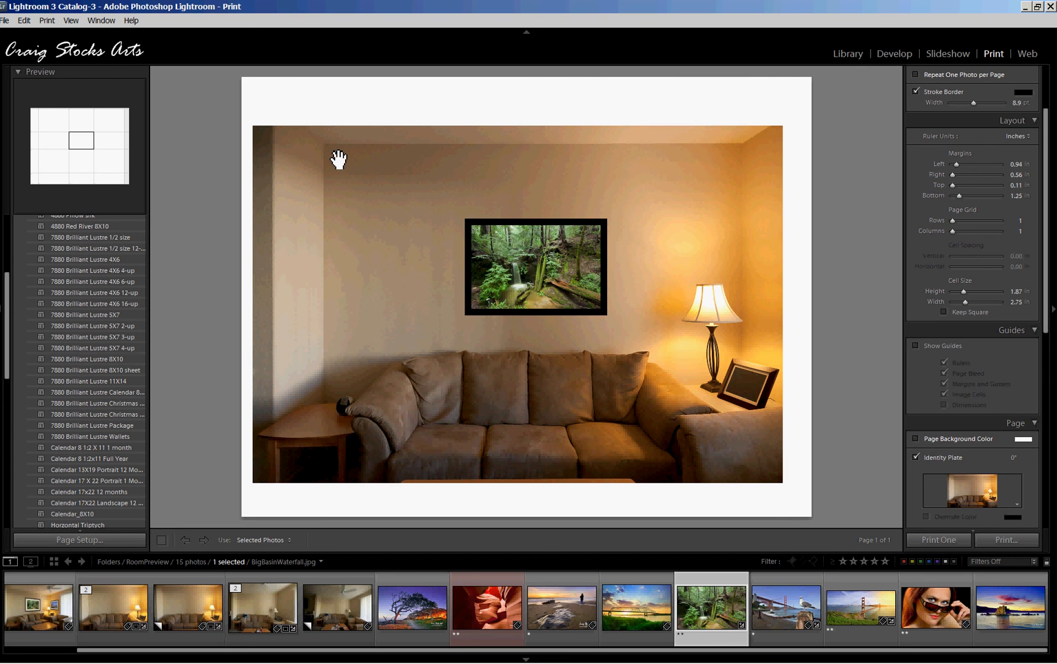
mouse_move(713, 170)
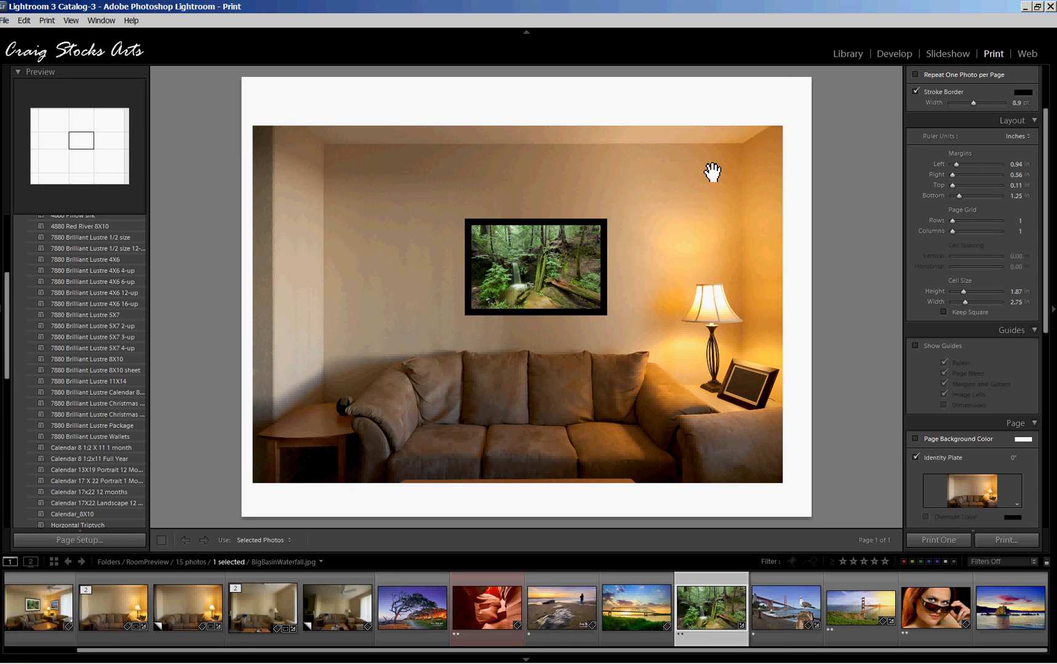
mouse_move(742, 400)
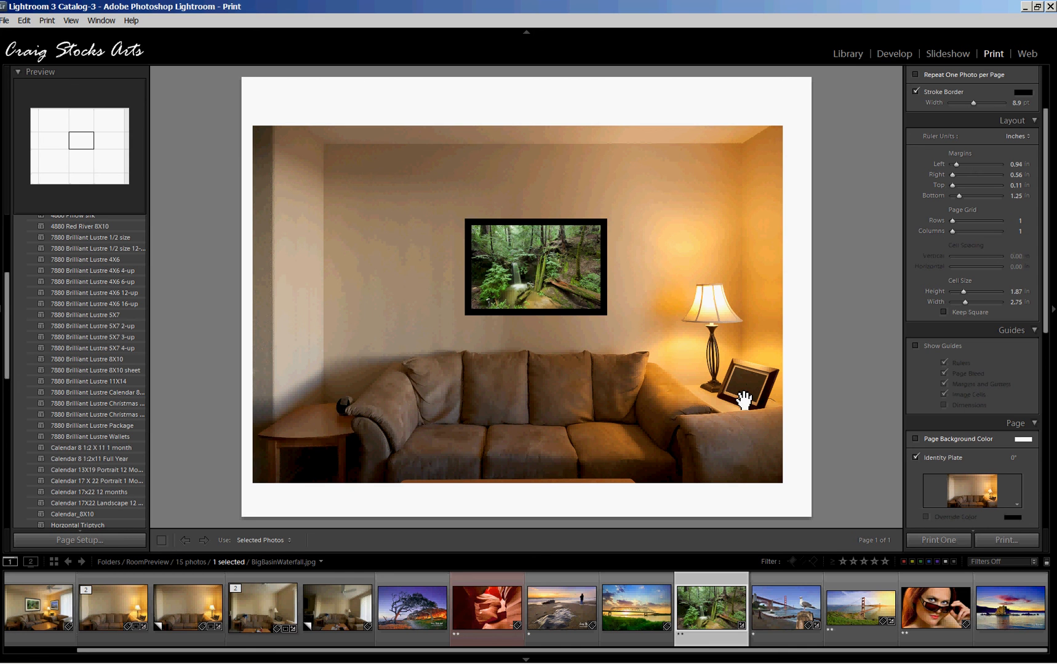
mouse_move(615, 192)
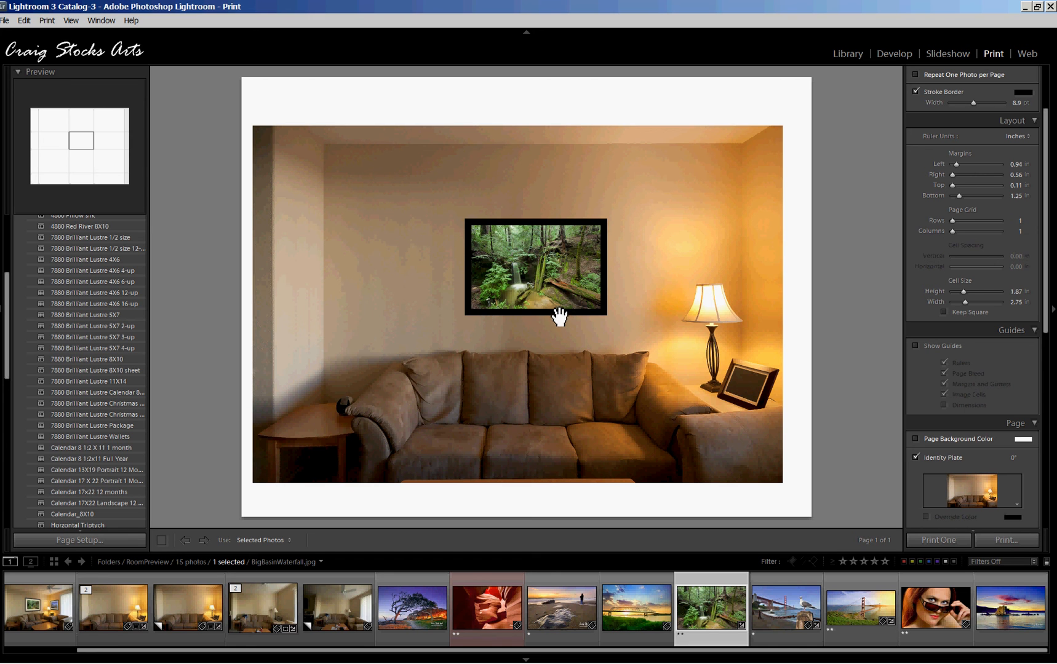
mouse_move(939, 327)
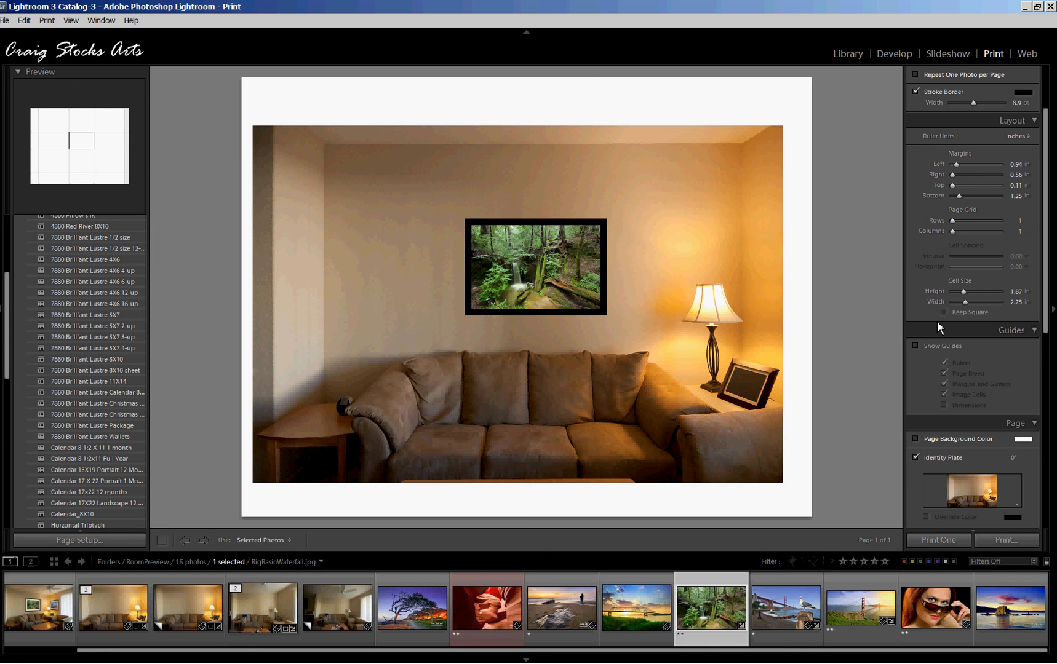
left_click(188, 606)
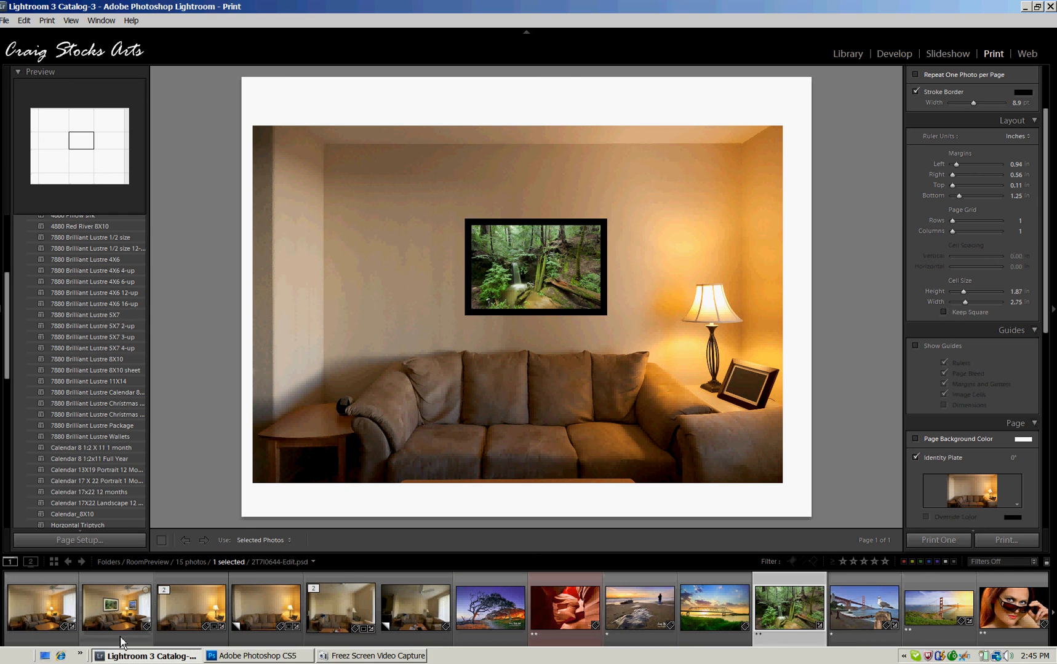
left_click(116, 609)
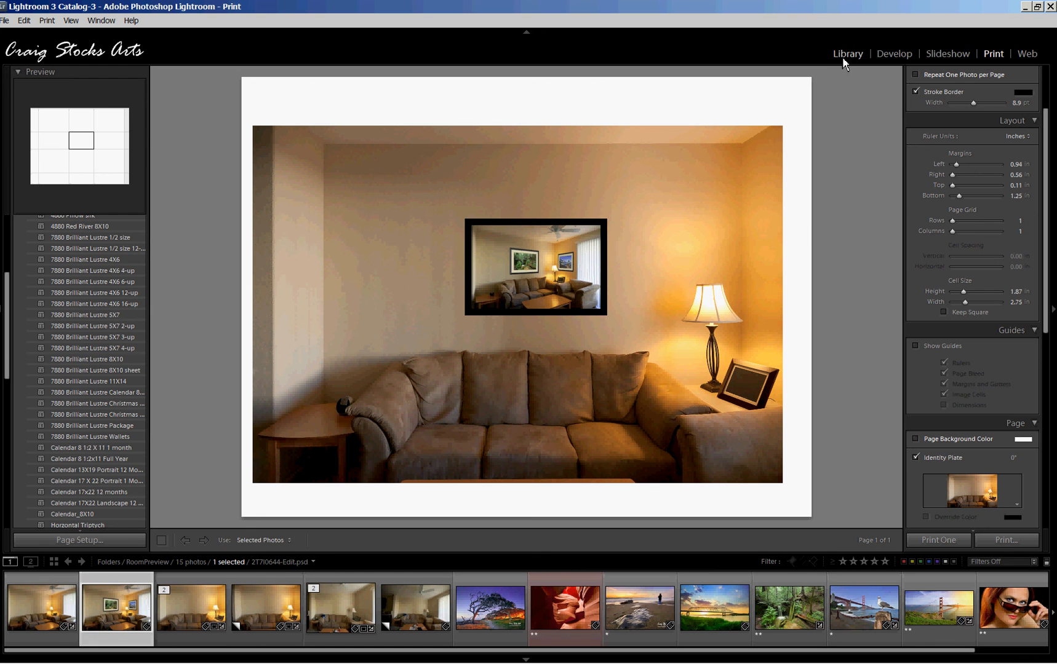
View the finished living-room mockup with its two framed prints in the Library module
left_click(848, 54)
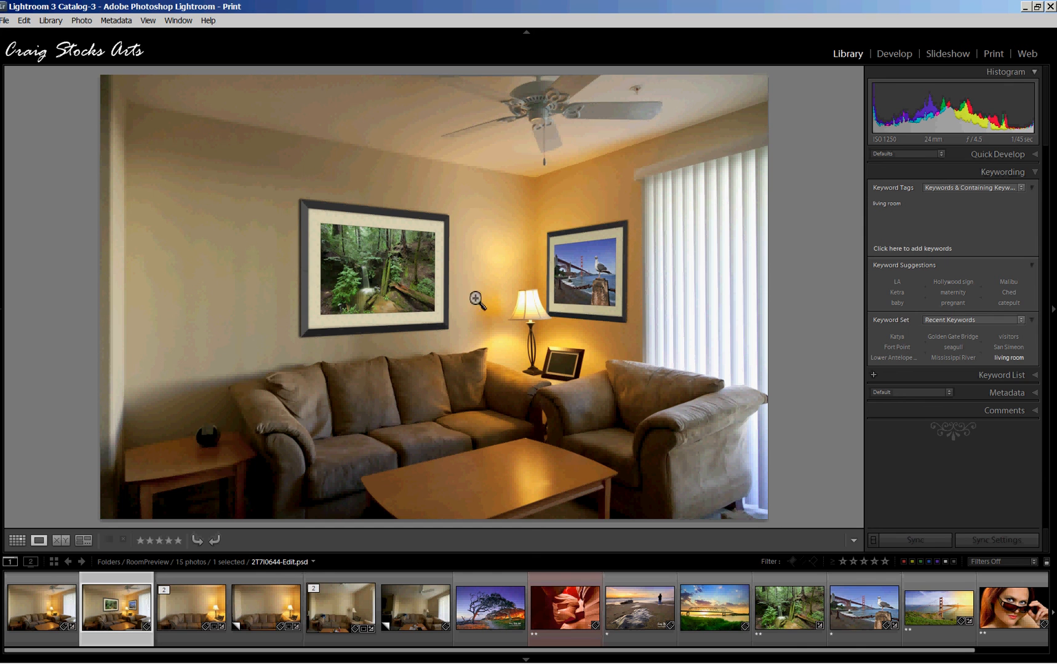
mouse_move(524, 303)
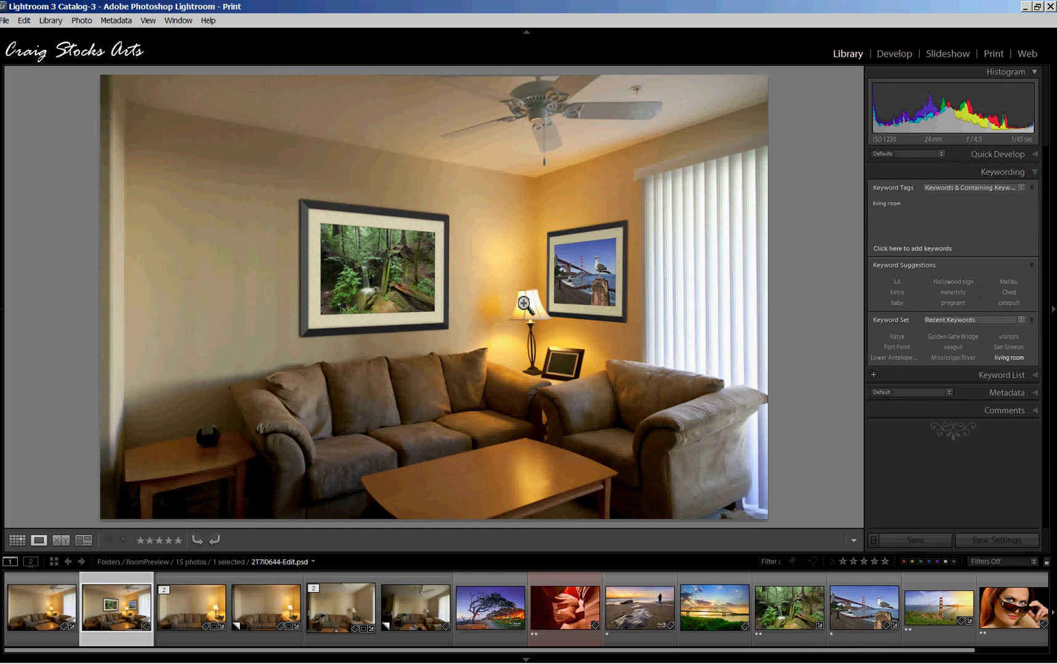
mouse_move(518, 309)
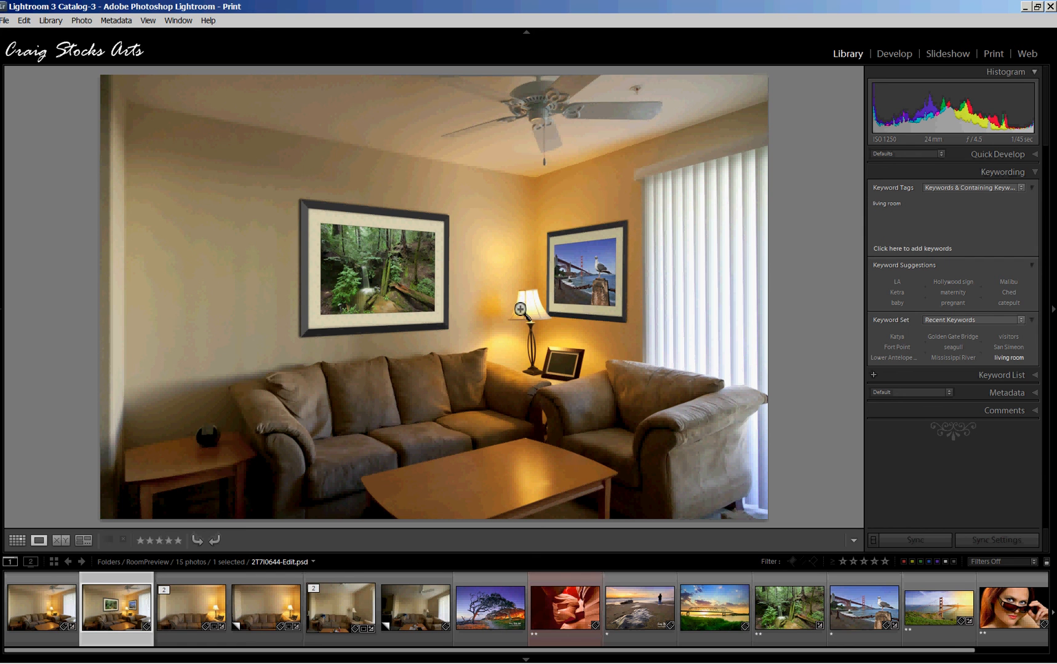
mouse_move(623, 261)
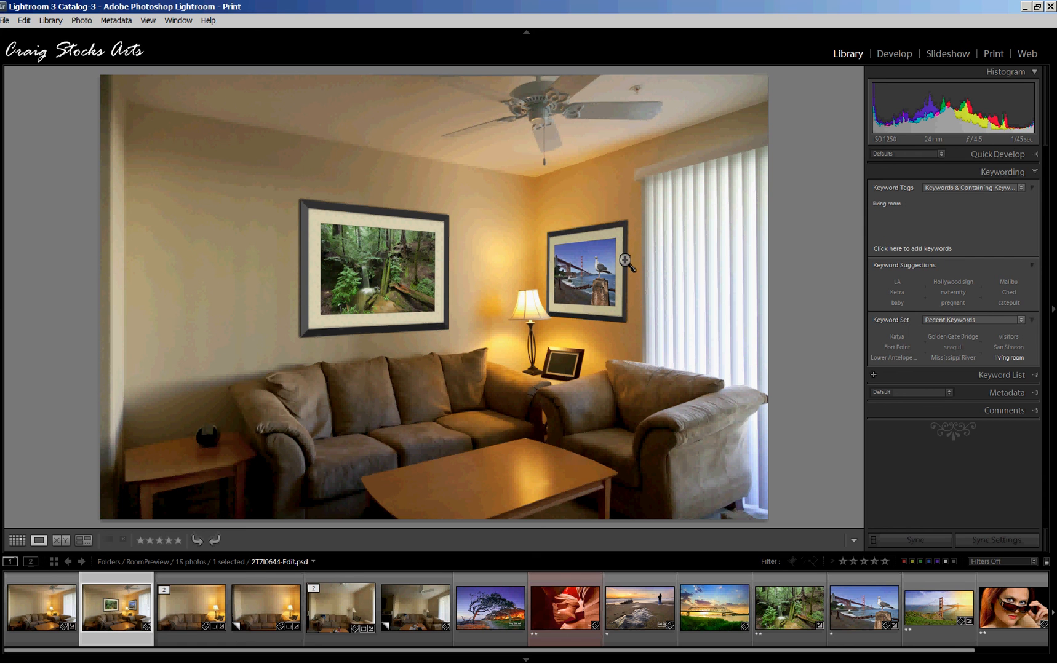
mouse_move(369, 316)
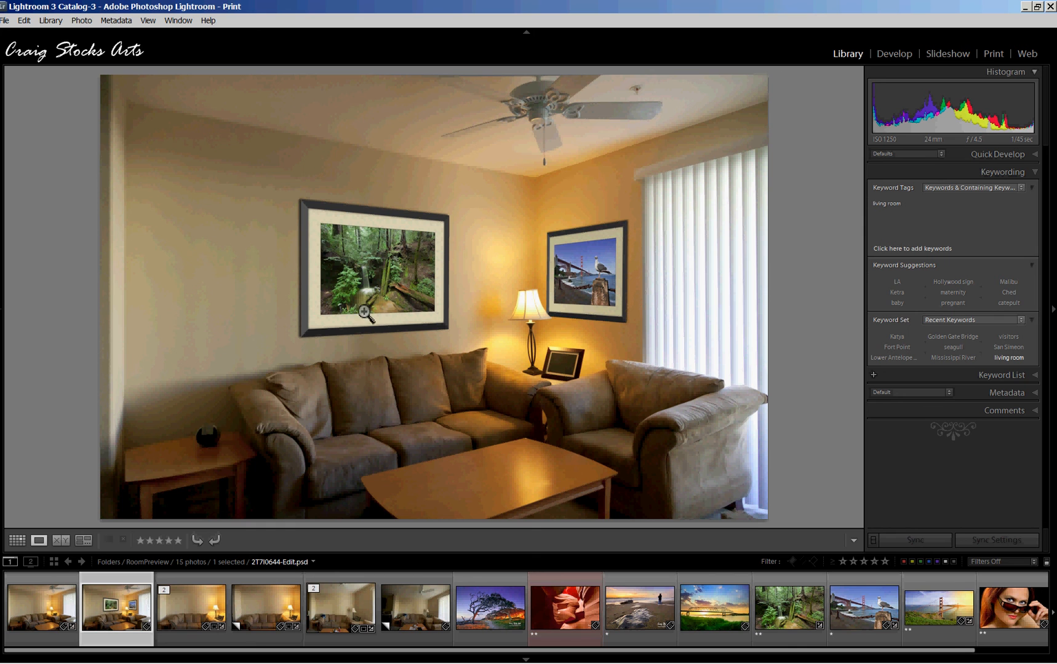